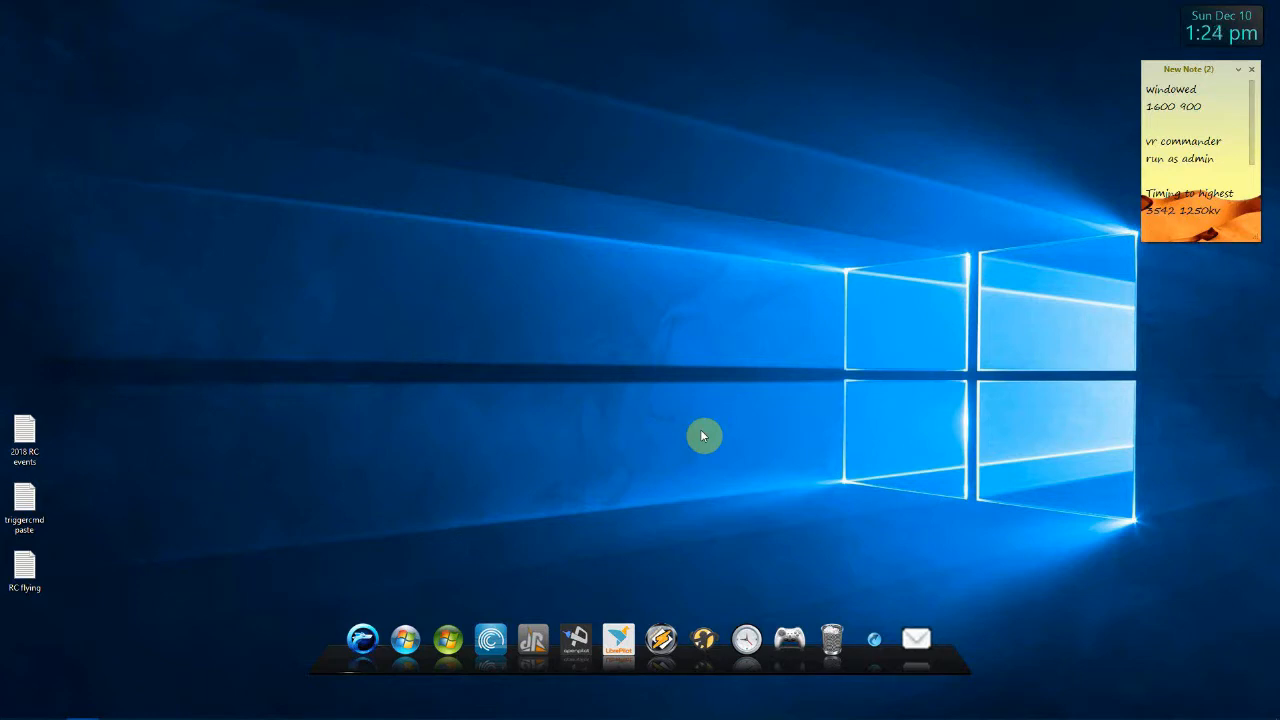
{"action": "mouse_move", "coordinate": [202, 259]}
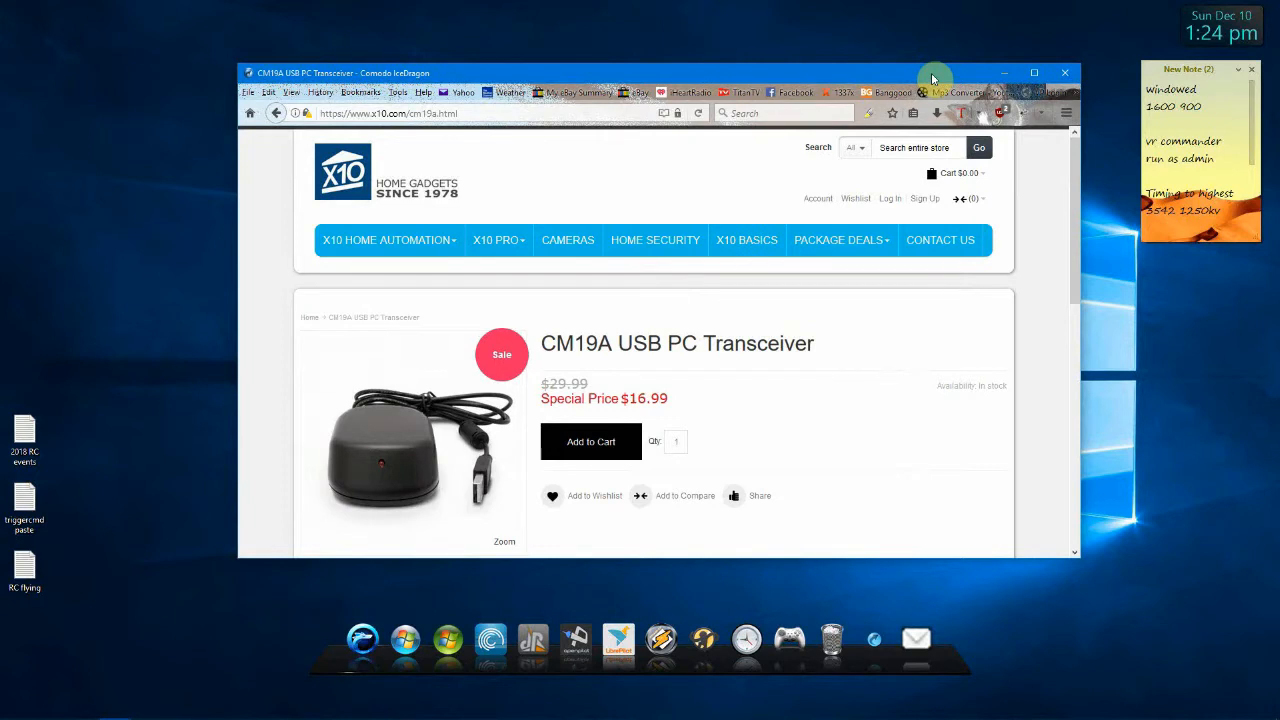
{"action": "mouse_move", "coordinate": [805, 78]}
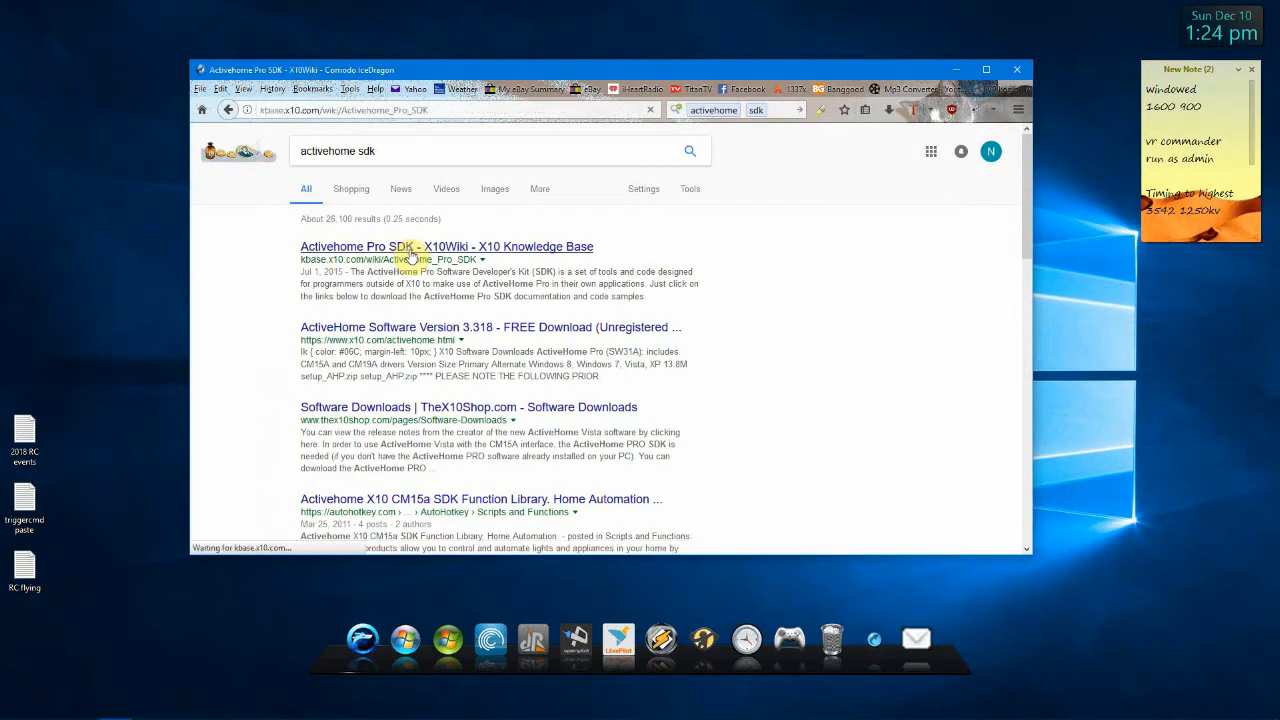
Save the ahsdk_install.exe installer from the X10Wiki ActiveHome Pro SDK page.
{"action": "left_click", "coordinate": [443, 246]}
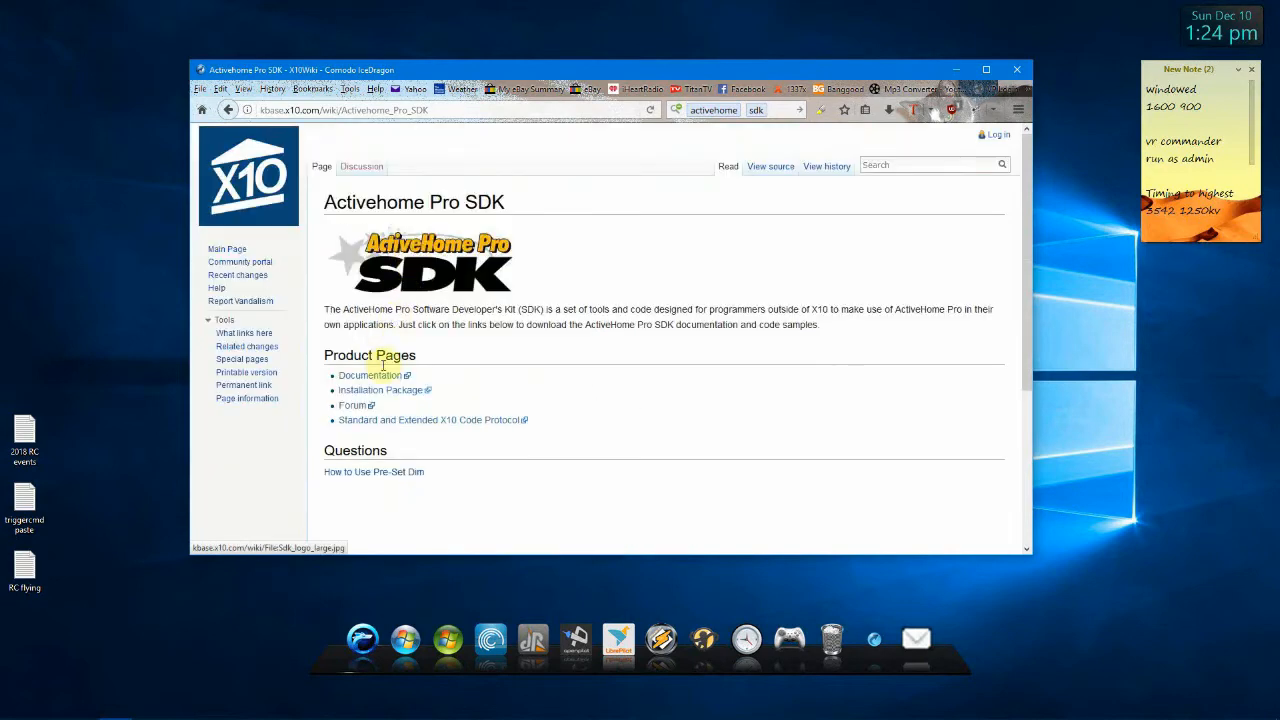
{"action": "left_click", "coordinate": [378, 390]}
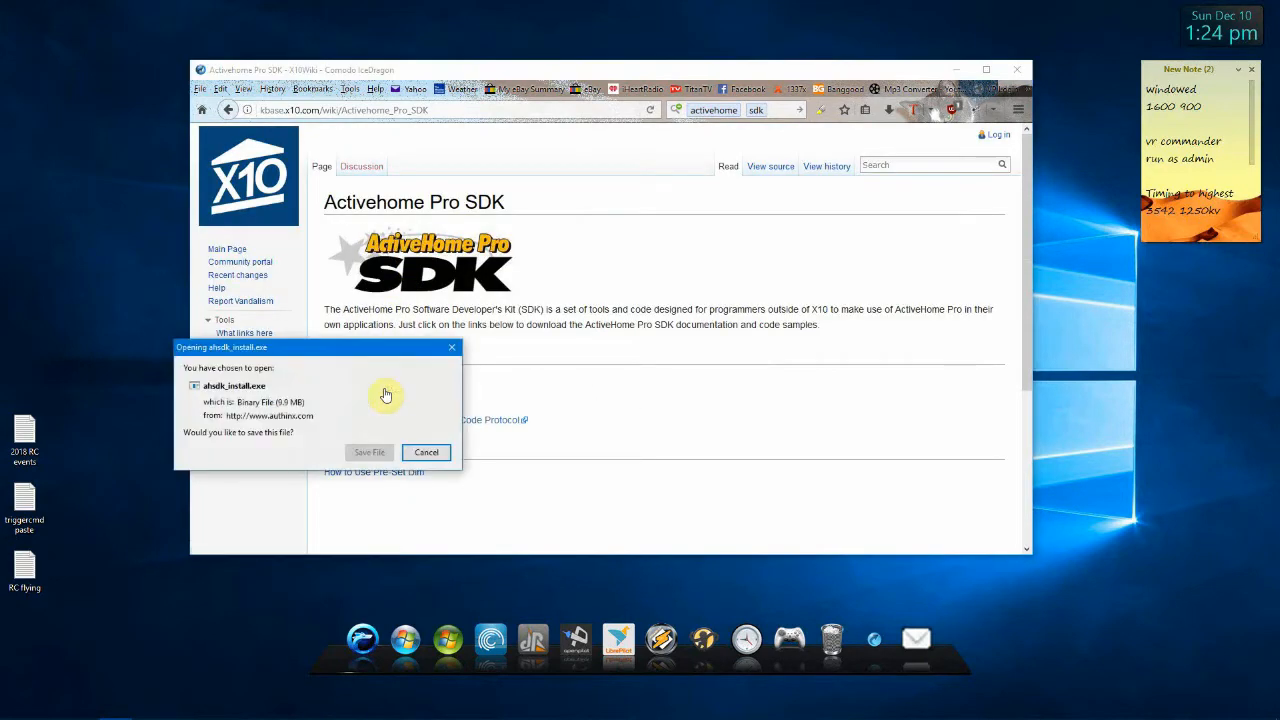
{"action": "left_click", "coordinate": [425, 452]}
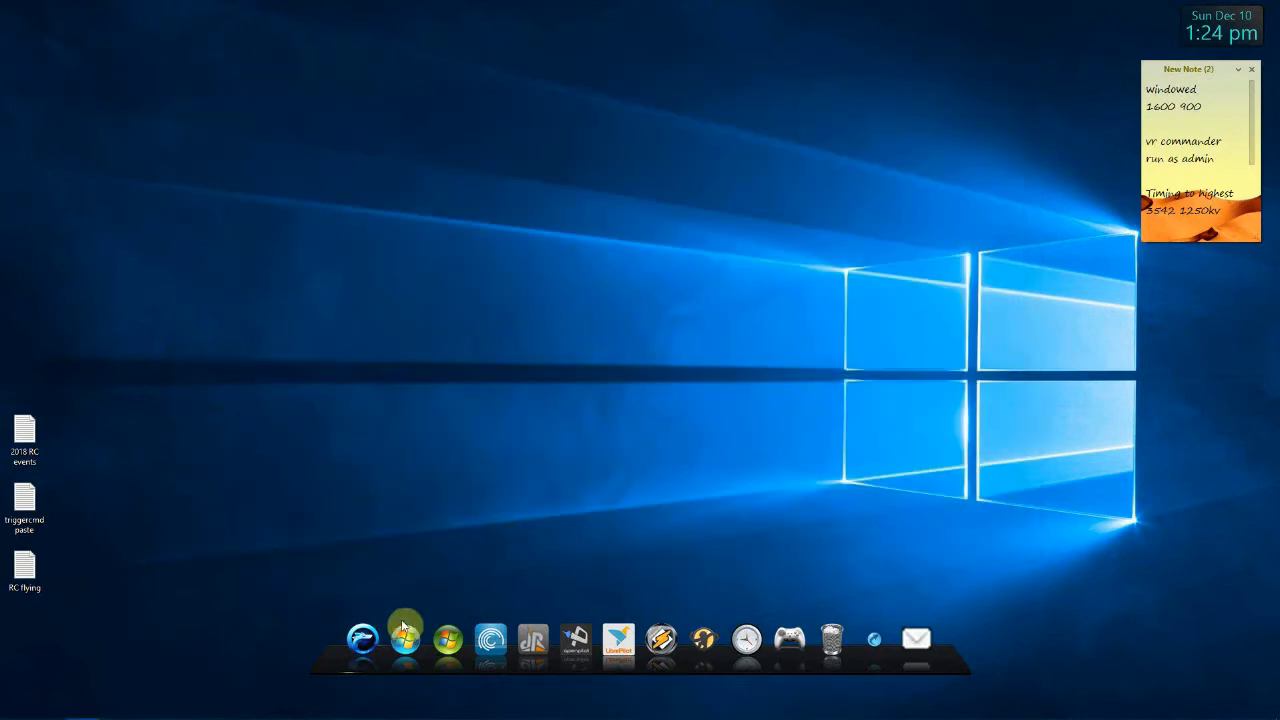
Run ahsdk_install from the Downloads folder on Games (E:).
{"action": "left_click", "coordinate": [404, 641]}
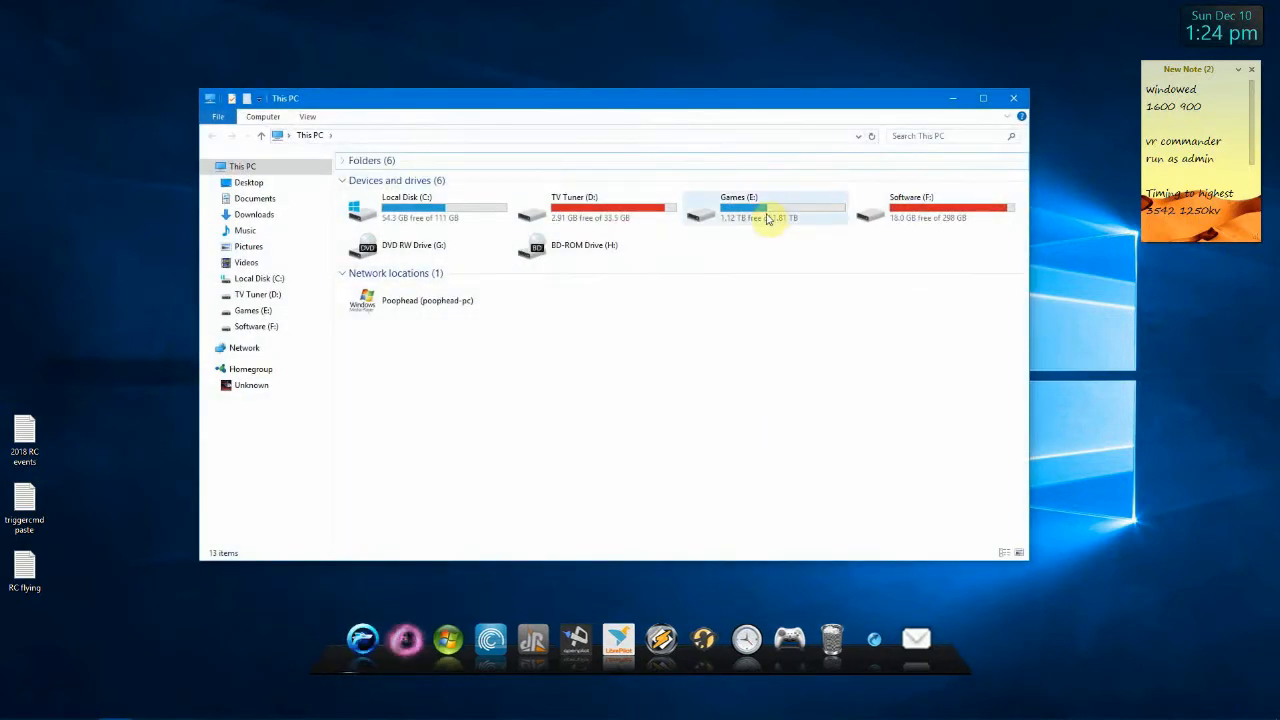
{"action": "double_click", "coordinate": [768, 207]}
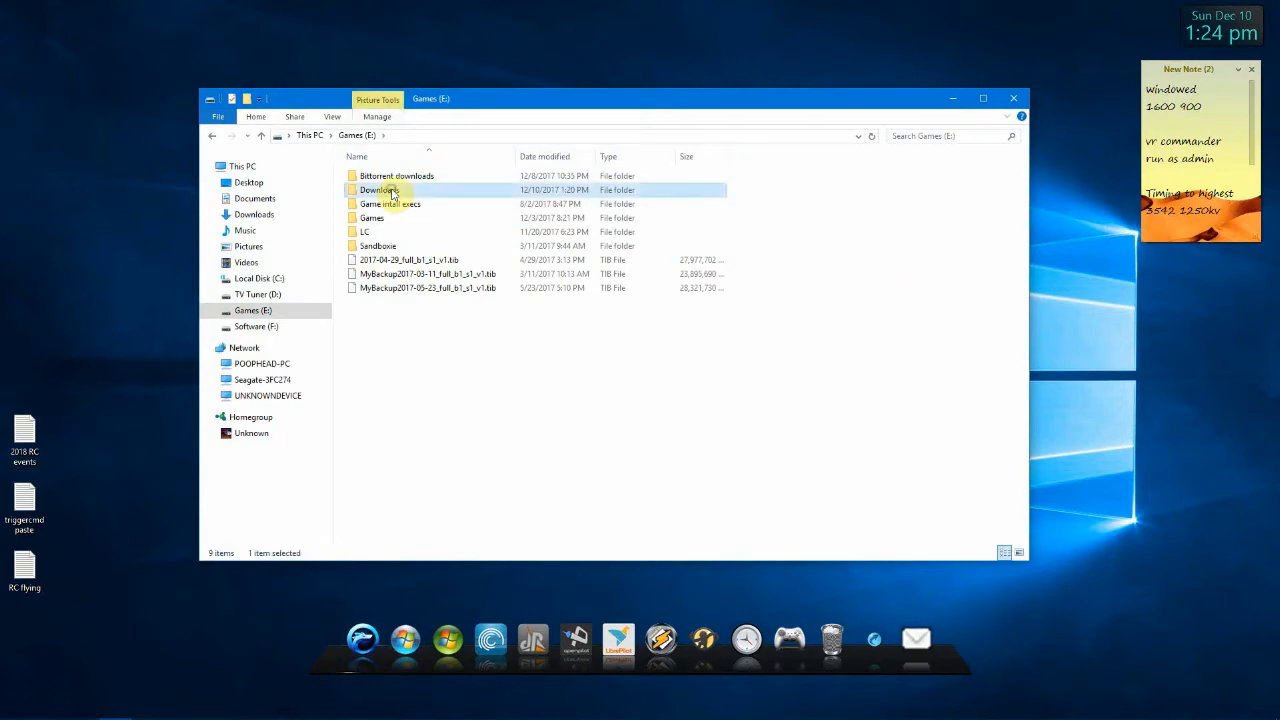
{"action": "double_click", "coordinate": [378, 190]}
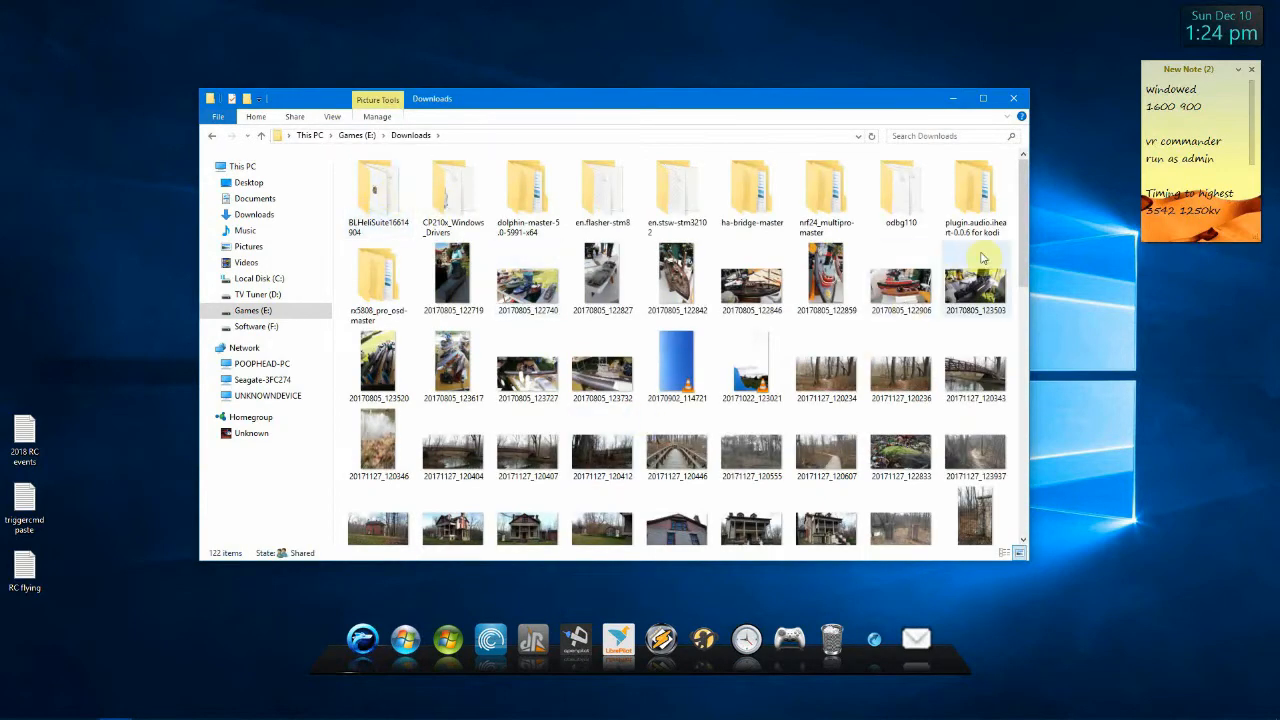
{"action": "scroll", "scroll_direction": "down", "scroll_amount": 3}
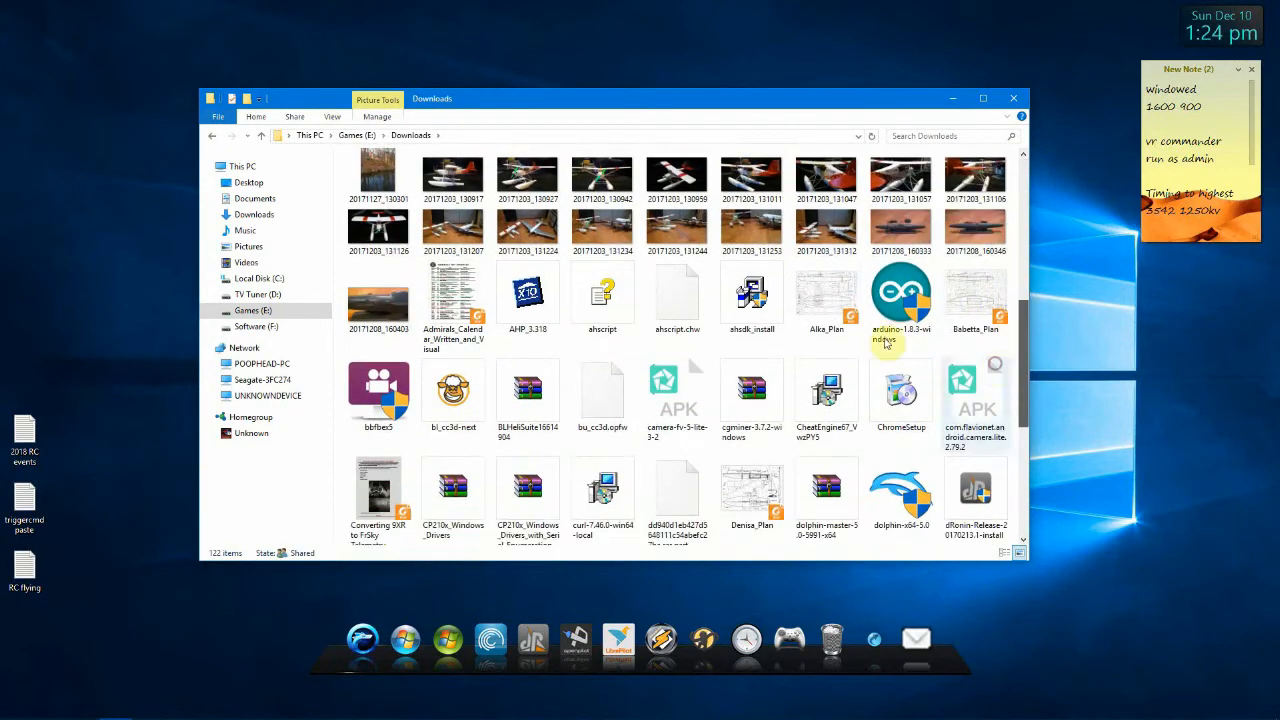
{"action": "left_click", "coordinate": [751, 295]}
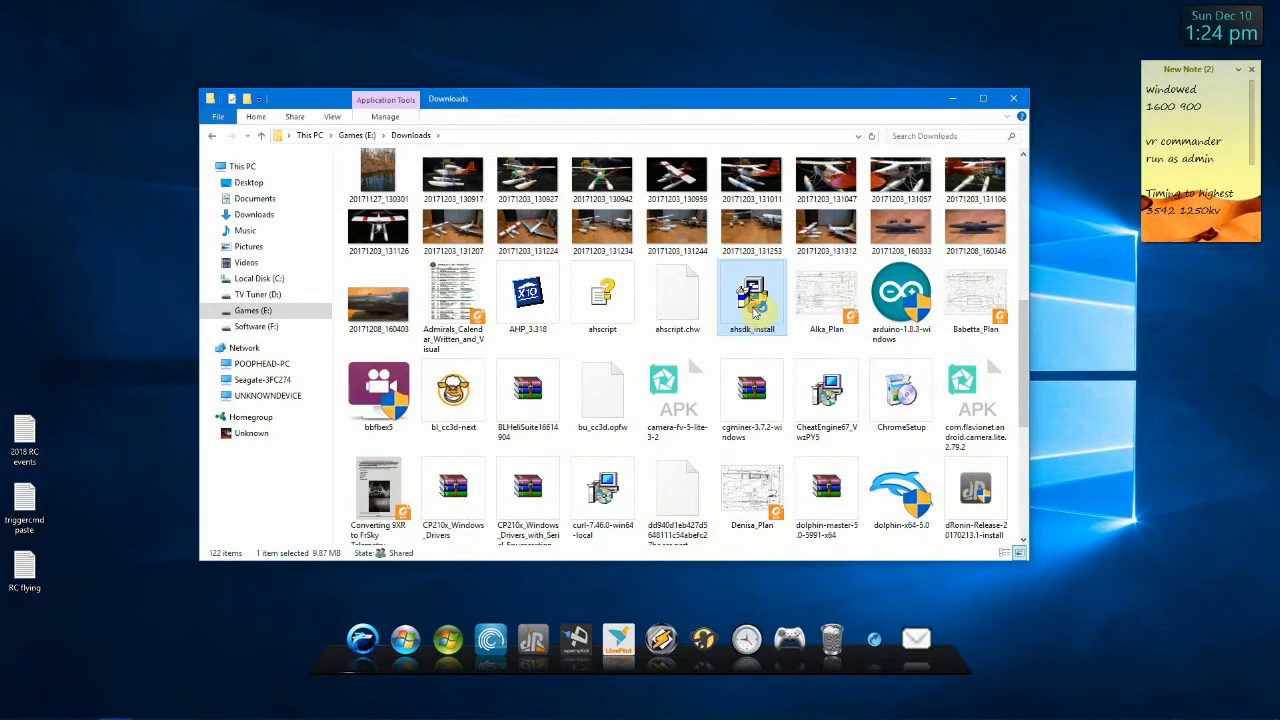
{"action": "double_click", "coordinate": [751, 295]}
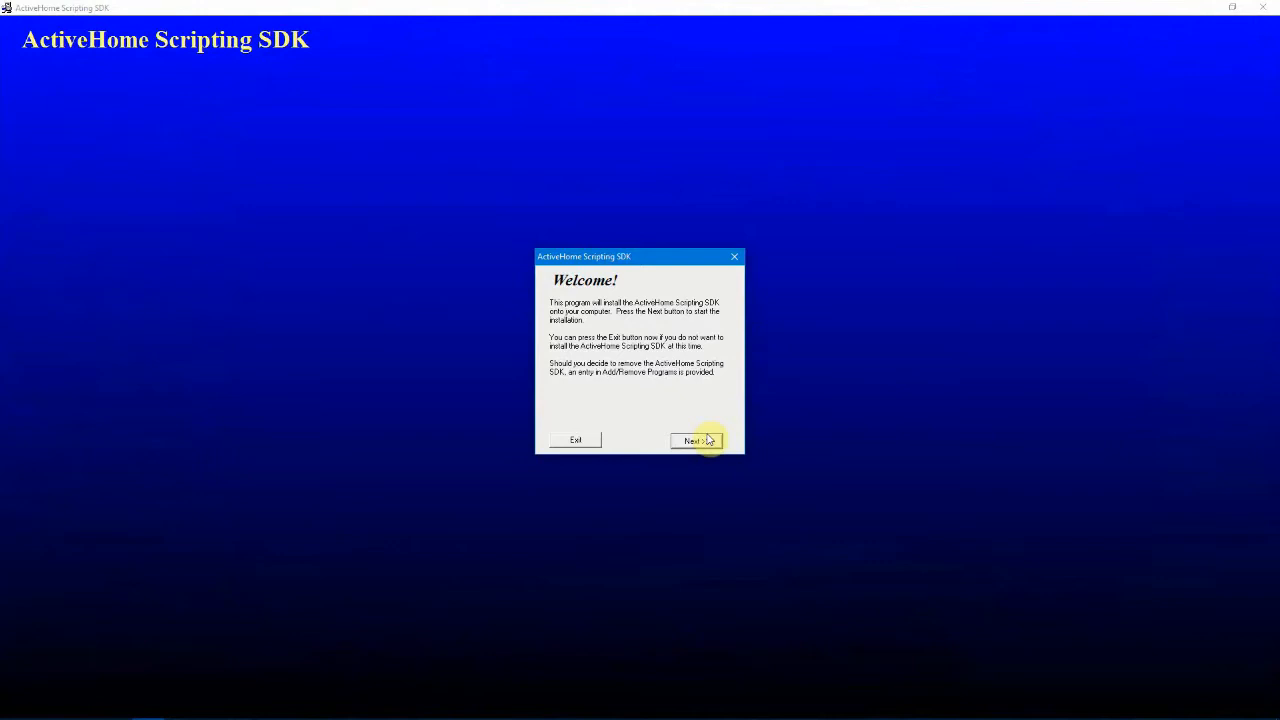
Install the ActiveHome Scripting SDK into the existing AHSDK folder, dismissing hardware and completion notices.
{"action": "left_click", "coordinate": [696, 439]}
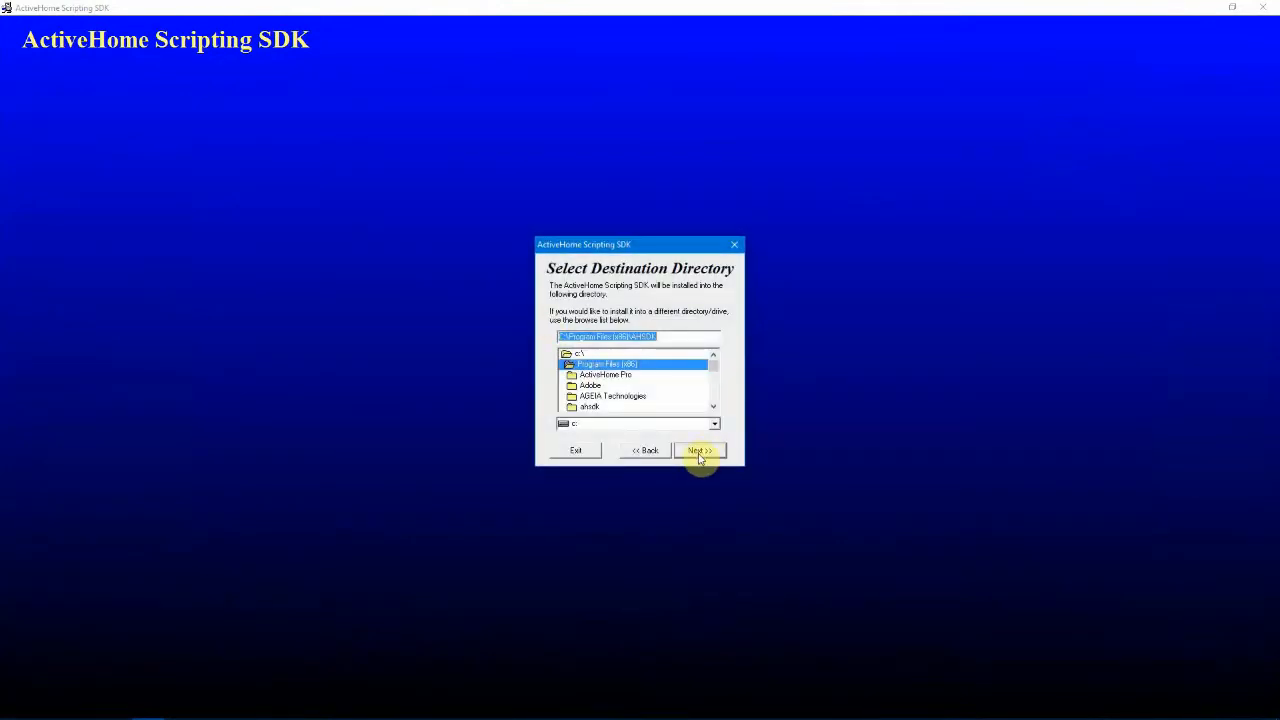
{"action": "left_click", "coordinate": [699, 450]}
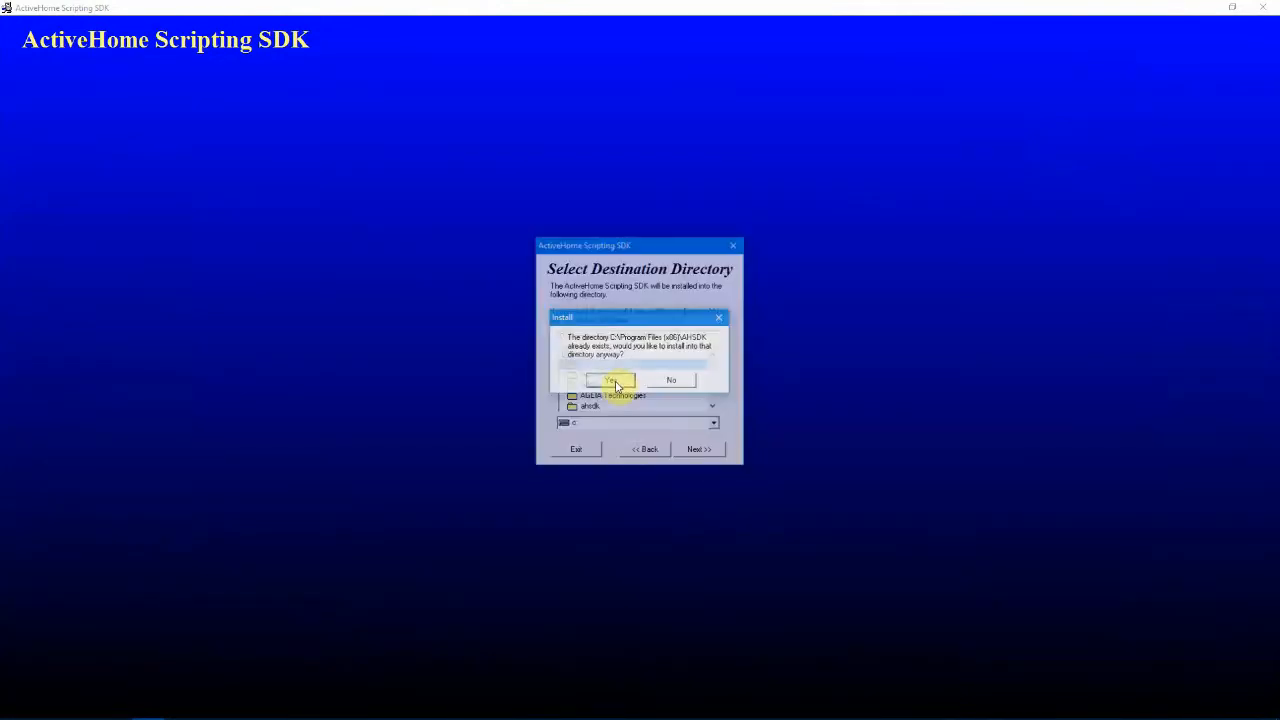
{"action": "left_click", "coordinate": [612, 380]}
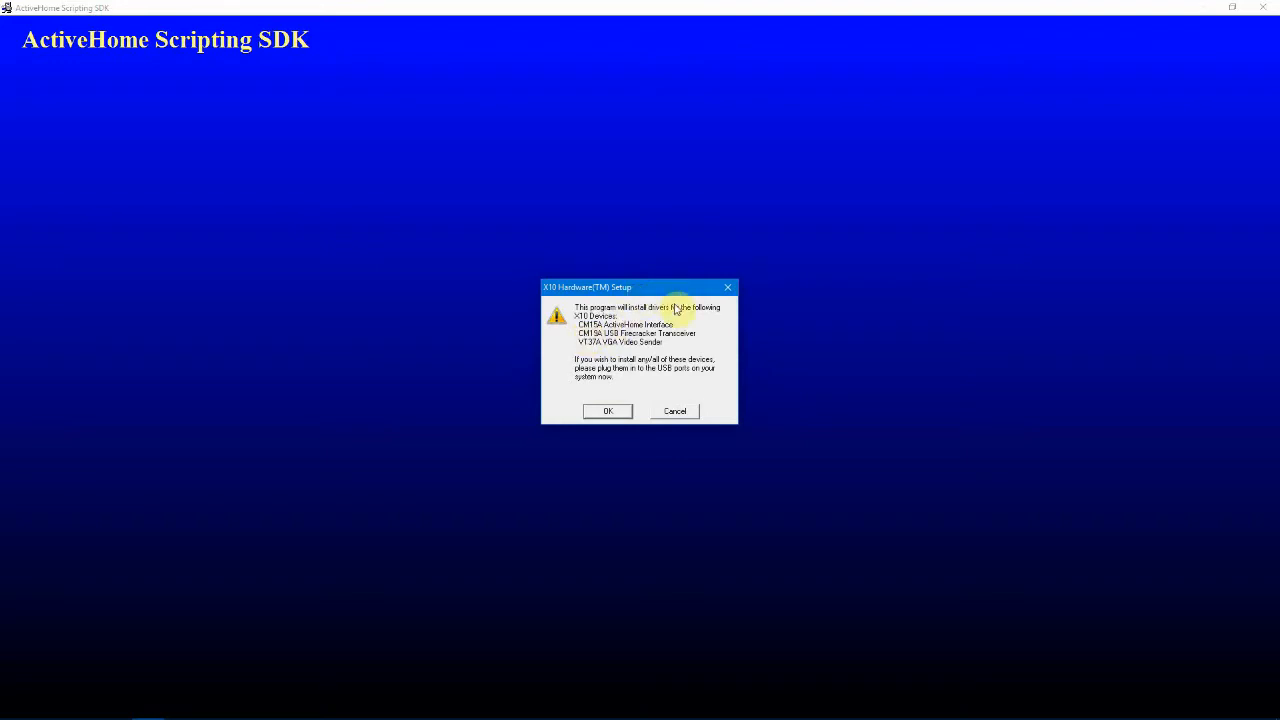
{"action": "left_click", "coordinate": [607, 411]}
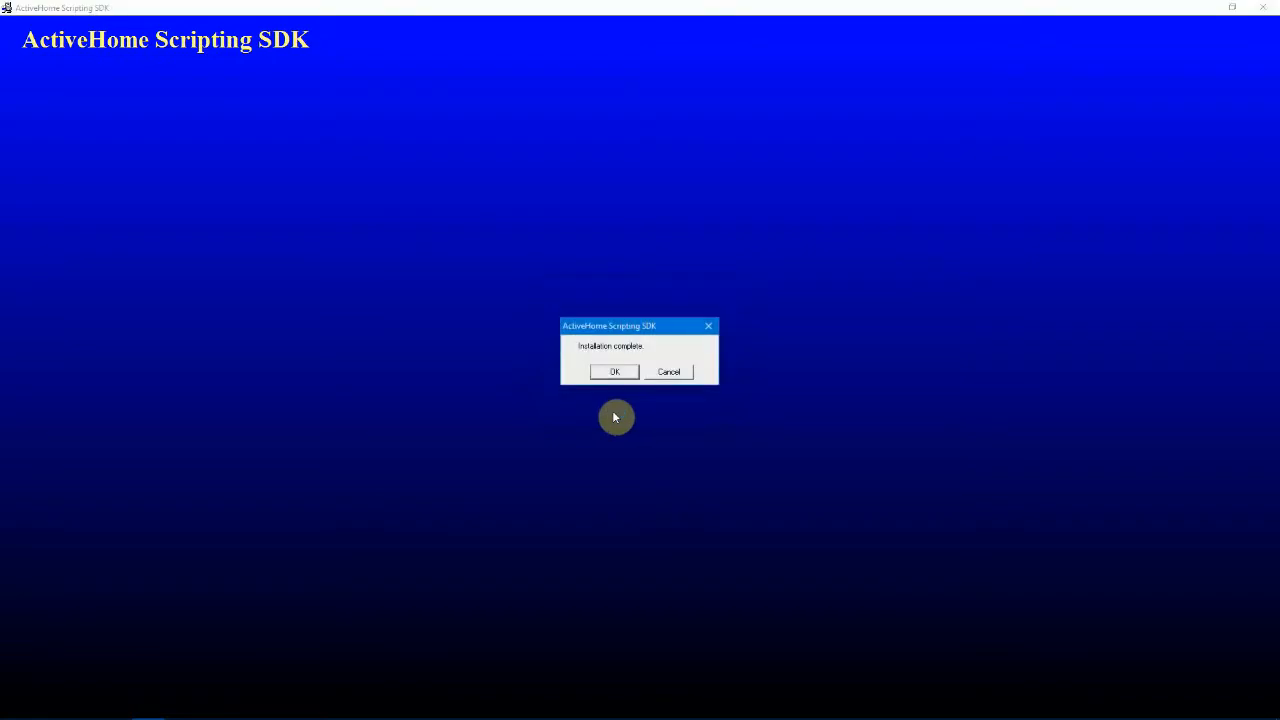
{"action": "left_click", "coordinate": [614, 372]}
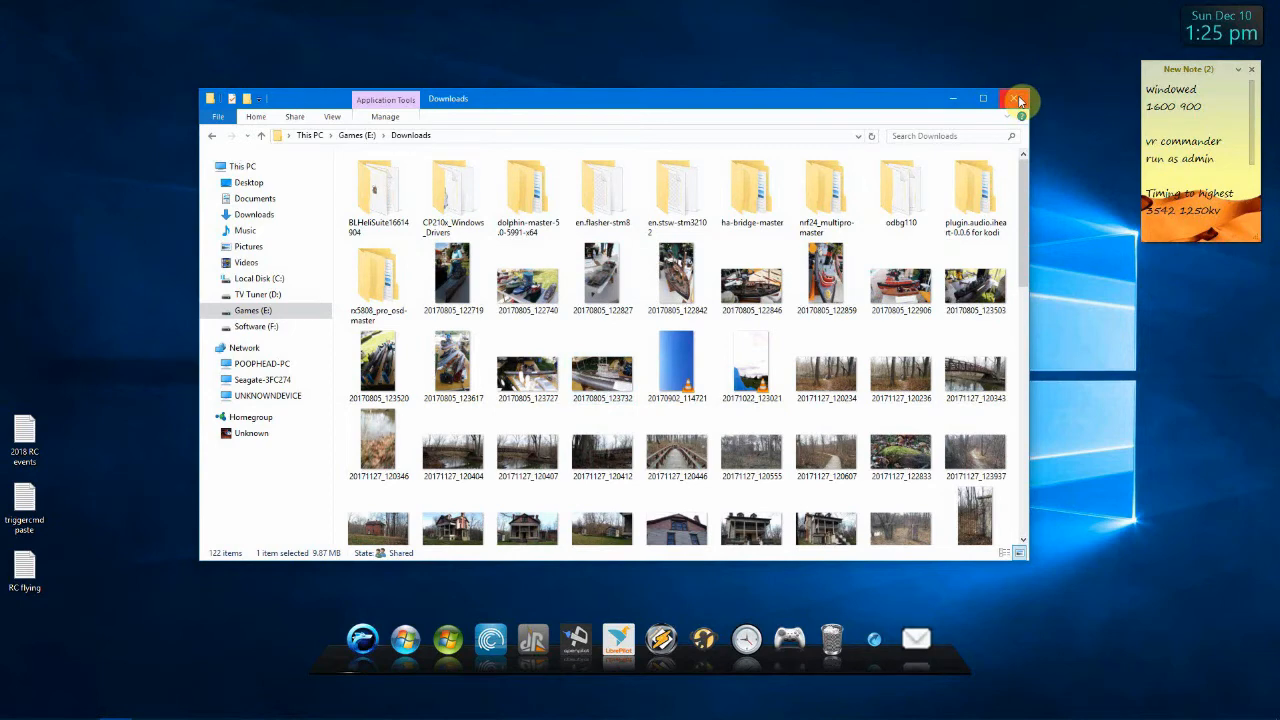
Close the Downloads File Explorer window to clear the desktop.
{"action": "left_click", "coordinate": [1016, 99]}
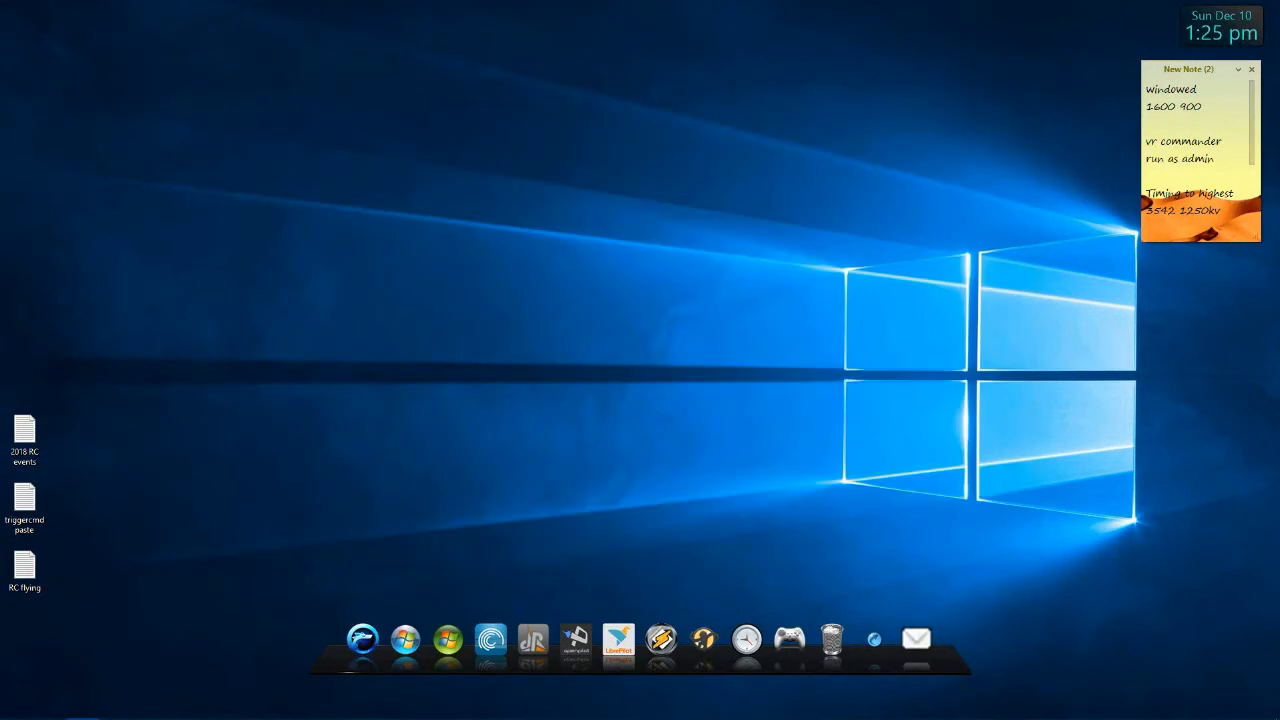
{"action": "left_click", "coordinate": [744, 338]}
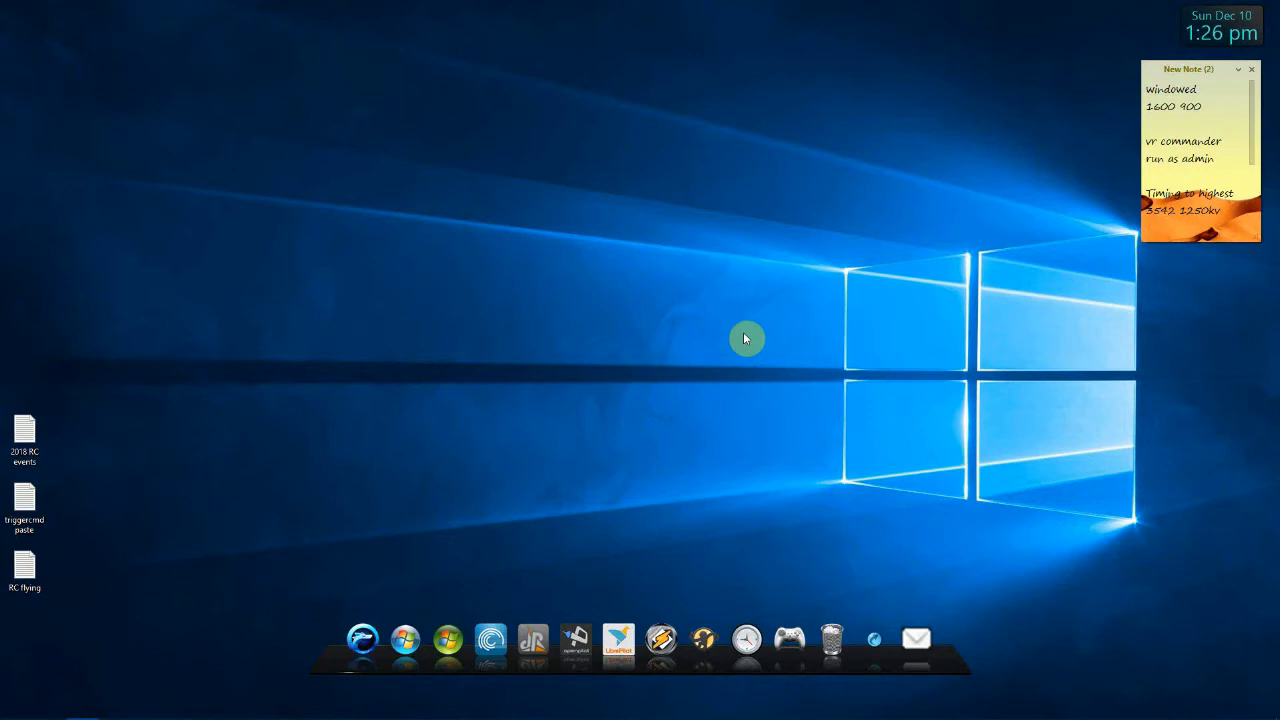
{"action": "mouse_move", "coordinate": [688, 350]}
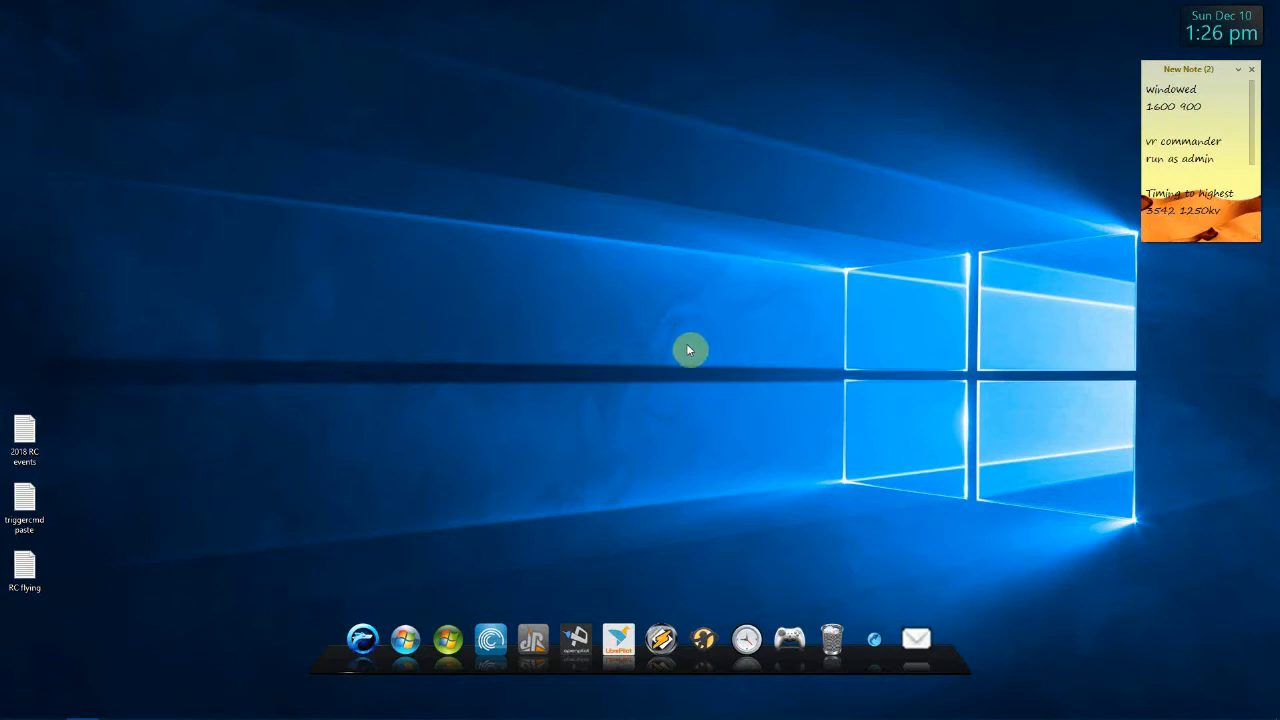
{"action": "mouse_move", "coordinate": [634, 391]}
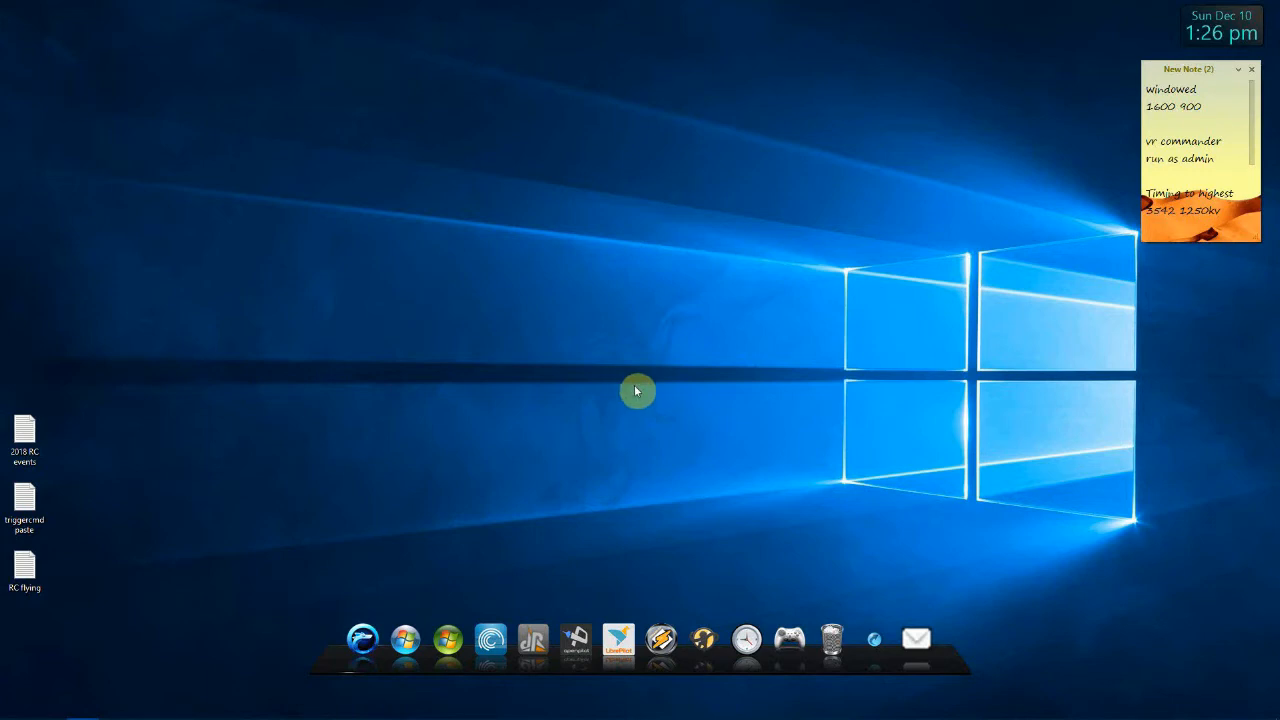
{"action": "mouse_move", "coordinate": [933, 371]}
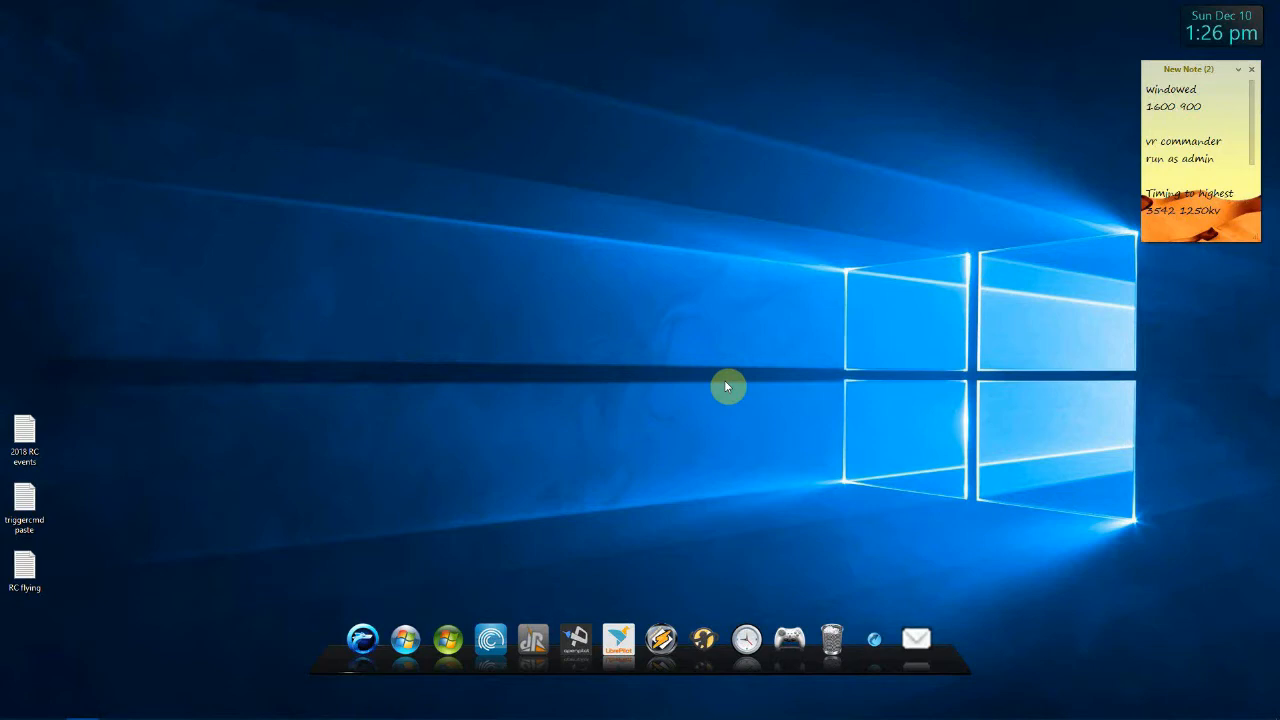
{"action": "mouse_move", "coordinate": [477, 414]}
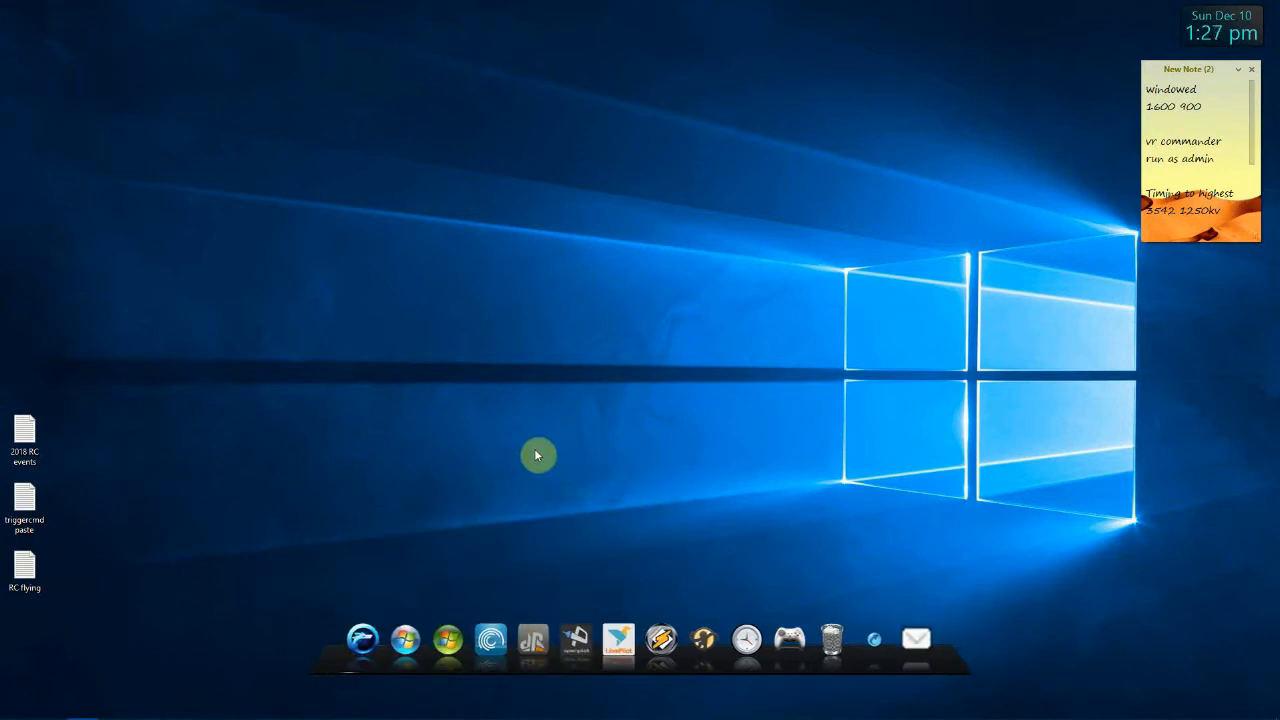
{"action": "mouse_move", "coordinate": [511, 351]}
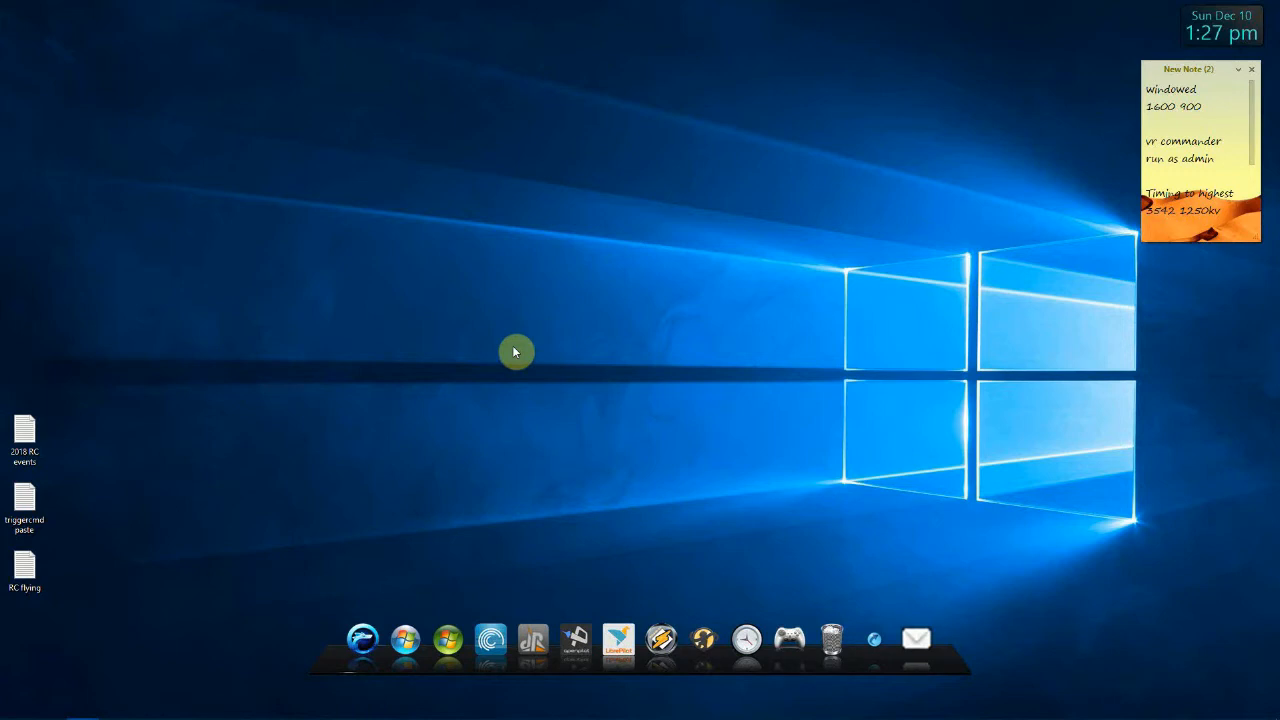
Create a New Text Document on the desktop and select it.
{"action": "right_click", "coordinate": [513, 351]}
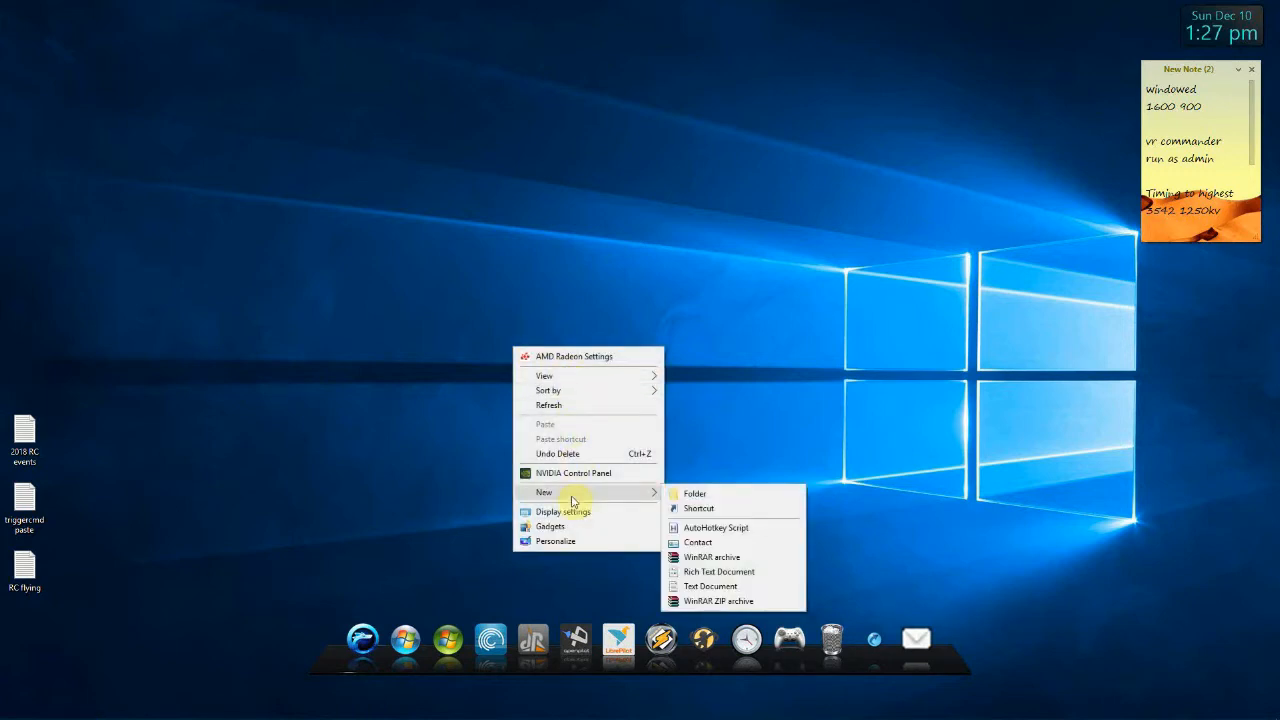
{"action": "mouse_move", "coordinate": [708, 586]}
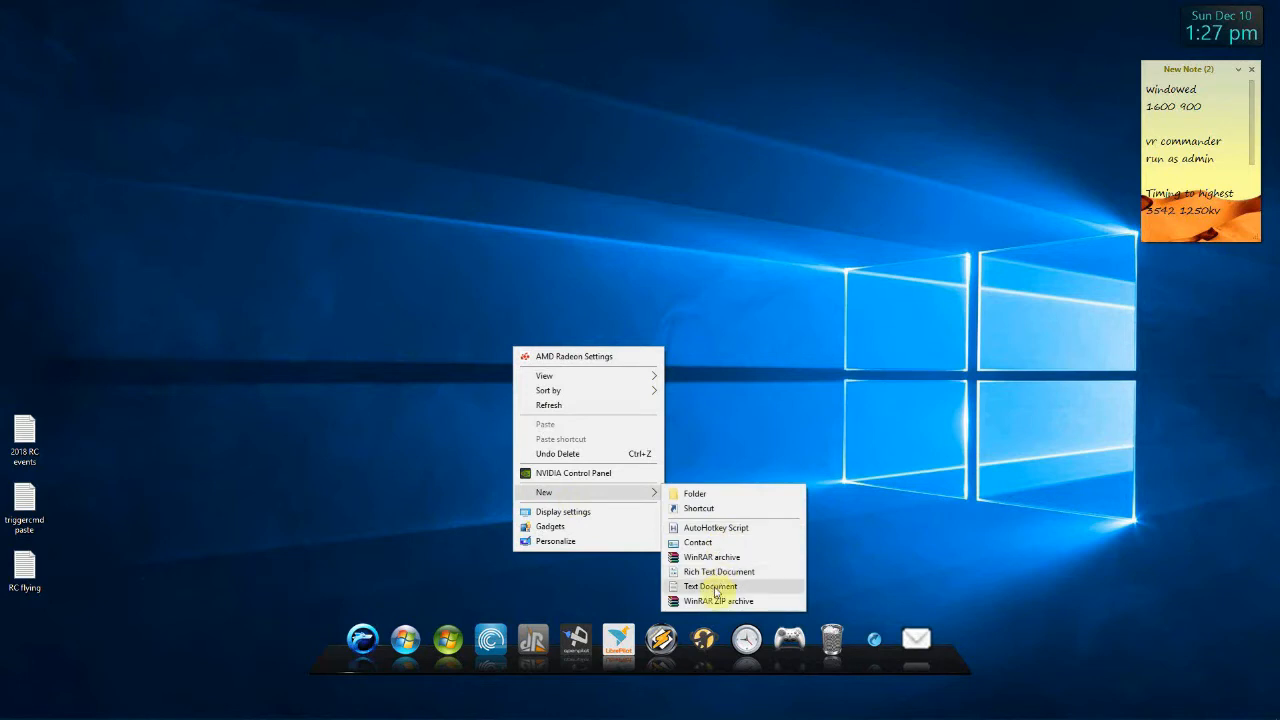
{"action": "left_click", "coordinate": [711, 586]}
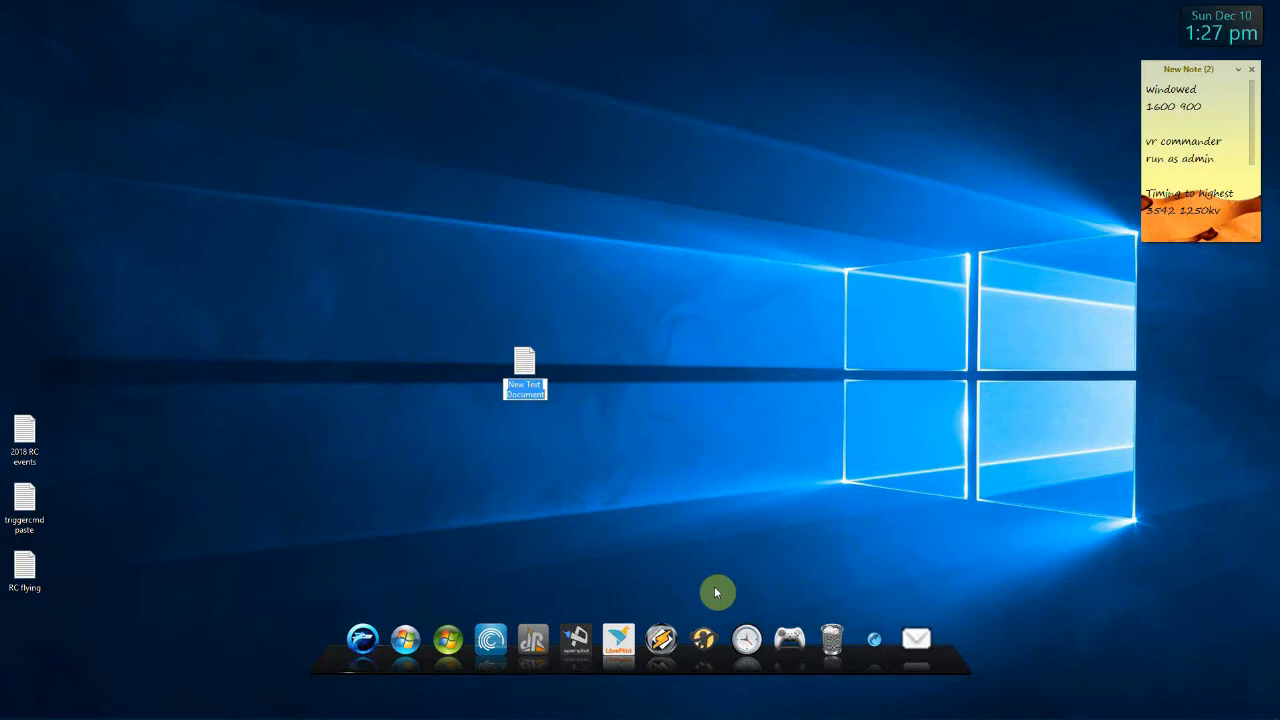
{"action": "mouse_move", "coordinate": [744, 424]}
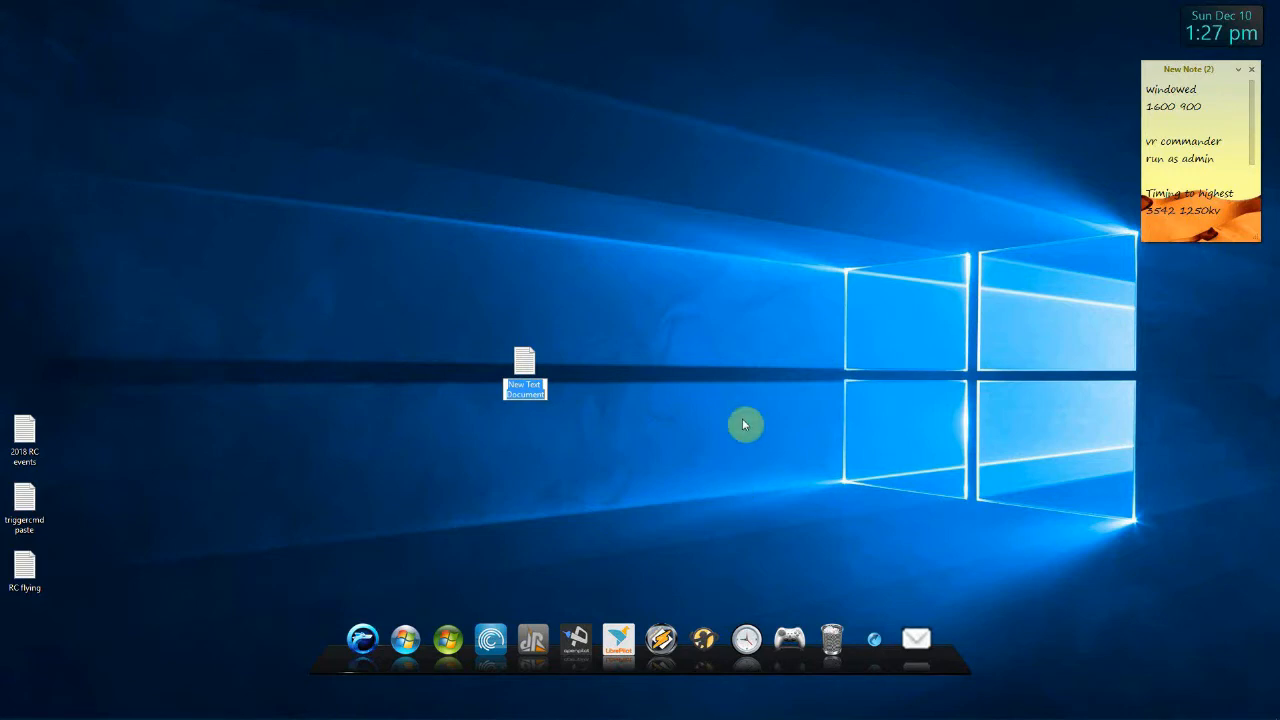
{"action": "left_click", "coordinate": [524, 368]}
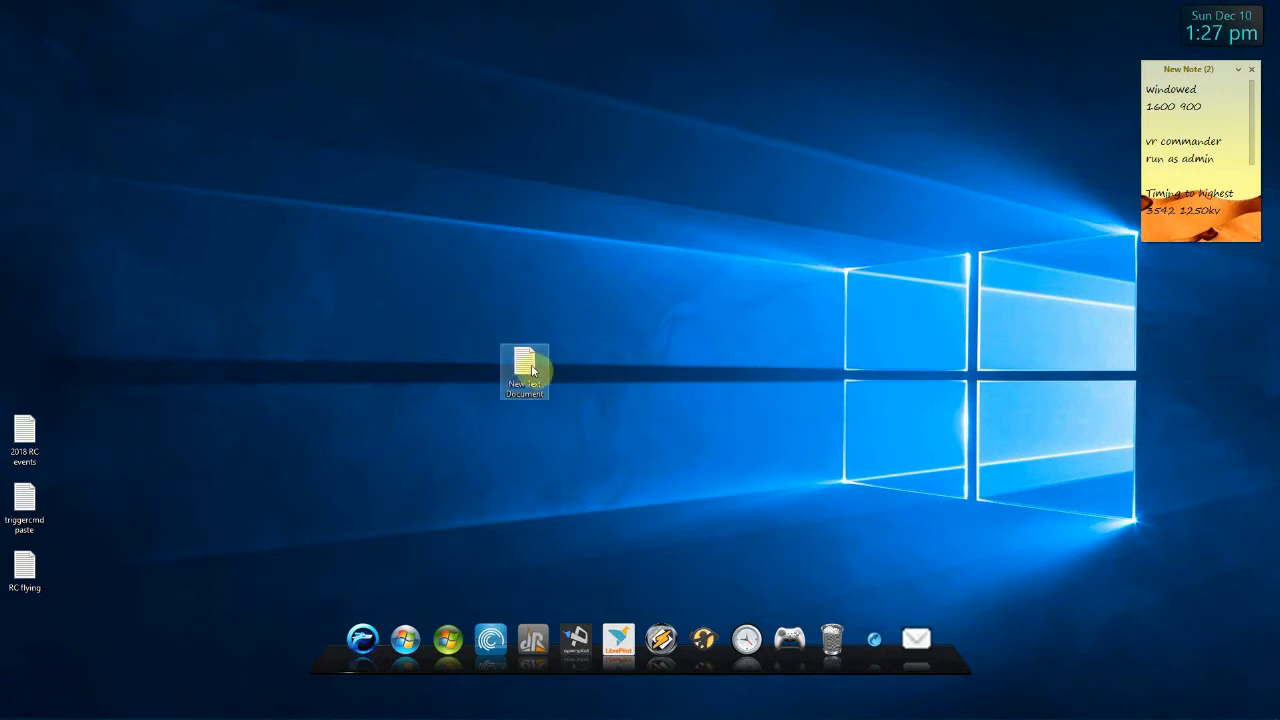
Copy the command line from bedroom light off, then close that file.
{"action": "double_click", "coordinate": [521, 368]}
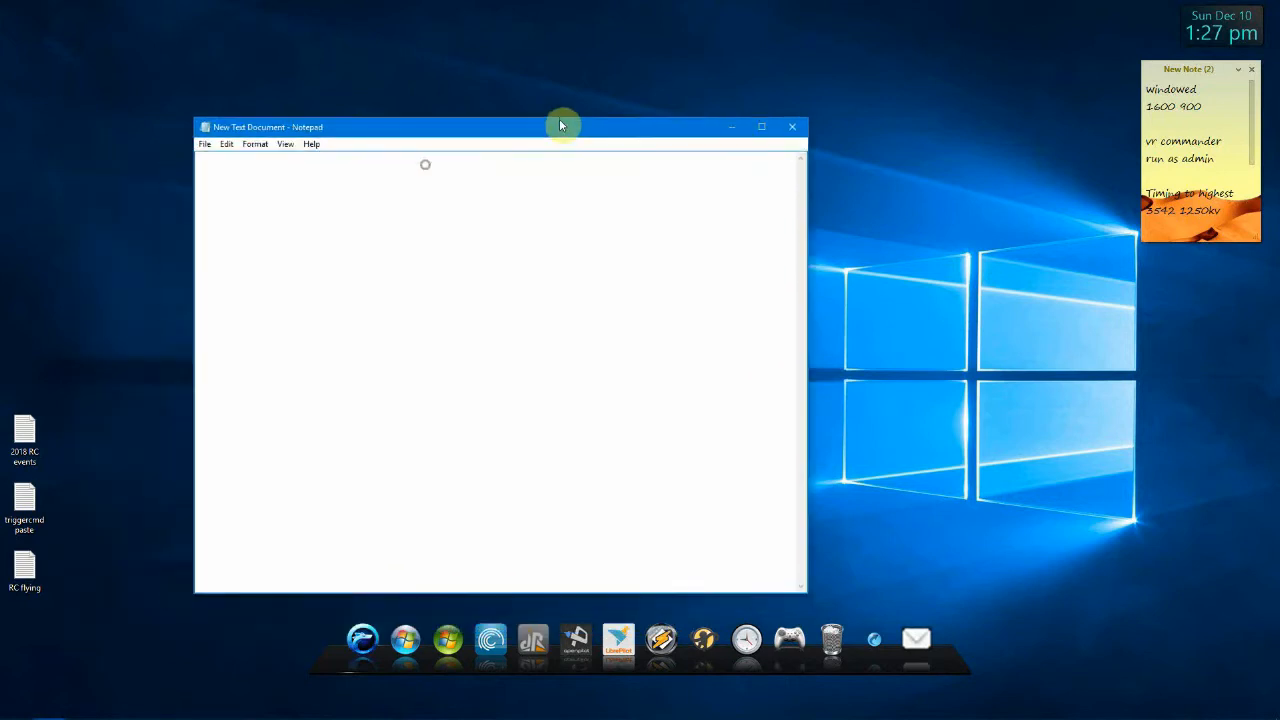
{"action": "left_click_drag", "start_coordinate": [560, 126], "coordinate": [575, 110]}
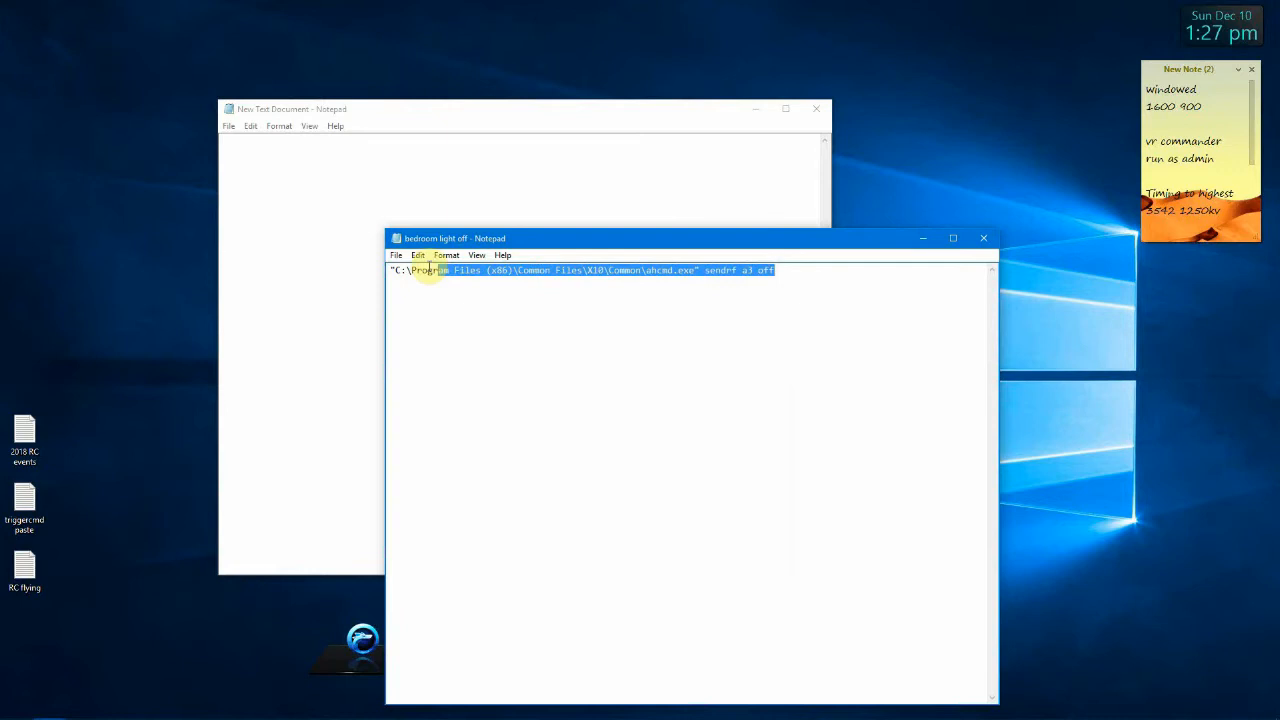
{"action": "right_click", "coordinate": [463, 271]}
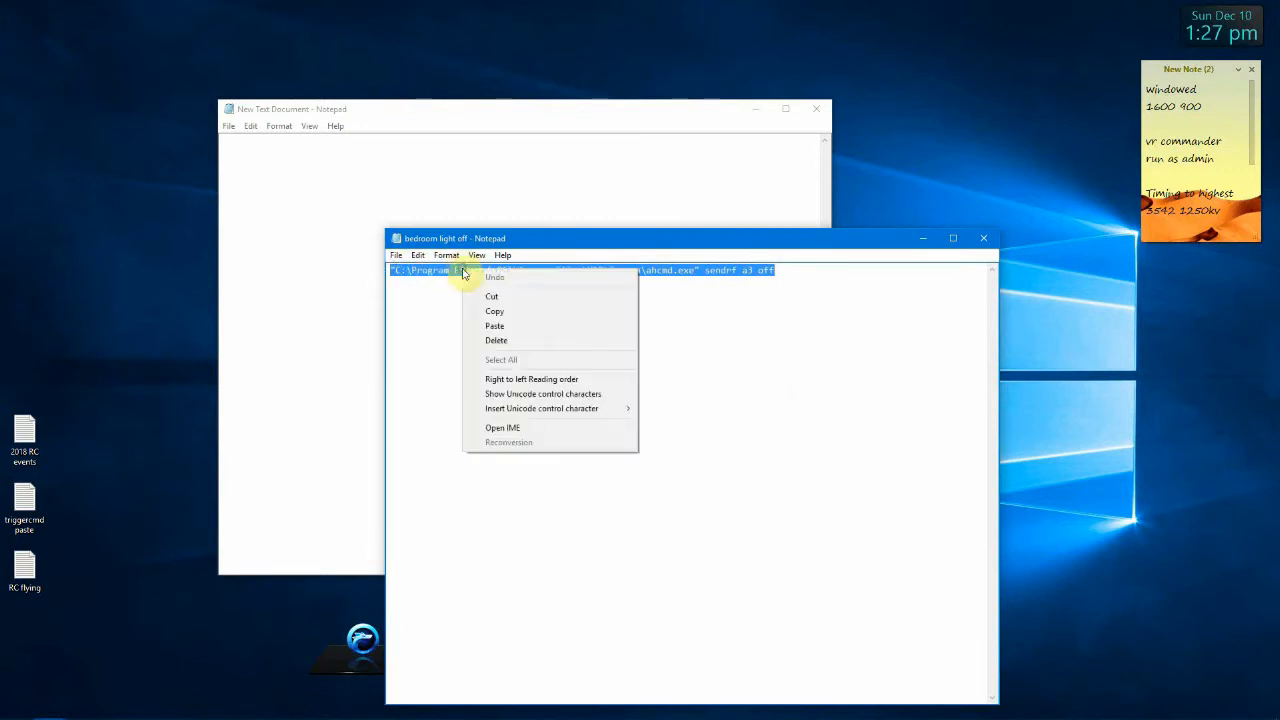
{"action": "left_click", "coordinate": [885, 239]}
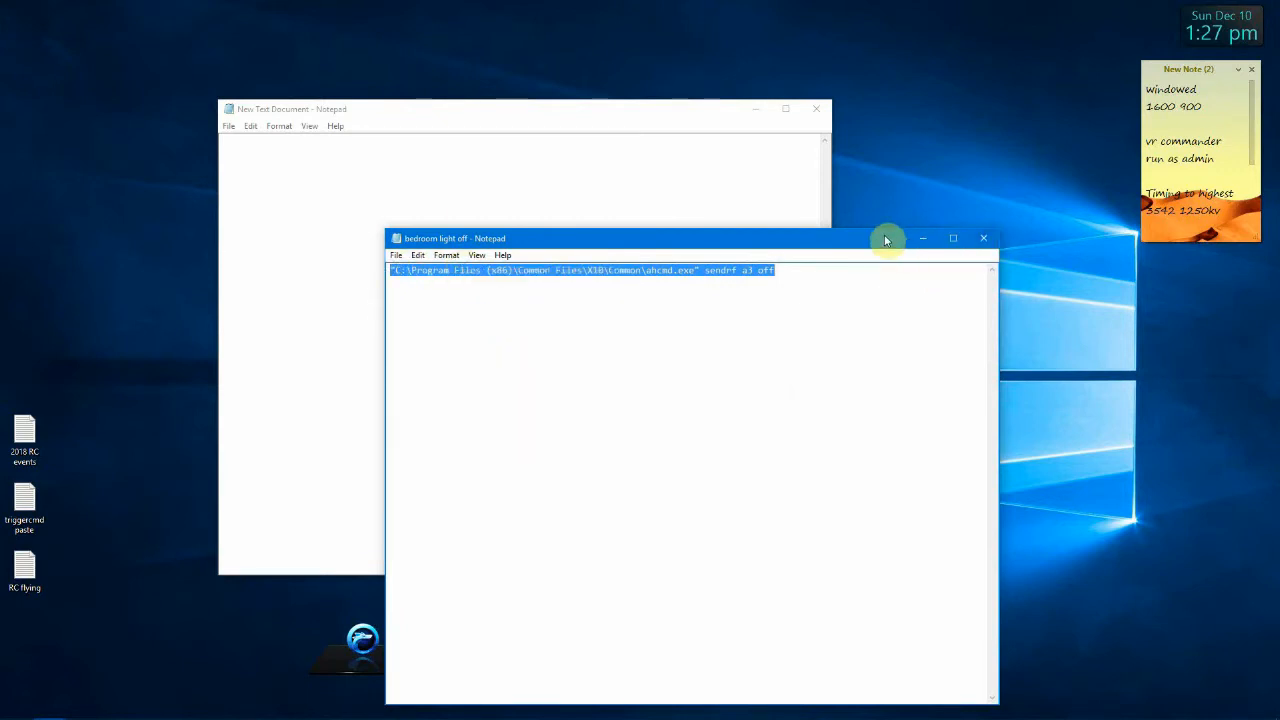
{"action": "left_click", "coordinate": [983, 238]}
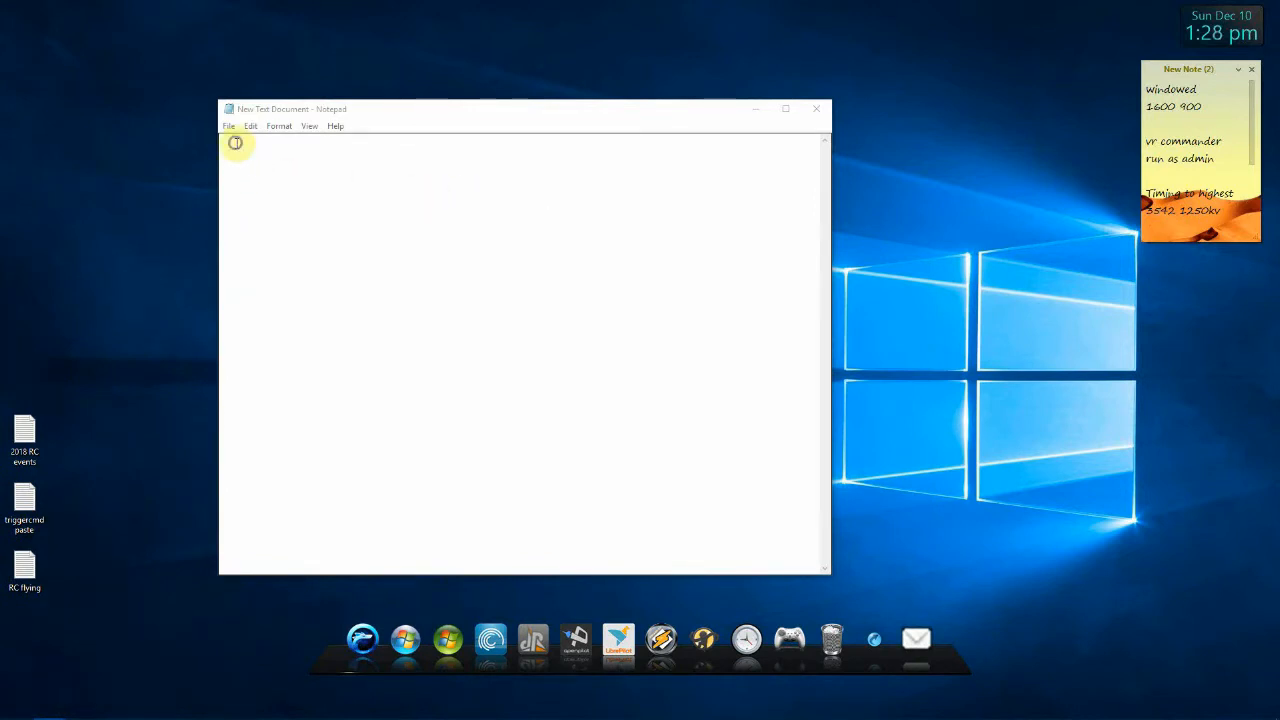
Enter the ahcmd.exe sendrf off command line in the new document.
{"action": "type", "text": "\"C:\\Program Files (x86)\\Common Files\\X10\\Common\\ahcmd.exe\" sendrf a3 off"}
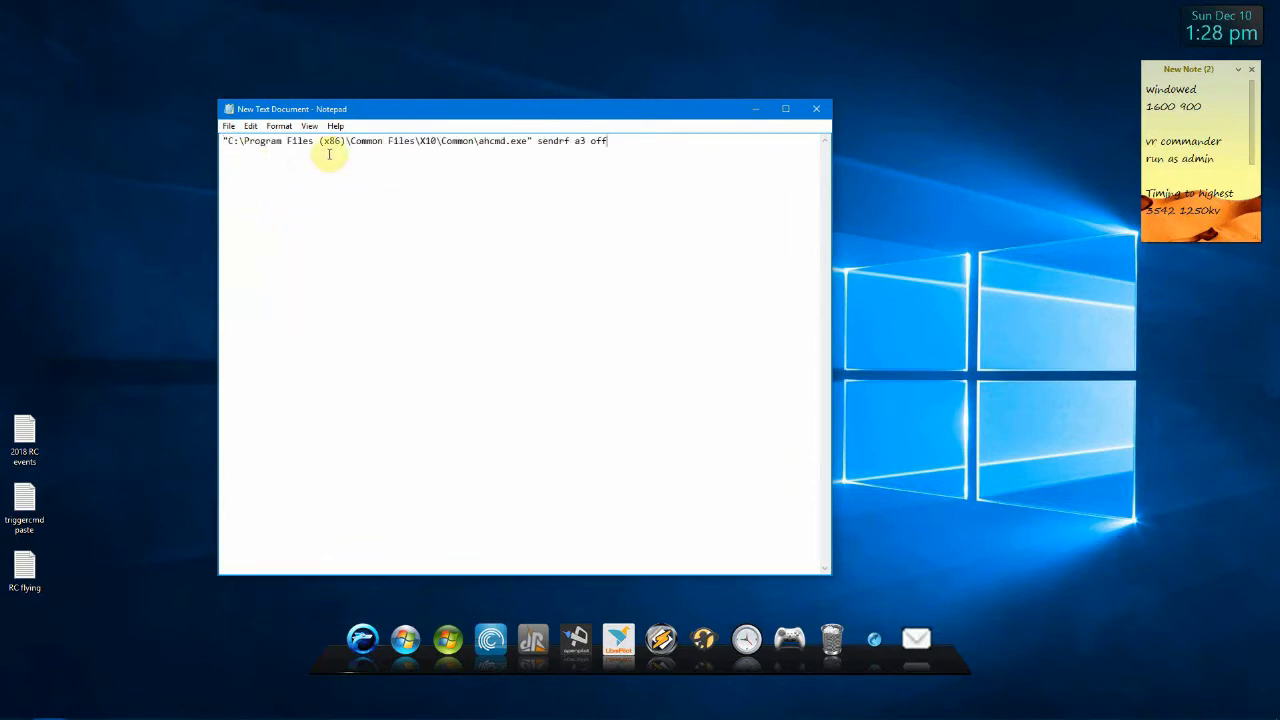
{"action": "mouse_move", "coordinate": [412, 152]}
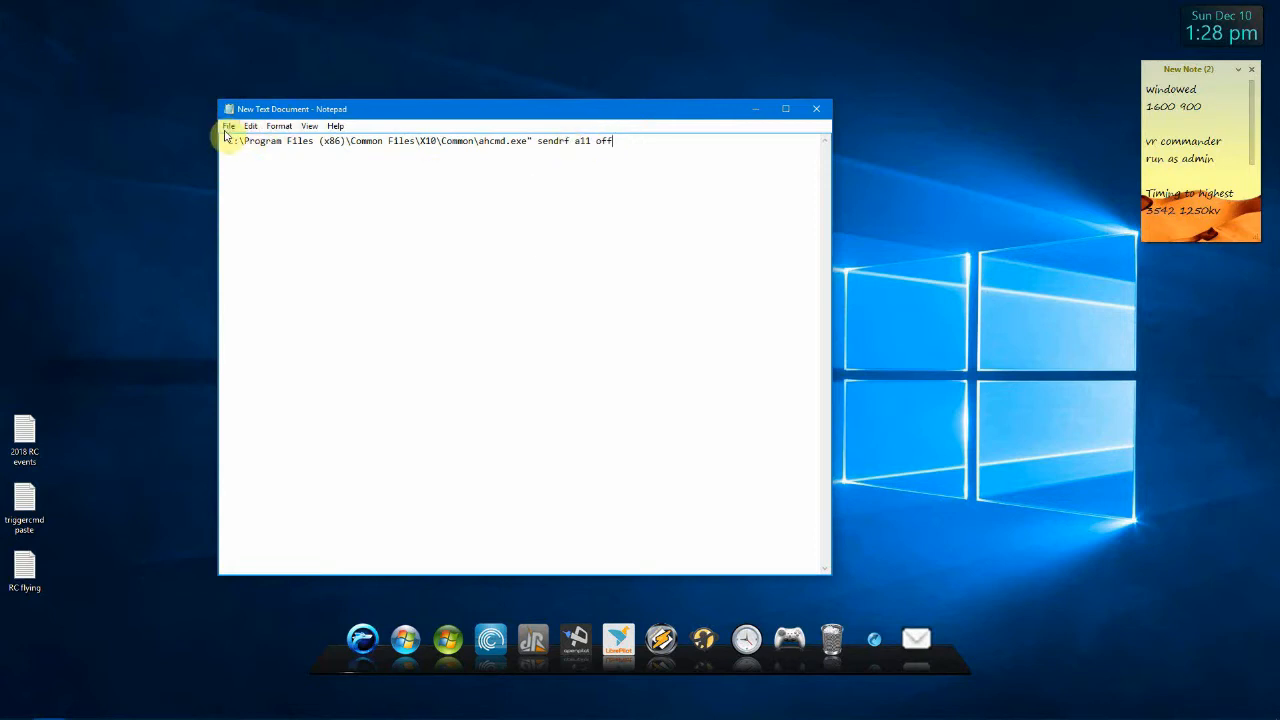
{"action": "left_click", "coordinate": [229, 126]}
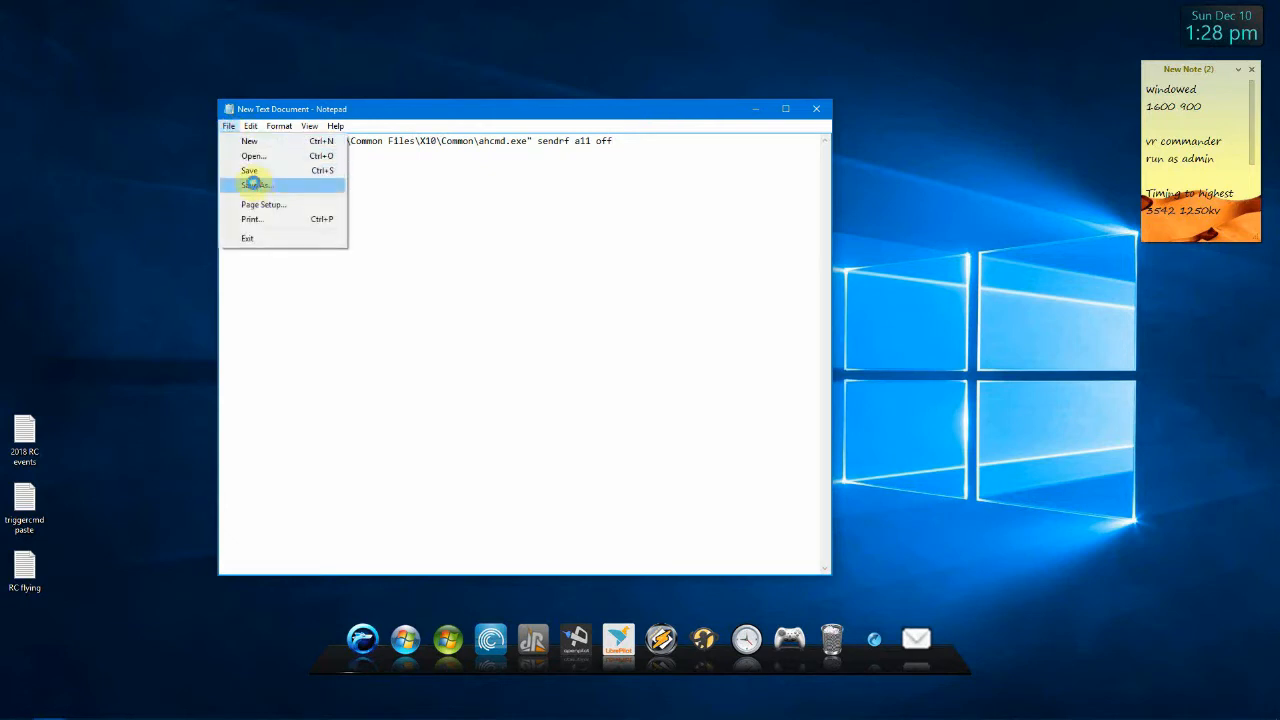
Save the document to the desktop as 'computer room light off.bat' with type All Files.
{"action": "left_click", "coordinate": [255, 184]}
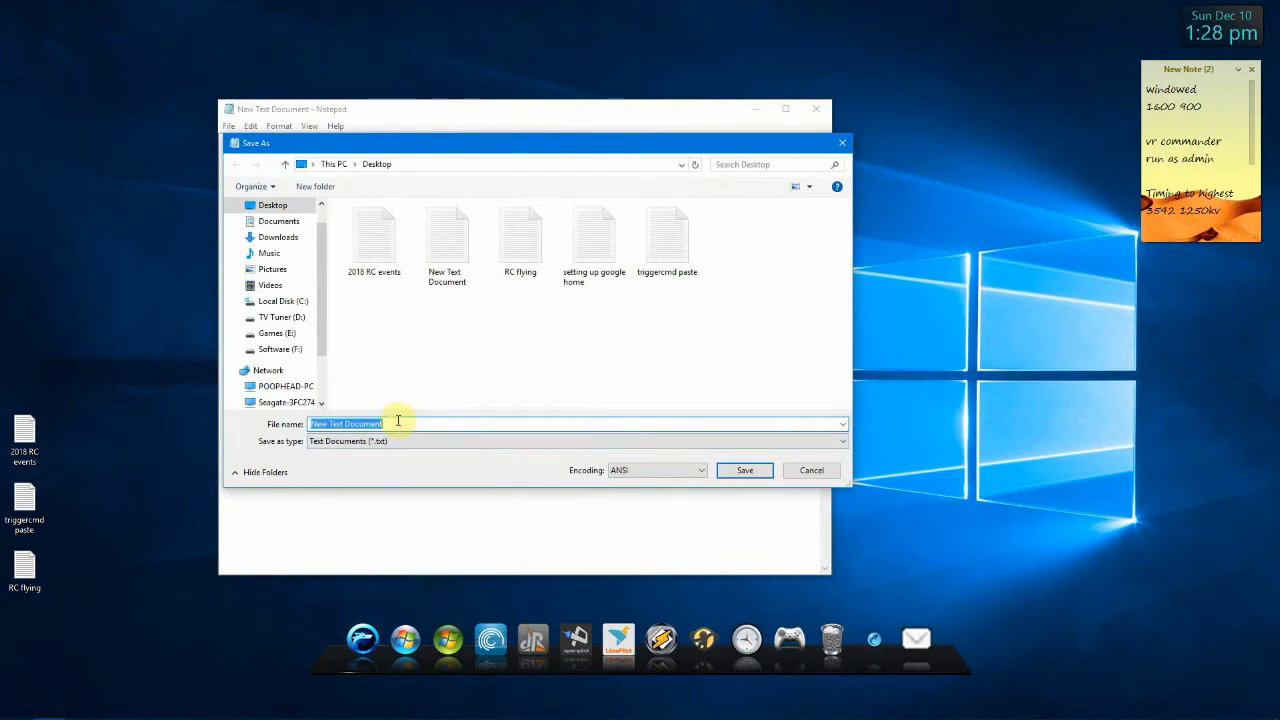
{"action": "type", "text": "computer room light off"}
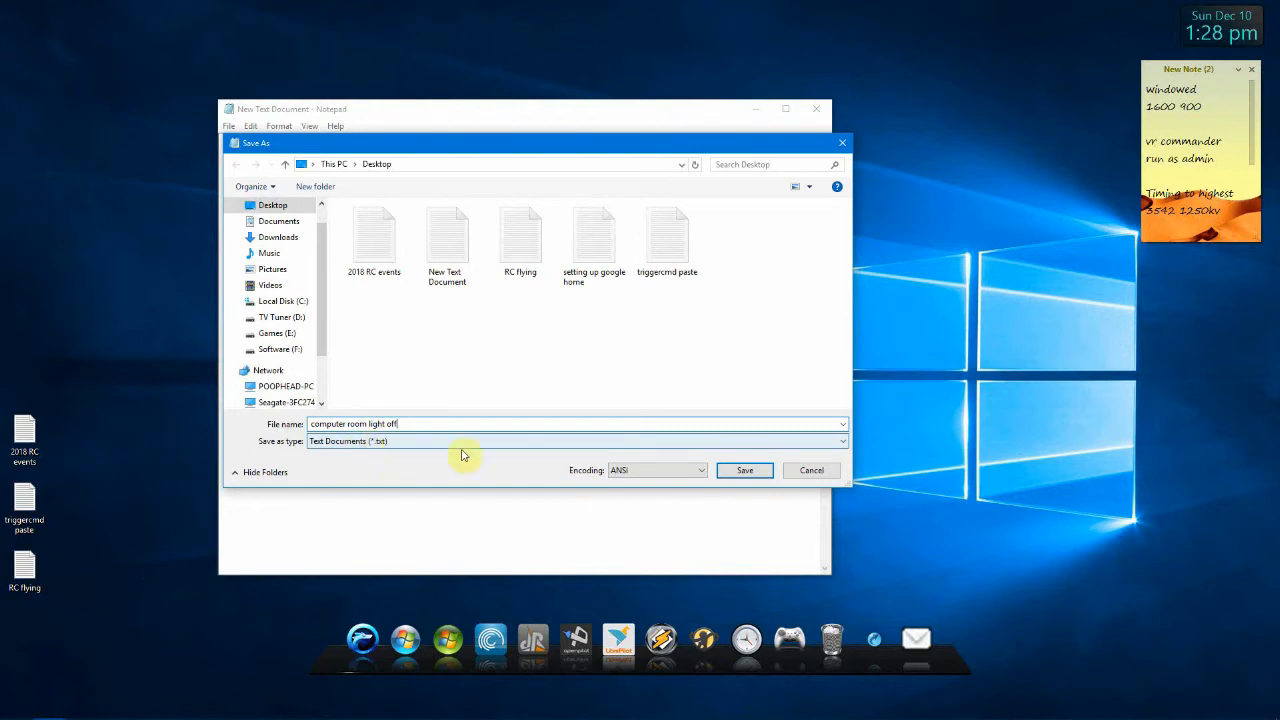
{"action": "left_click", "coordinate": [575, 441]}
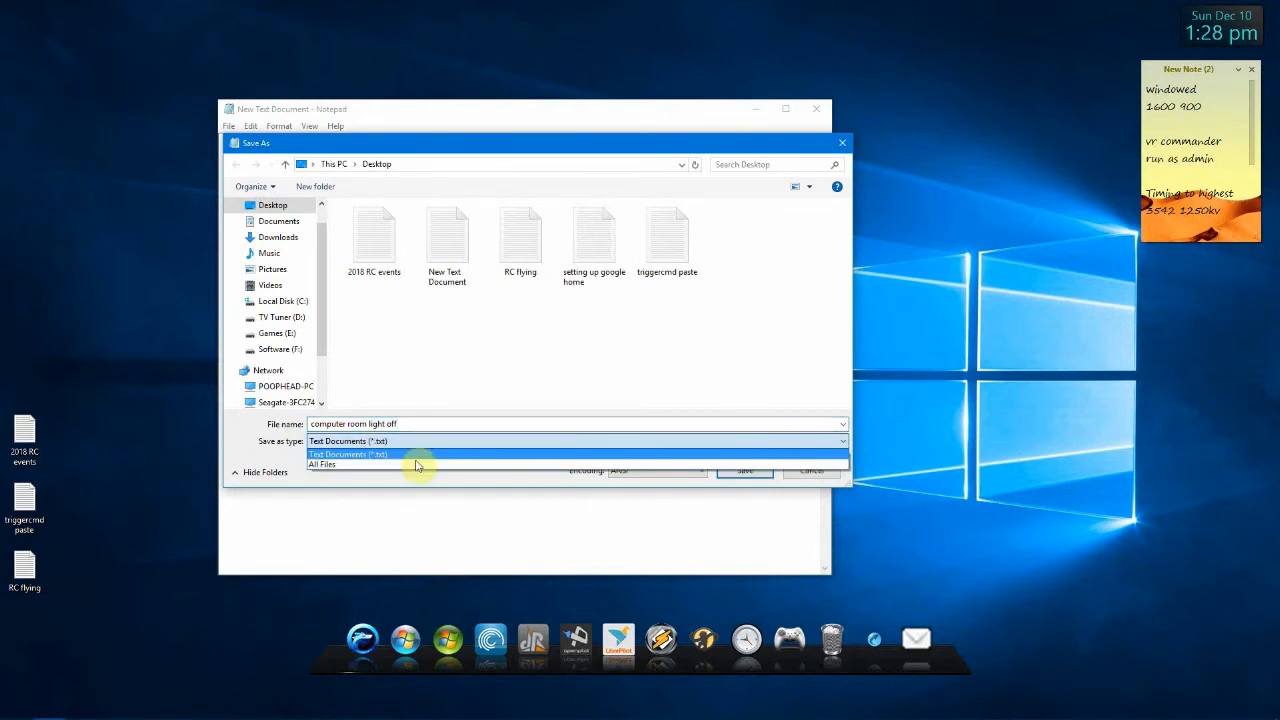
{"action": "left_click", "coordinate": [322, 465]}
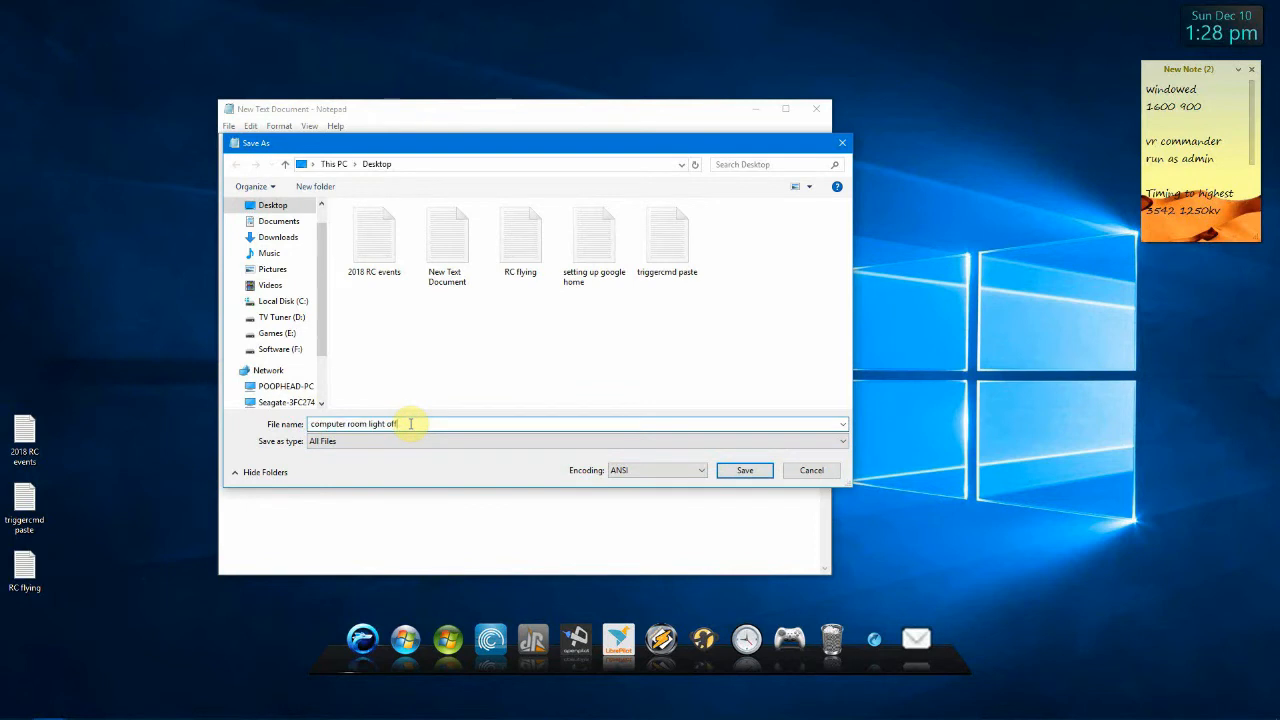
{"action": "type", "text": ".bat"}
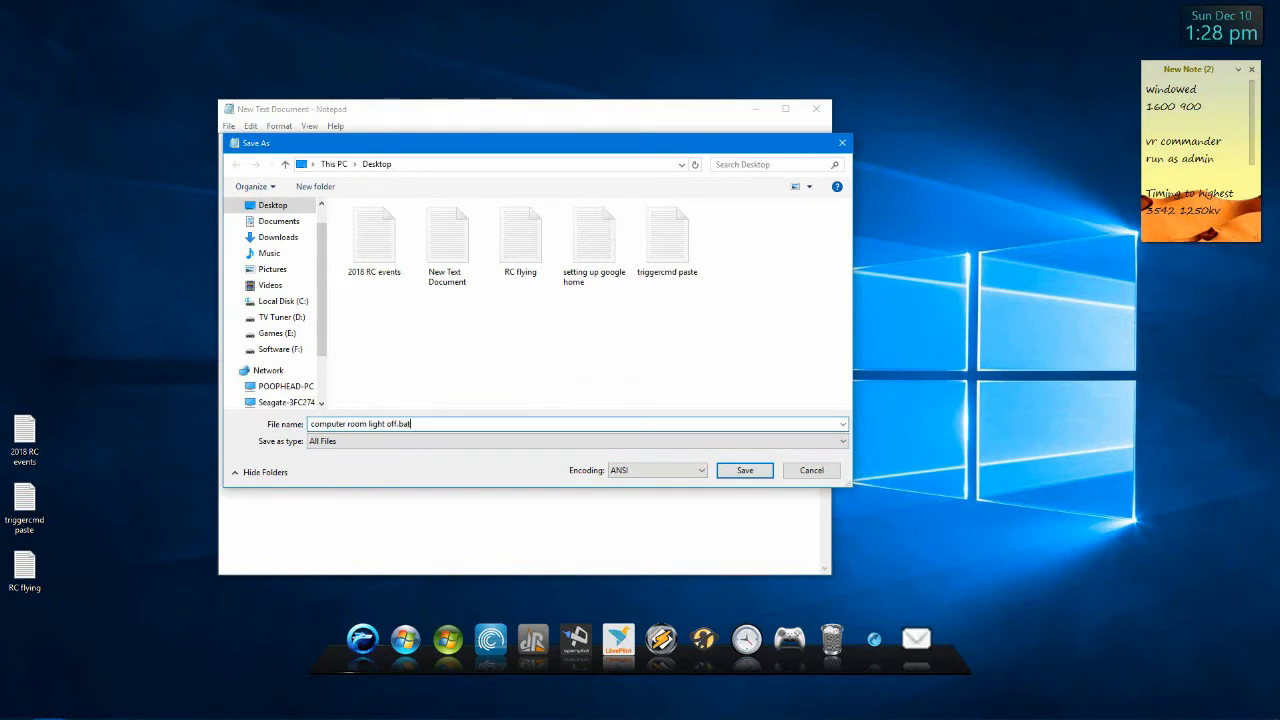
{"action": "left_click", "coordinate": [744, 470]}
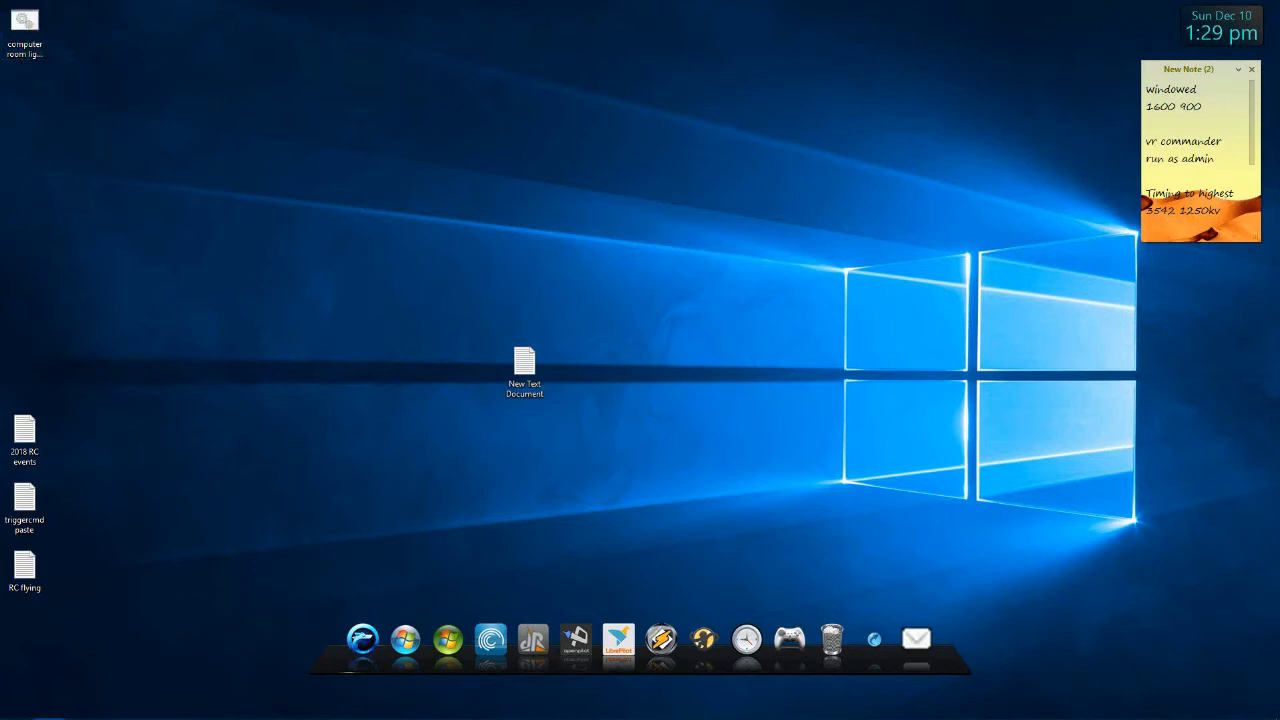
{"action": "mouse_move", "coordinate": [37, 91]}
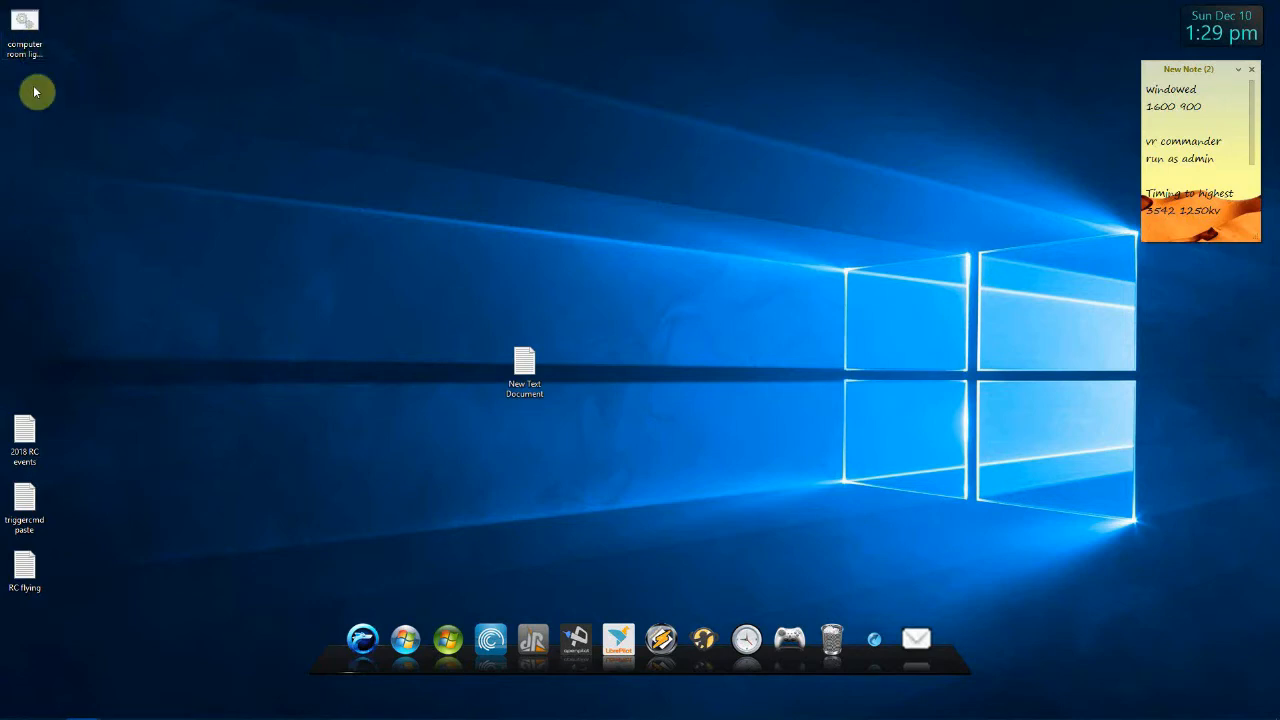
{"action": "mouse_move", "coordinate": [40, 25]}
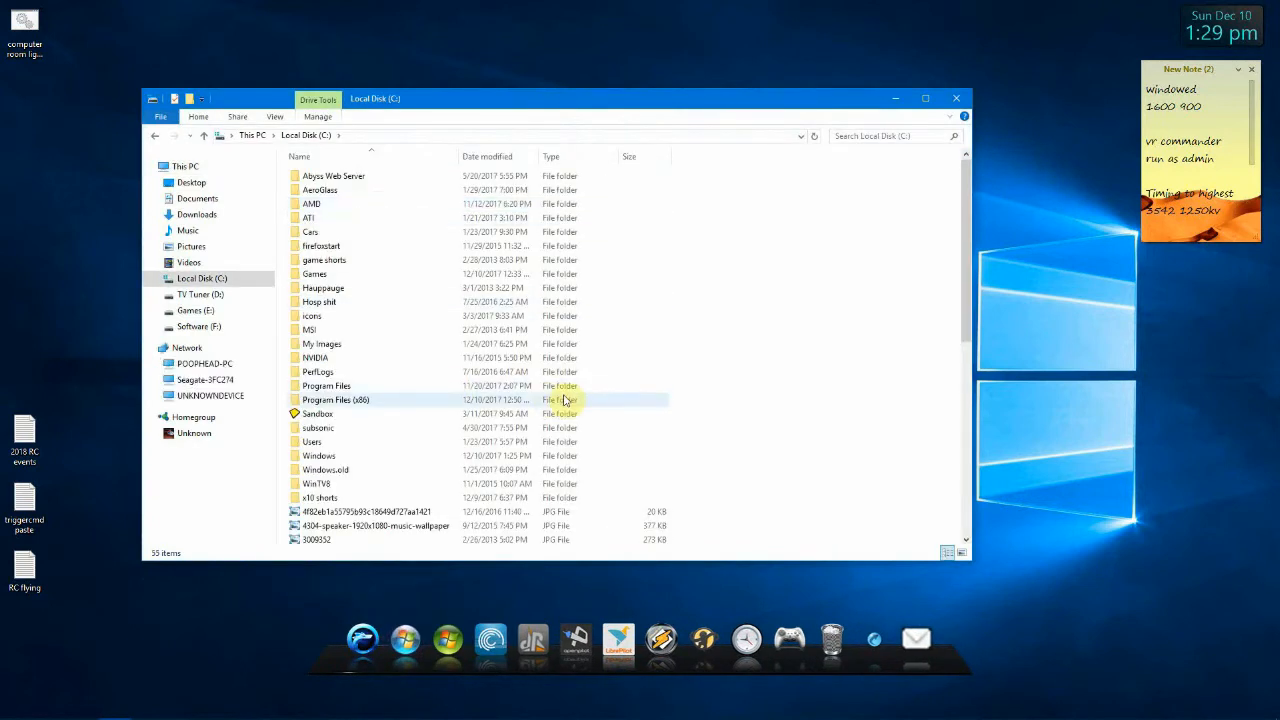
{"action": "mouse_move", "coordinate": [800, 350]}
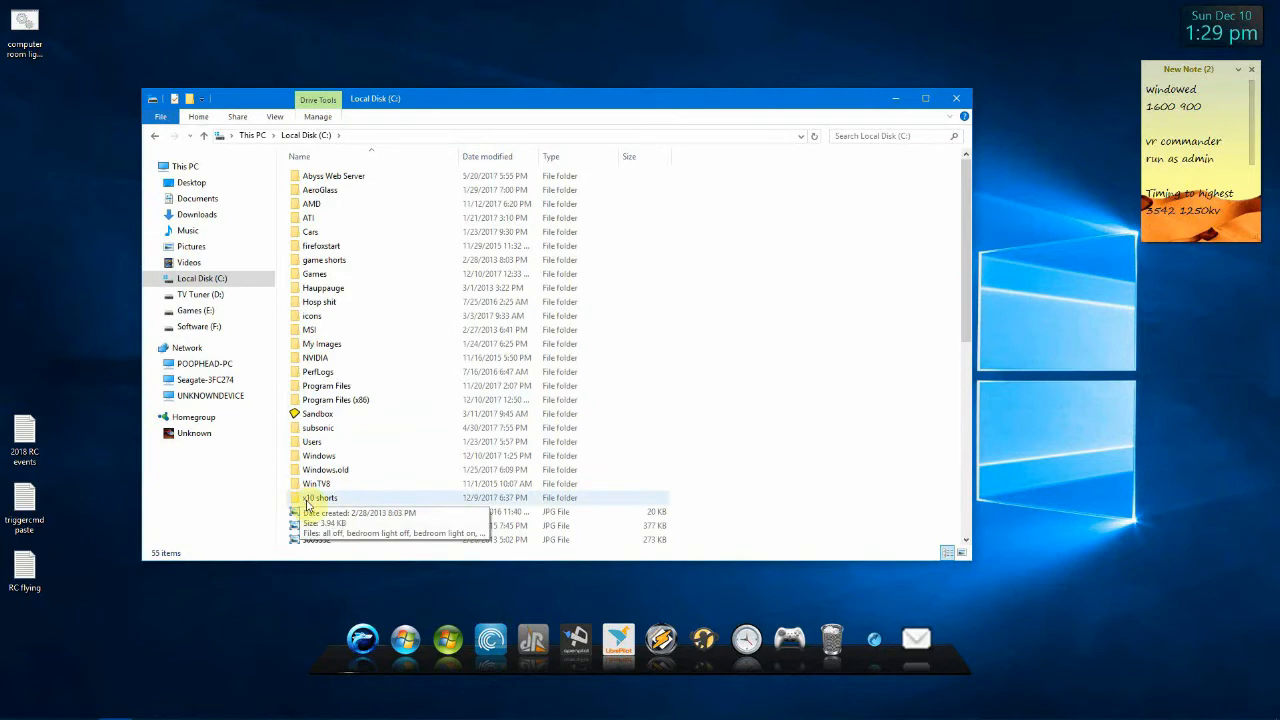
Open the x10 shorts folder on C:, reposition its window, then close it.
{"action": "double_click", "coordinate": [318, 498]}
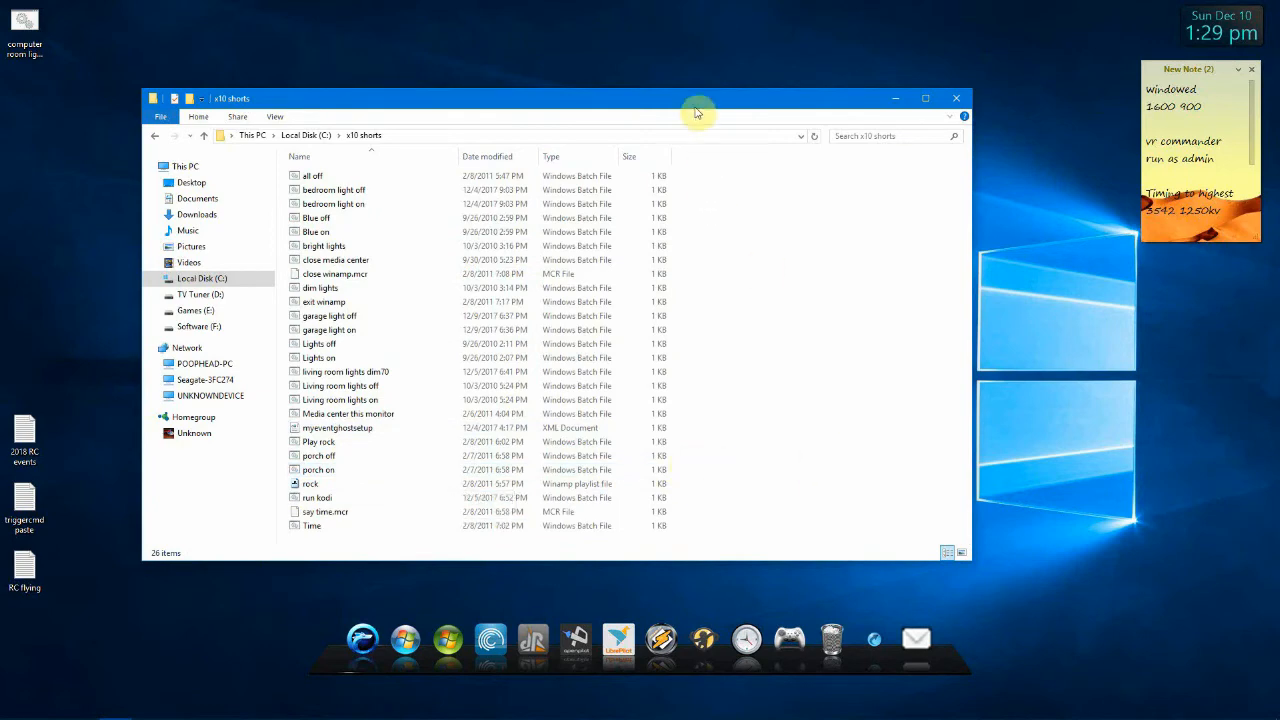
{"action": "left_click_drag", "start_coordinate": [698, 111], "coordinate": [754, 135]}
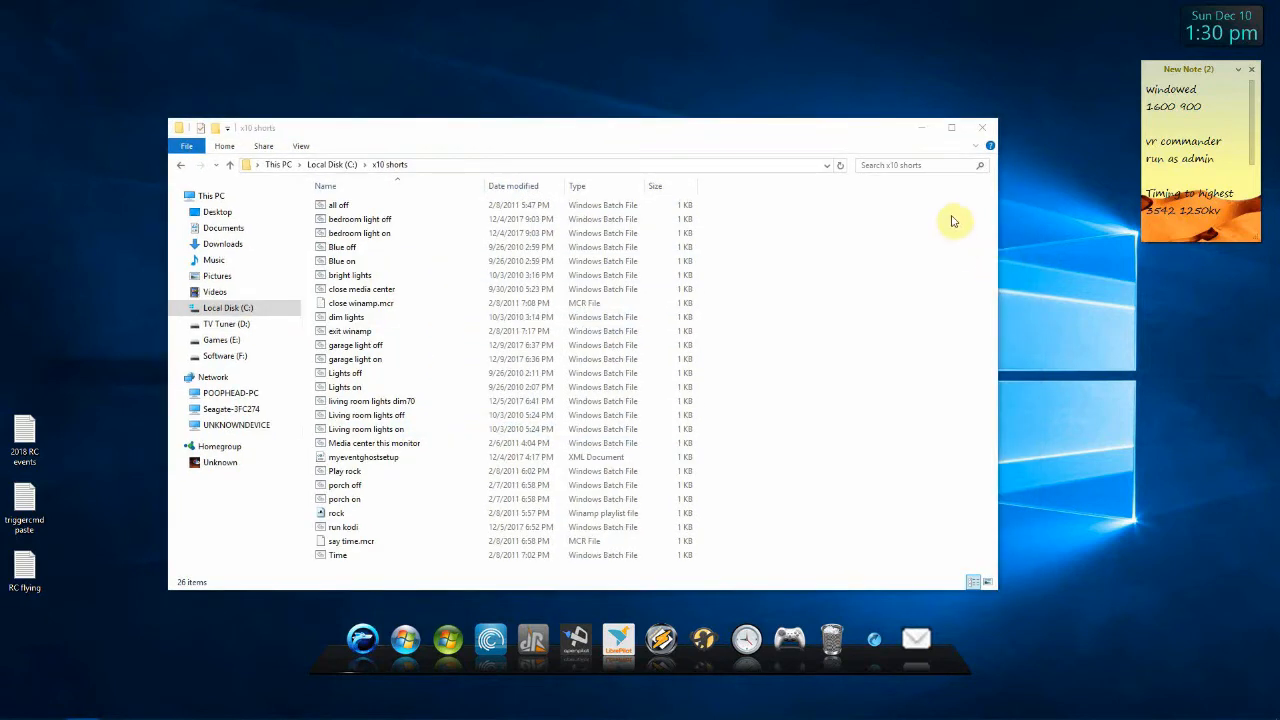
{"action": "left_click", "coordinate": [982, 127]}
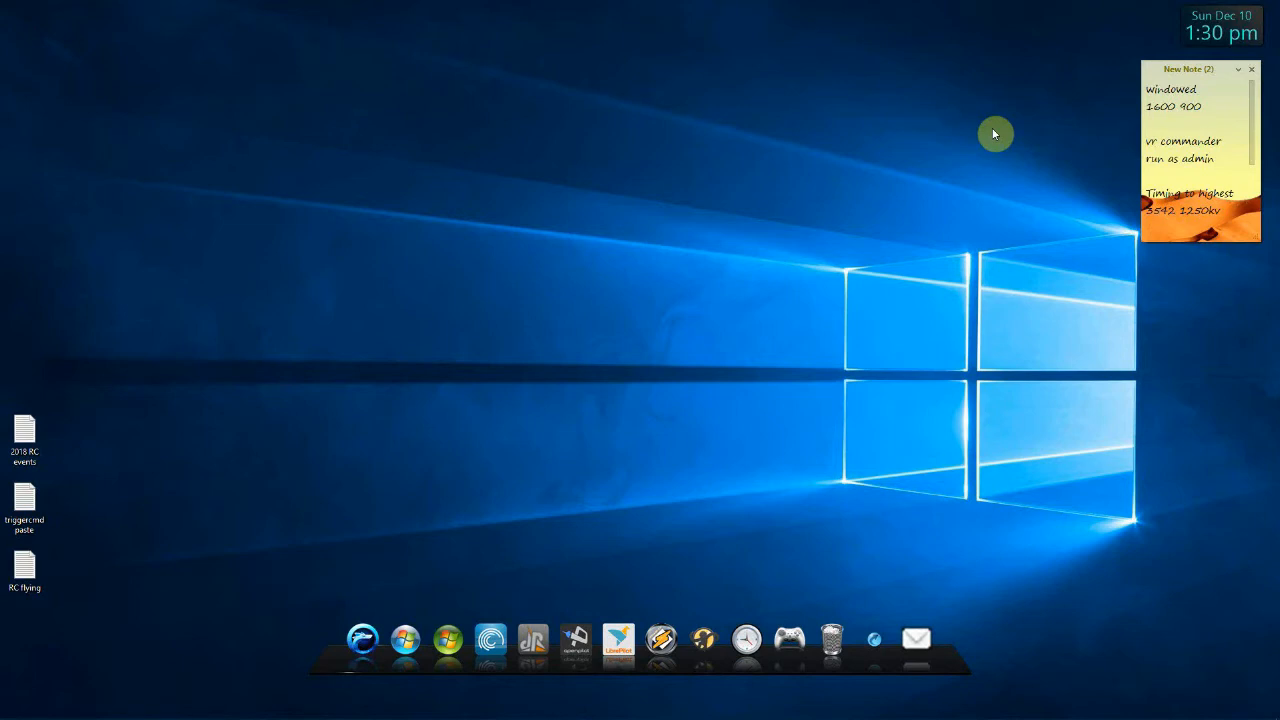
{"action": "mouse_move", "coordinate": [893, 212]}
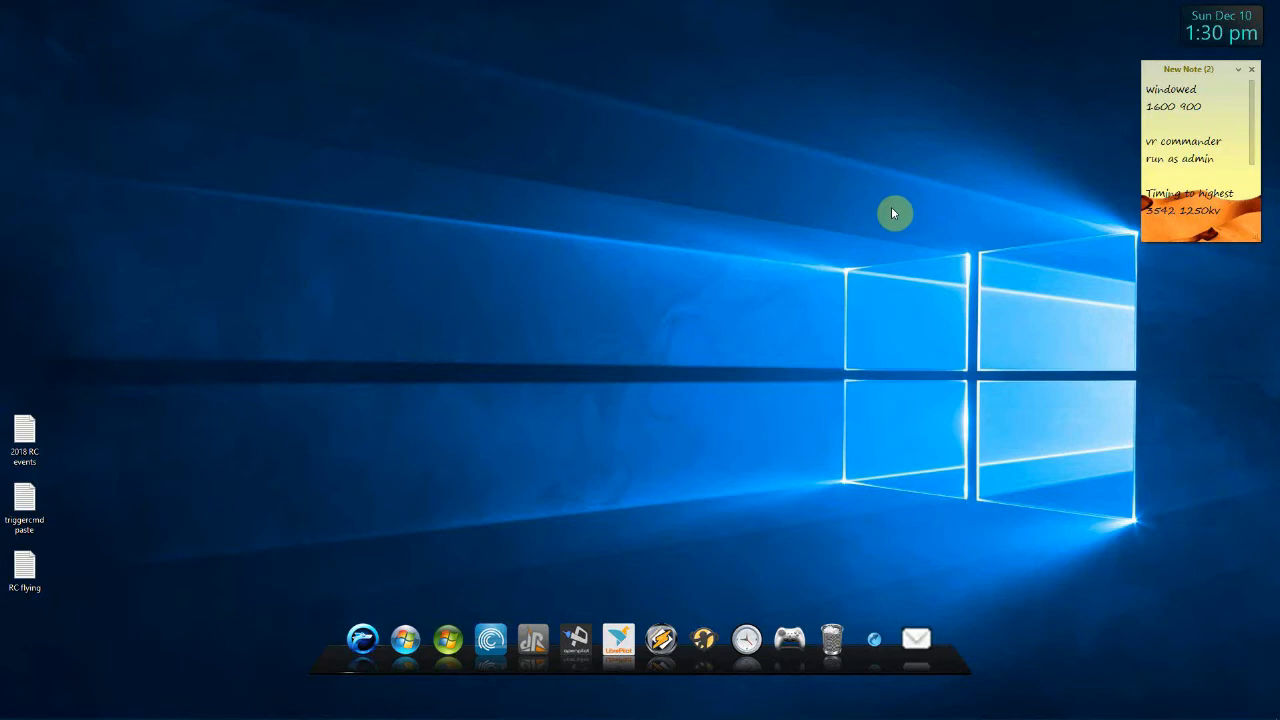
{"action": "mouse_move", "coordinate": [293, 694]}
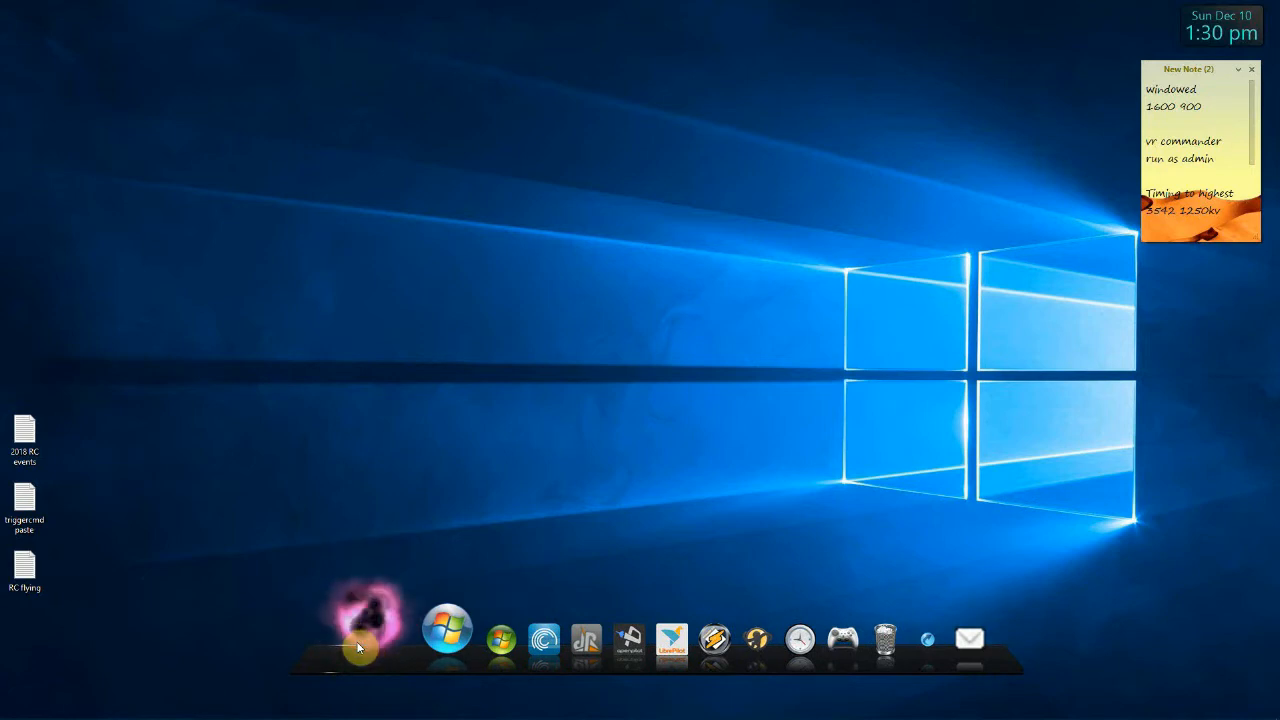
Launch Comodo IceDragon from the dock.
{"action": "left_click", "coordinate": [363, 640]}
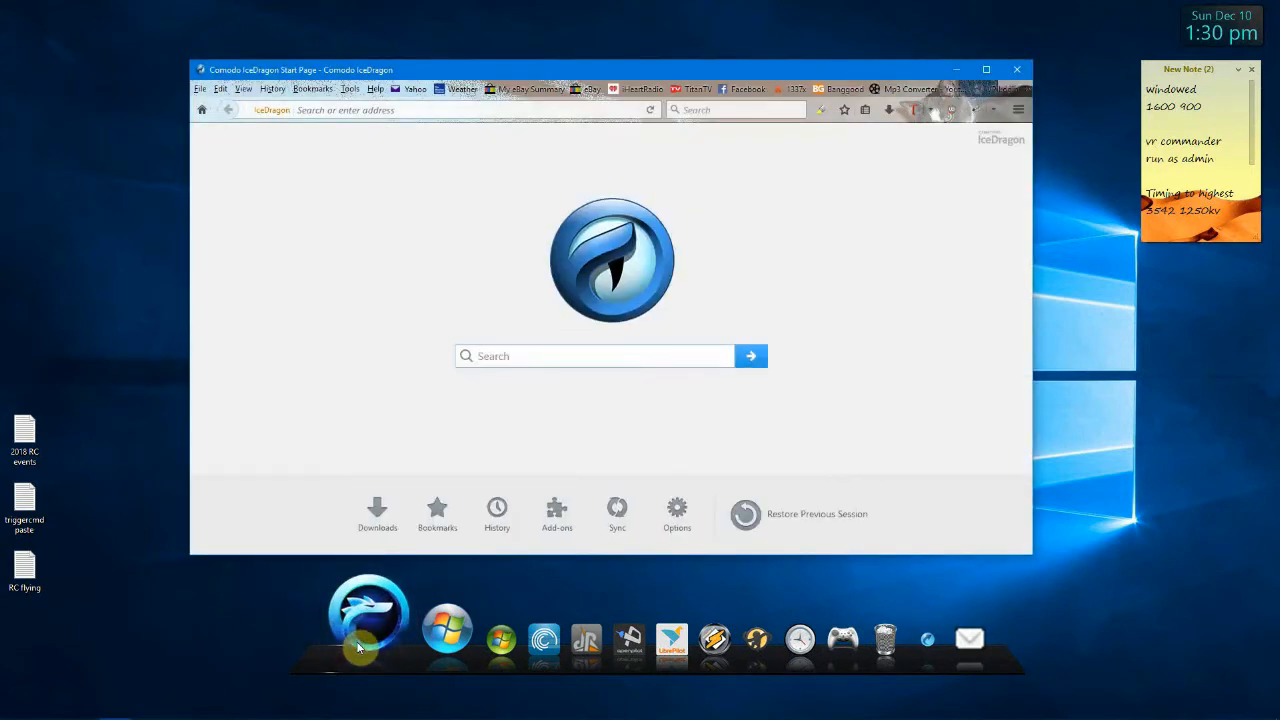
Go to triggercmd.com and bring up its Sign In page.
{"action": "type", "text": "triggercmd.com"}
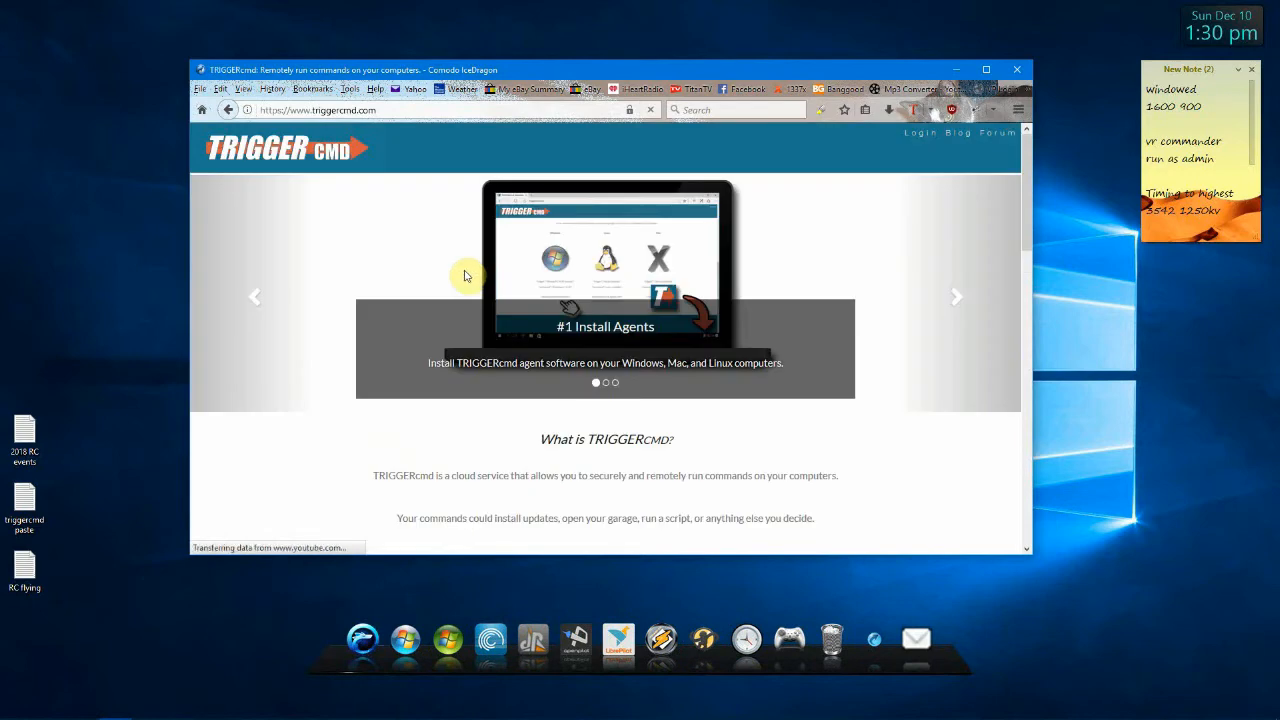
{"action": "mouse_move", "coordinate": [917, 140]}
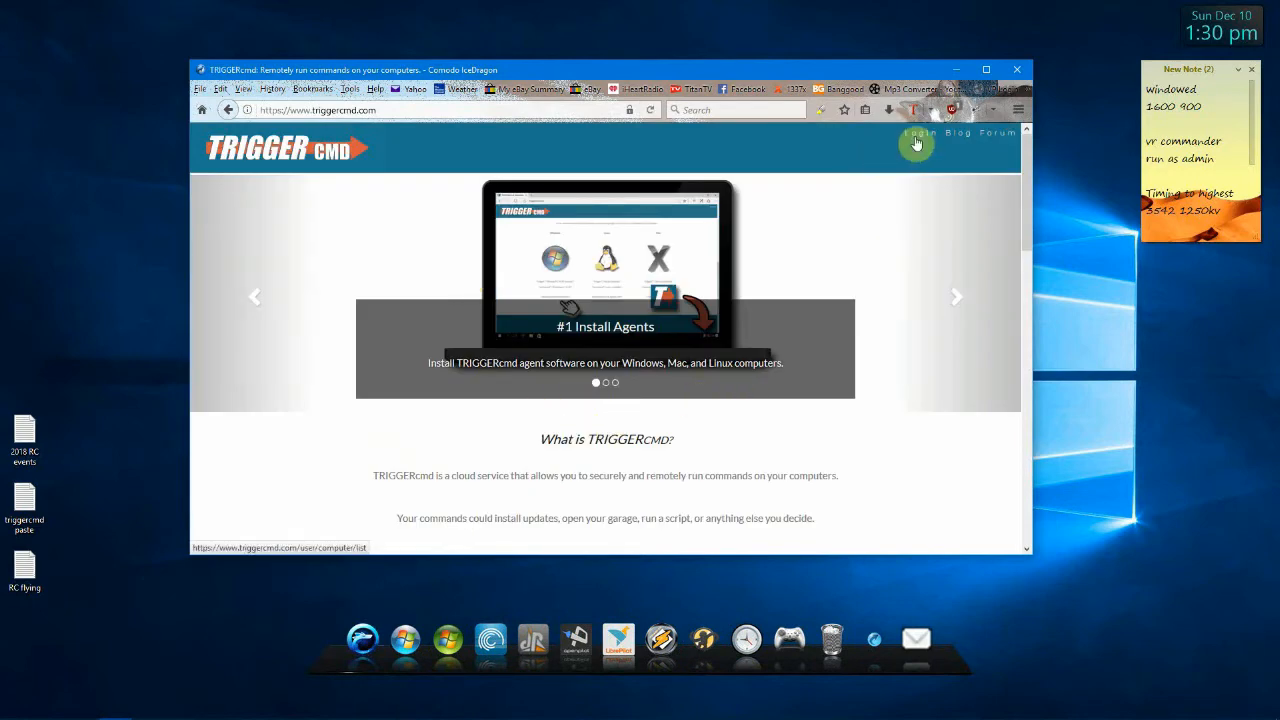
{"action": "left_click", "coordinate": [917, 135]}
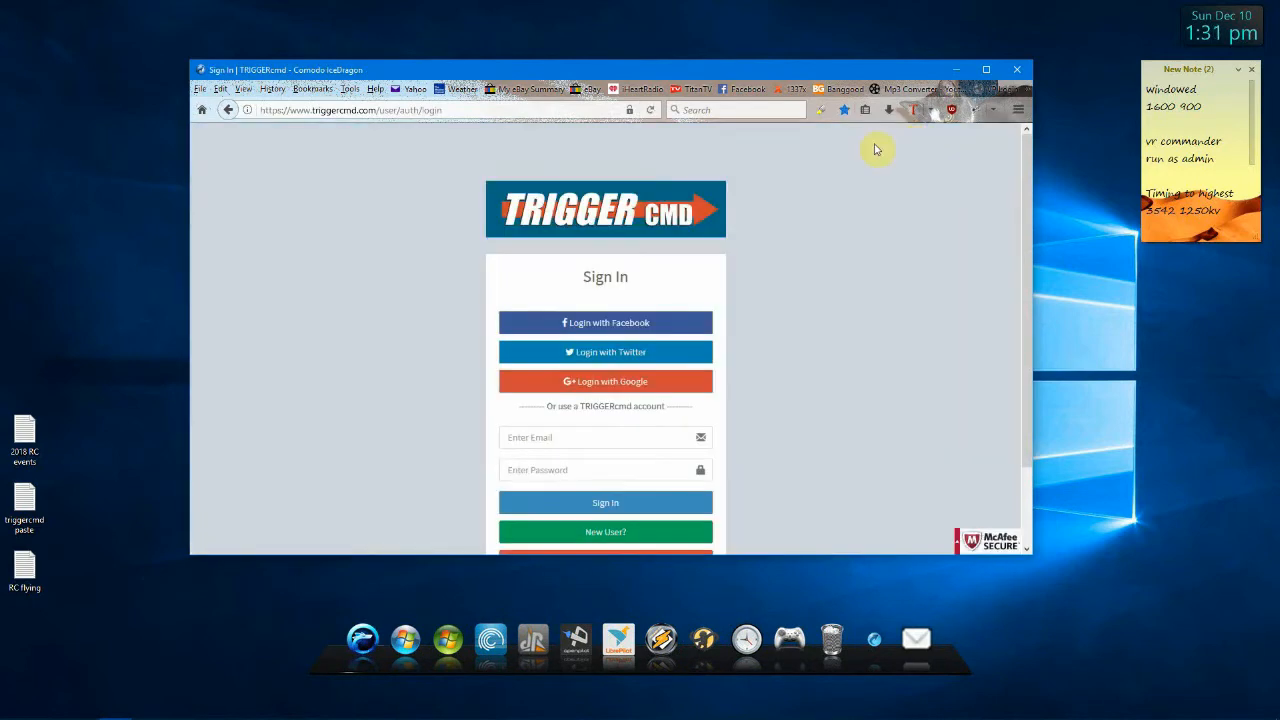
Log in to TRIGGERcmd with the account email and password.
{"action": "left_click", "coordinate": [590, 437]}
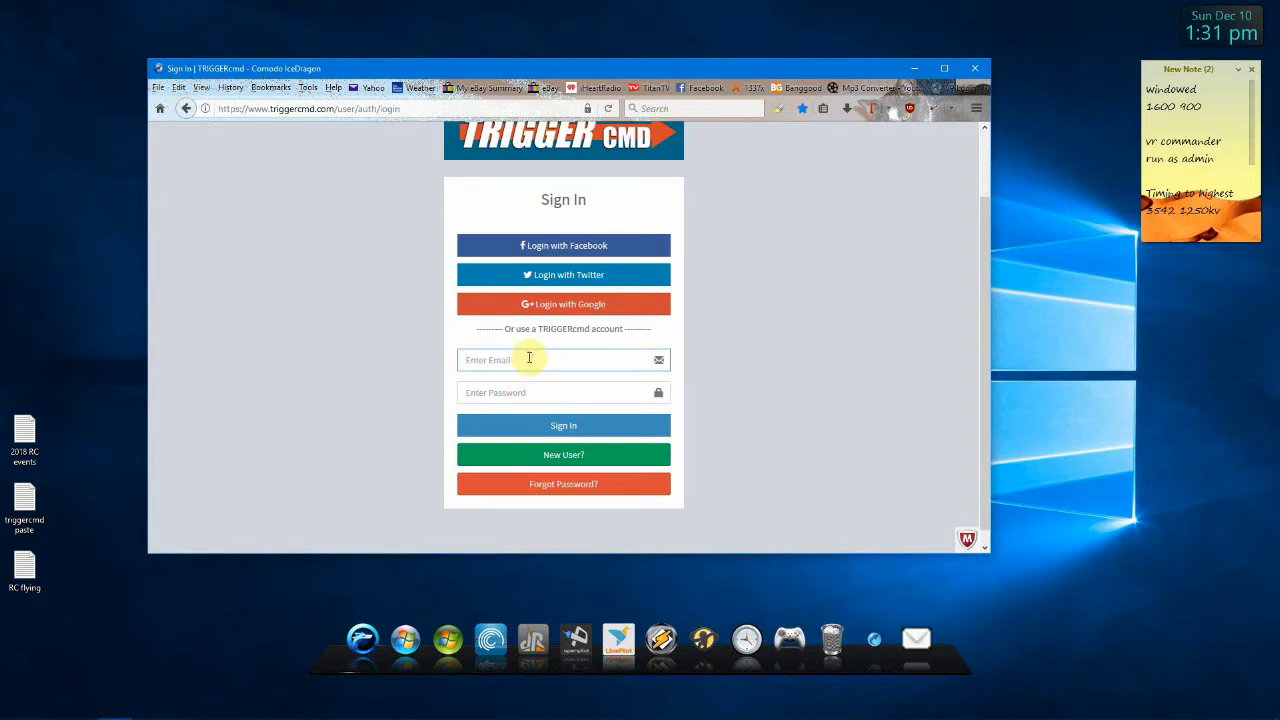
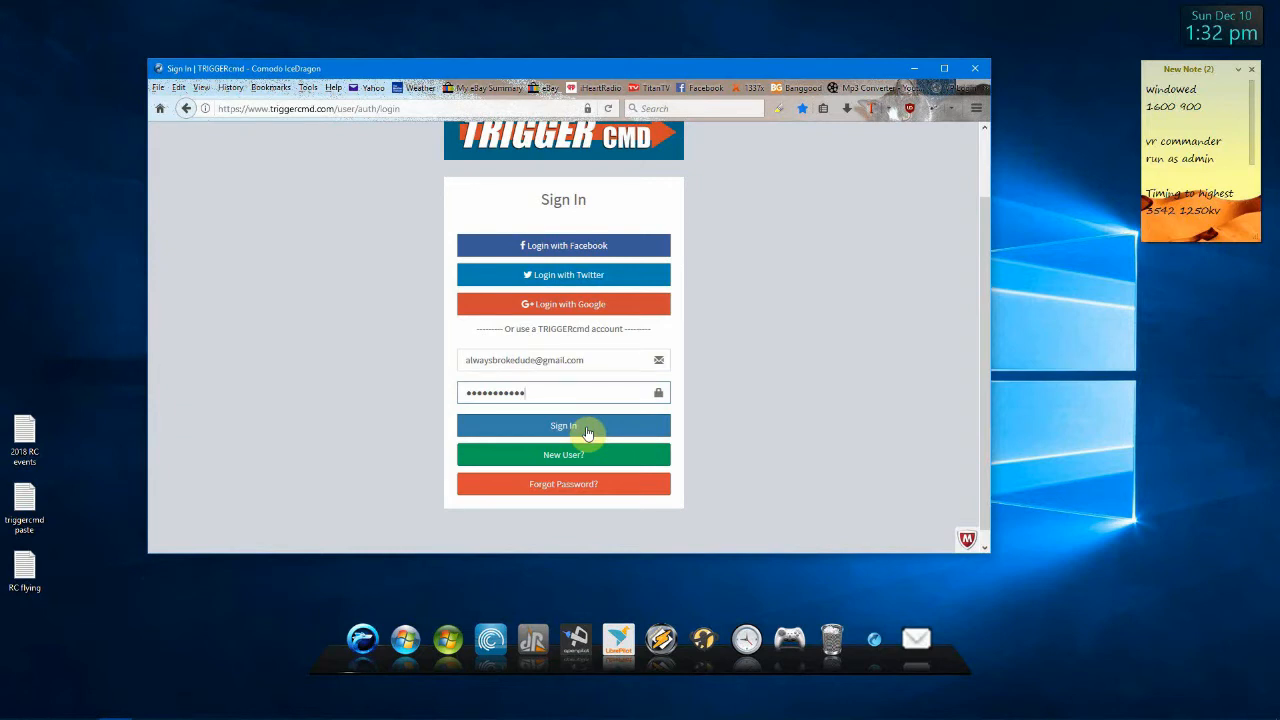
{"action": "left_click", "coordinate": [563, 426]}
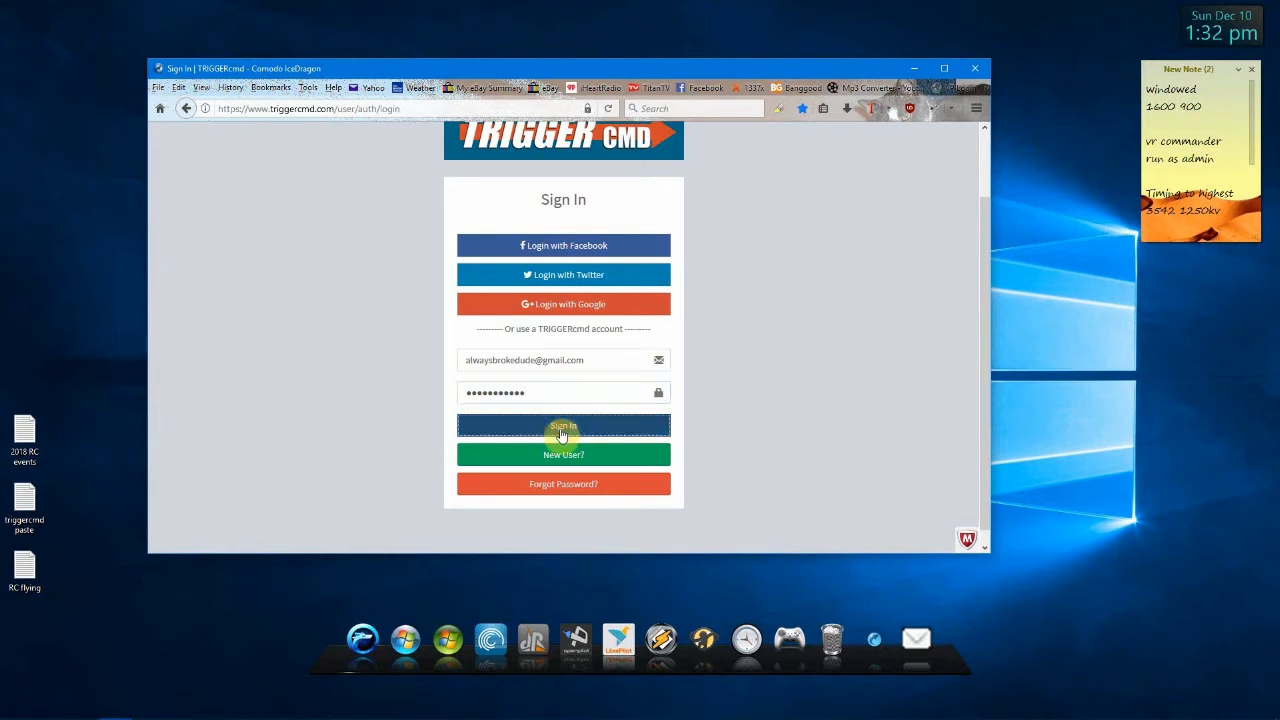
{"action": "left_click", "coordinate": [563, 425]}
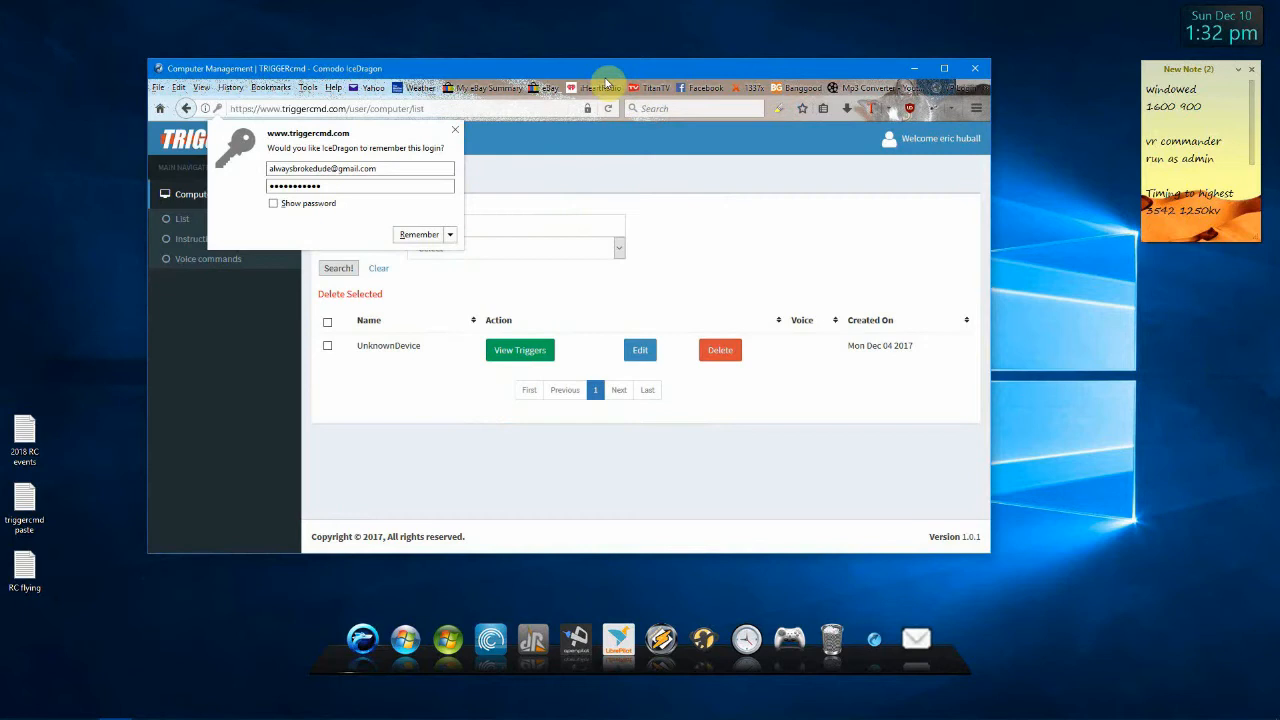
Dismiss the remember-password prompt and open a second IceDragon window.
{"action": "left_click", "coordinate": [454, 129]}
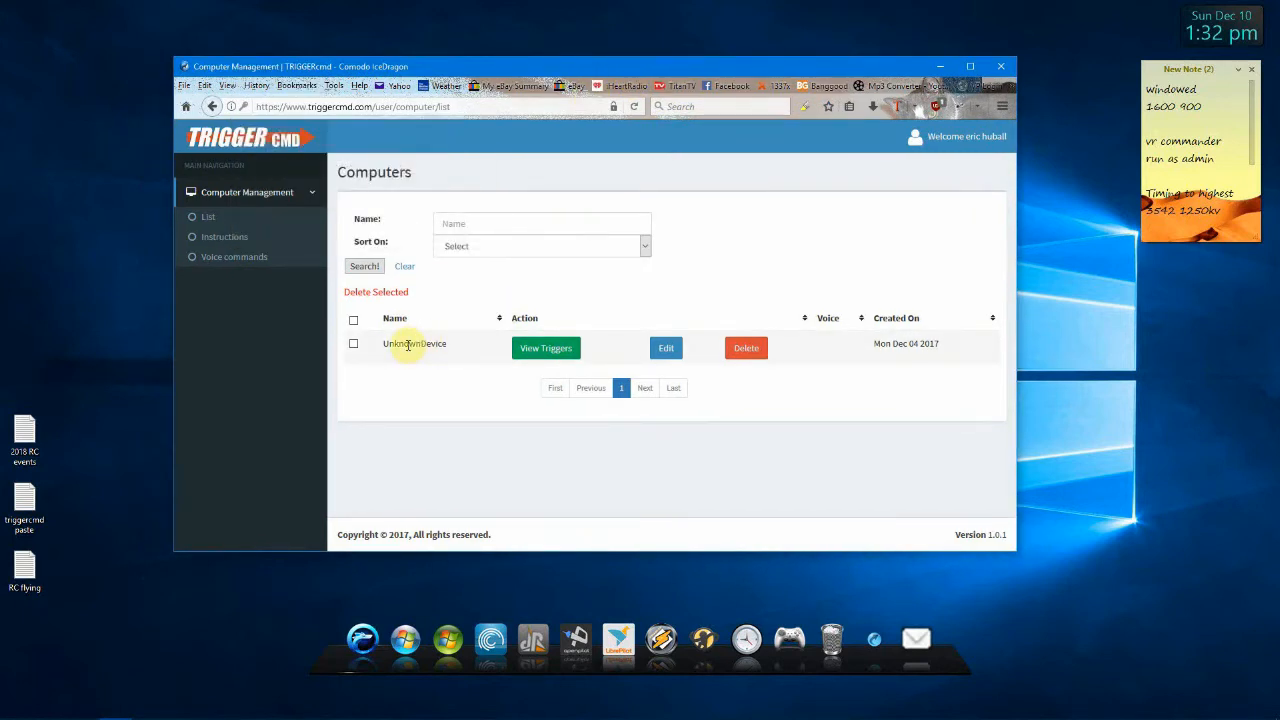
{"action": "mouse_move", "coordinate": [518, 460]}
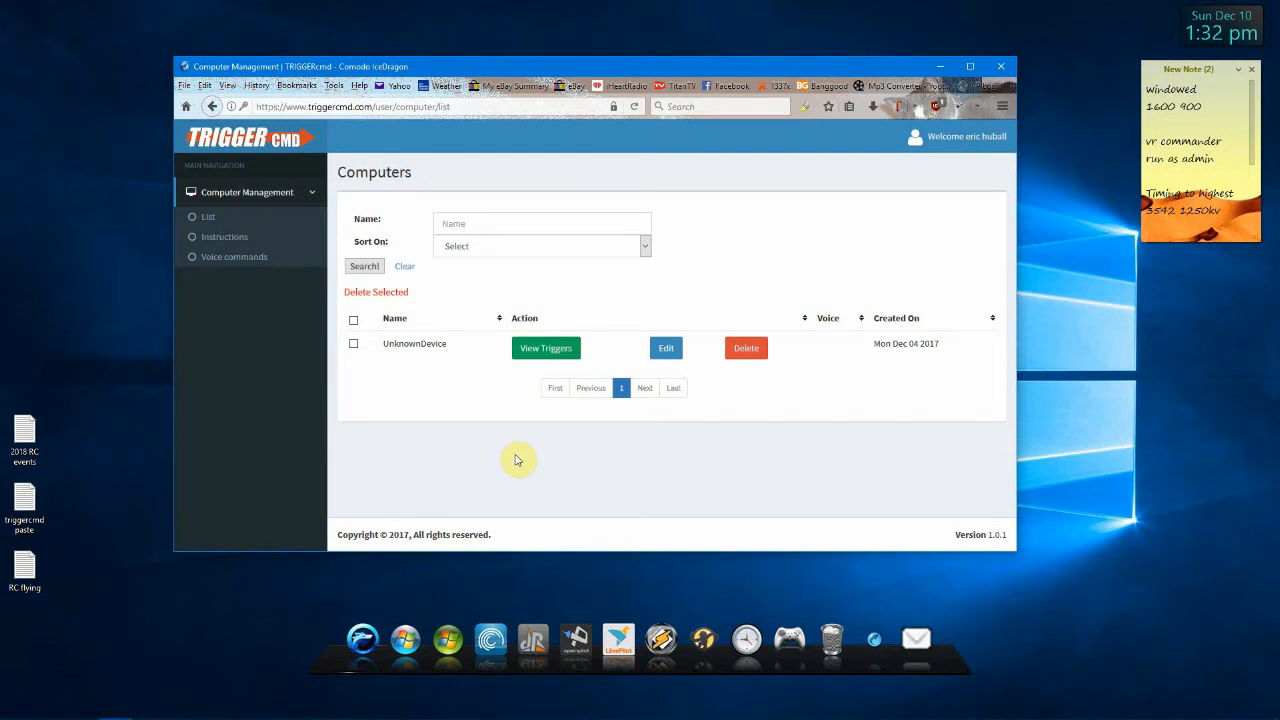
{"action": "mouse_move", "coordinate": [425, 640]}
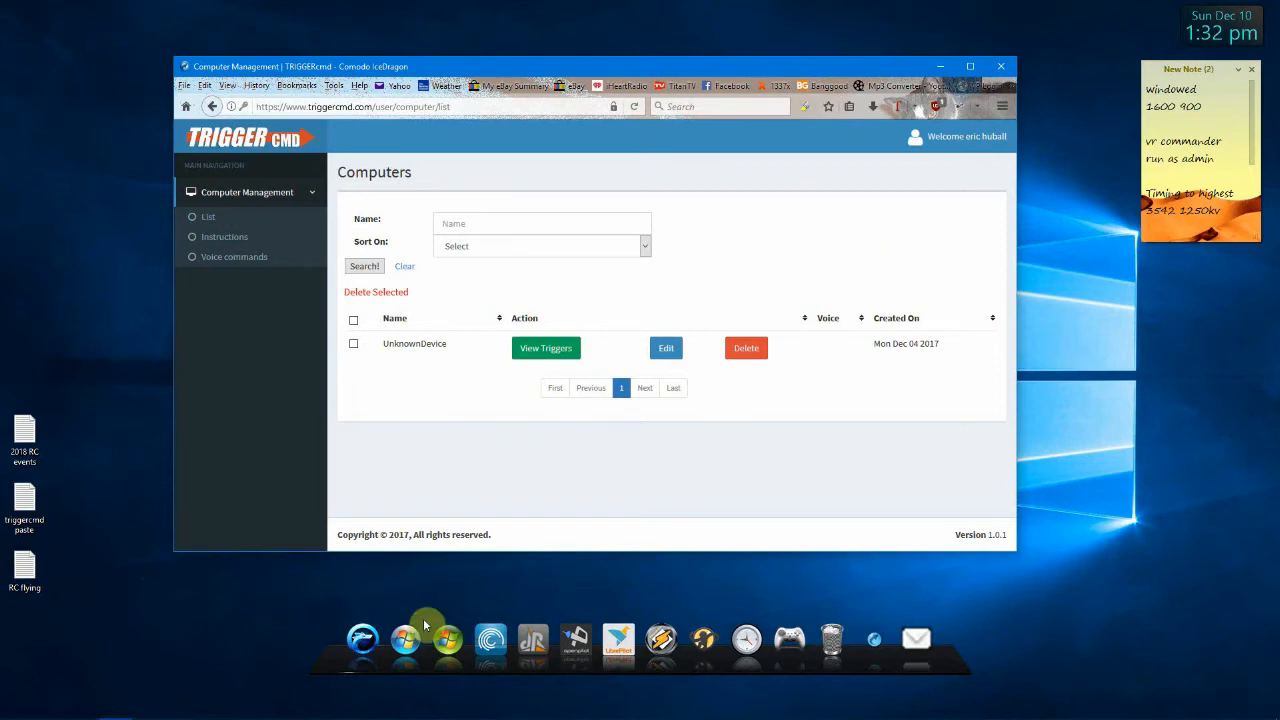
{"action": "mouse_move", "coordinate": [358, 622]}
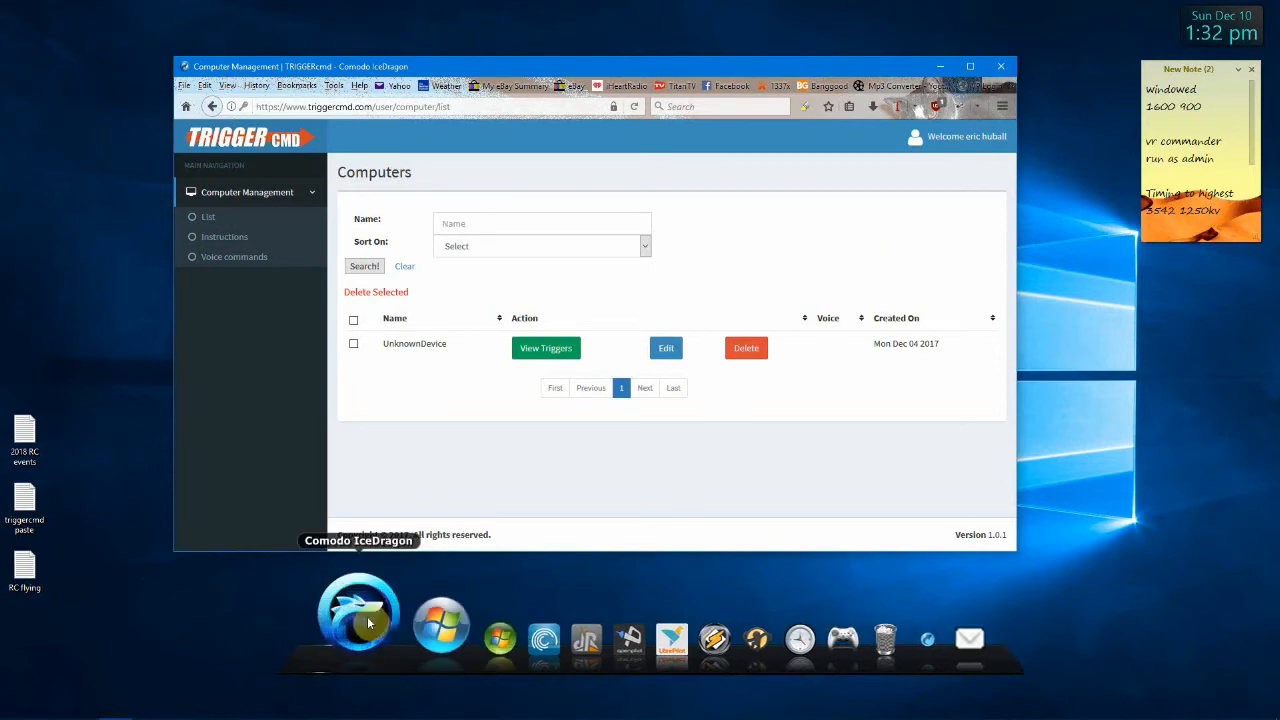
{"action": "left_click", "coordinate": [358, 622]}
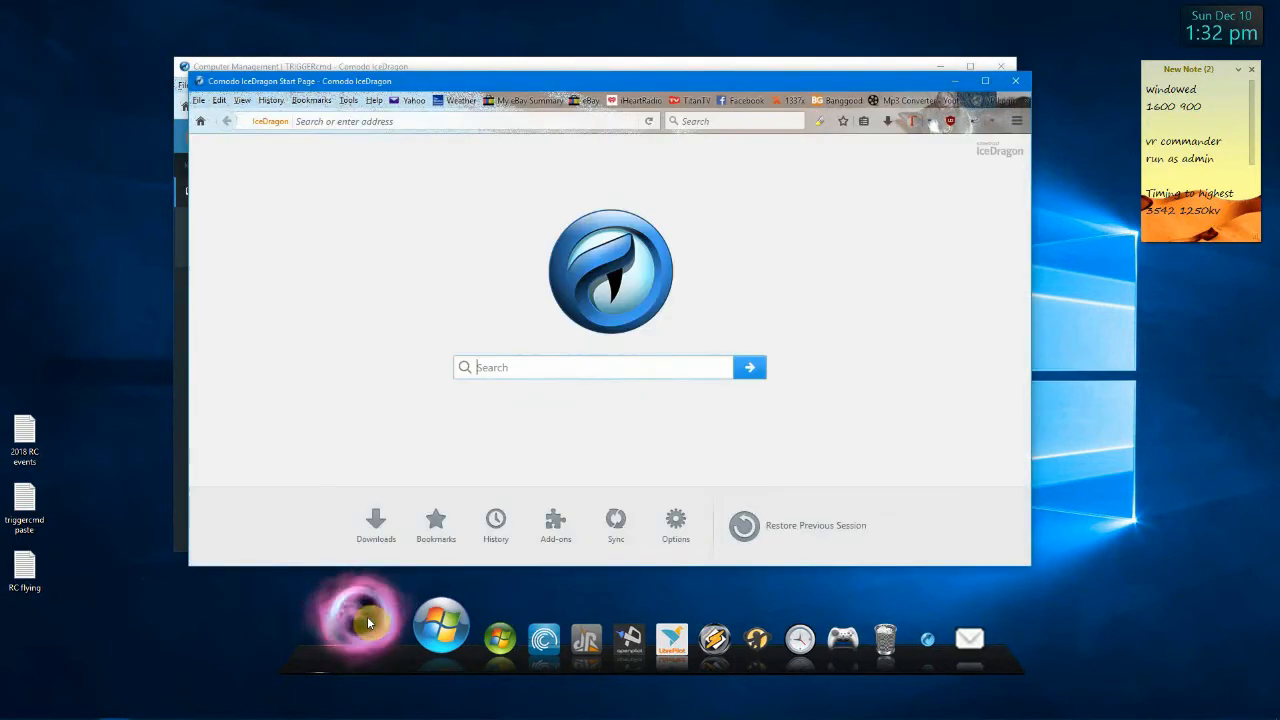
Search Google for triggercmd and follow the triggercmd.com result.
{"action": "type", "text": "triggercmd"}
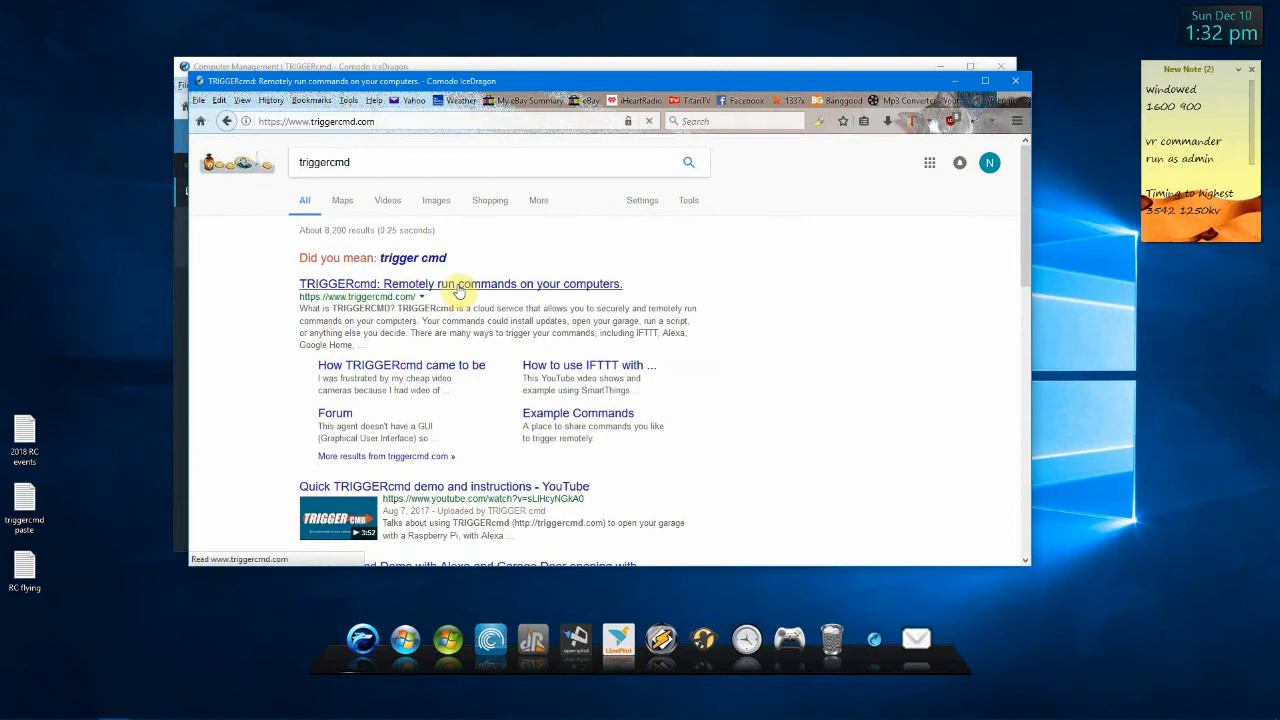
{"action": "left_click", "coordinate": [460, 284]}
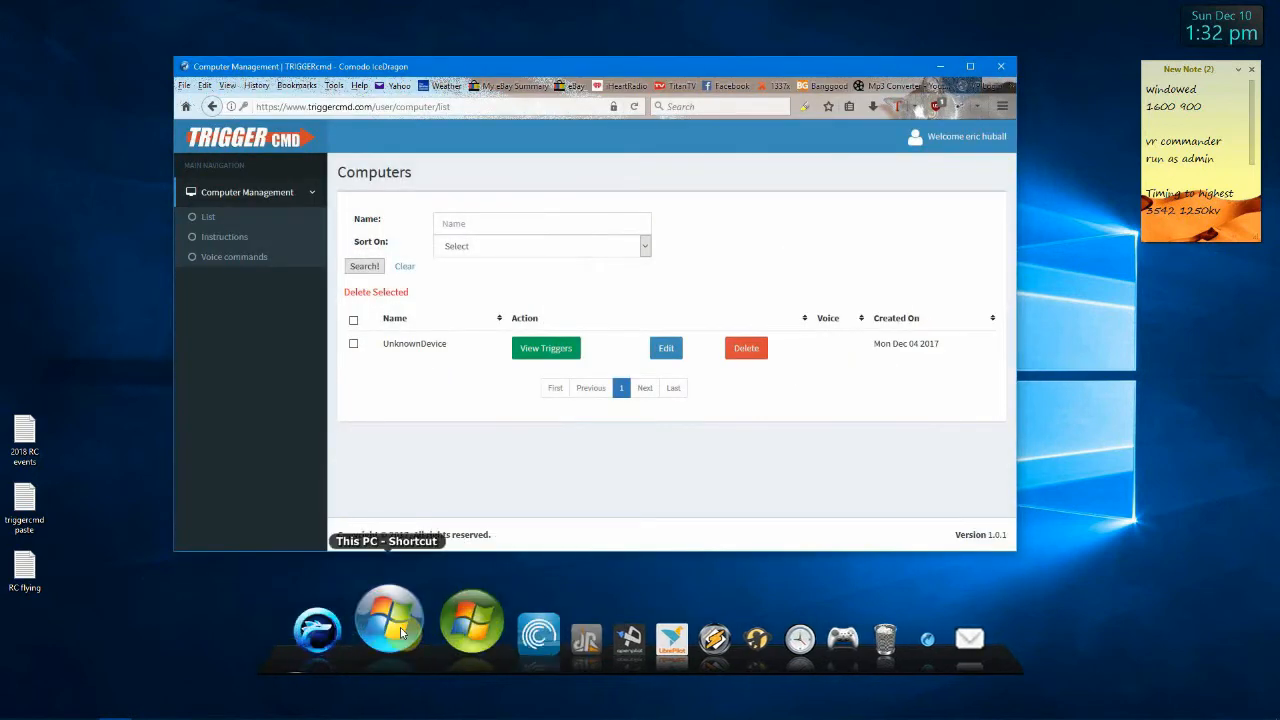
{"action": "left_click", "coordinate": [389, 630]}
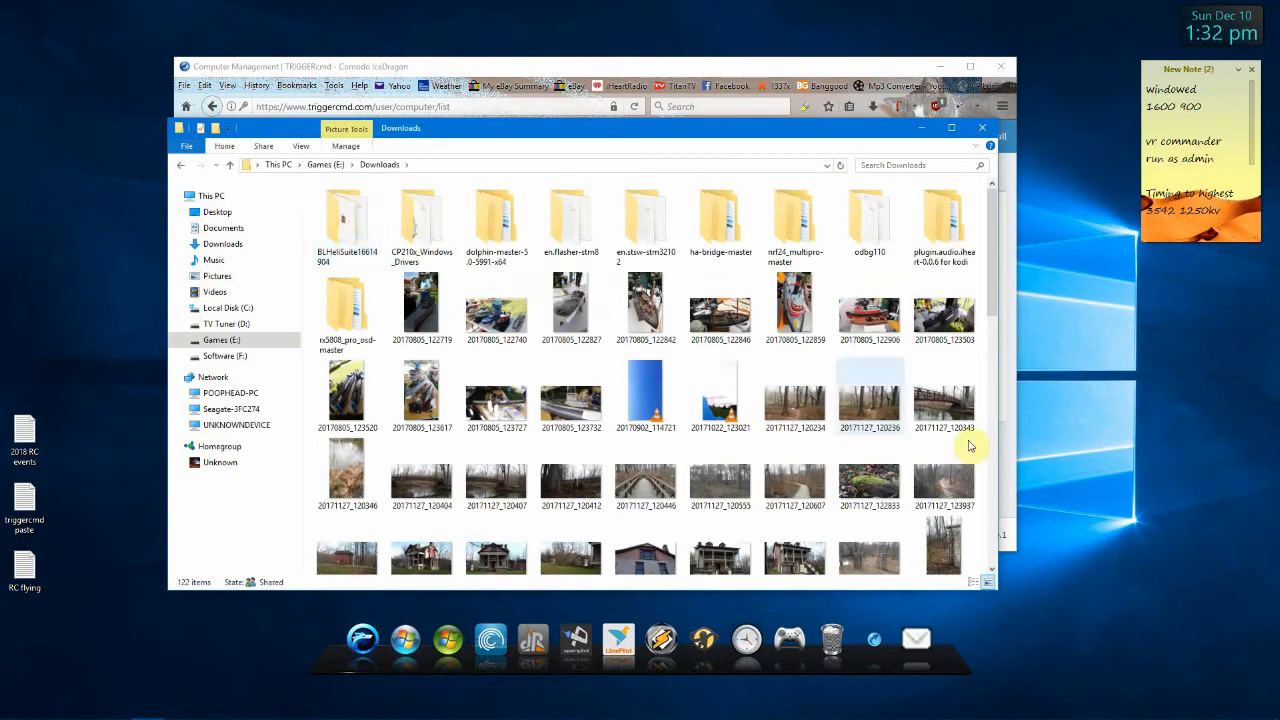
Run TRIGGERcmdAgentSetup from Games (E:) Downloads, accepting the security warning.
{"action": "scroll", "scroll_direction": "down", "scroll_amount": 3}
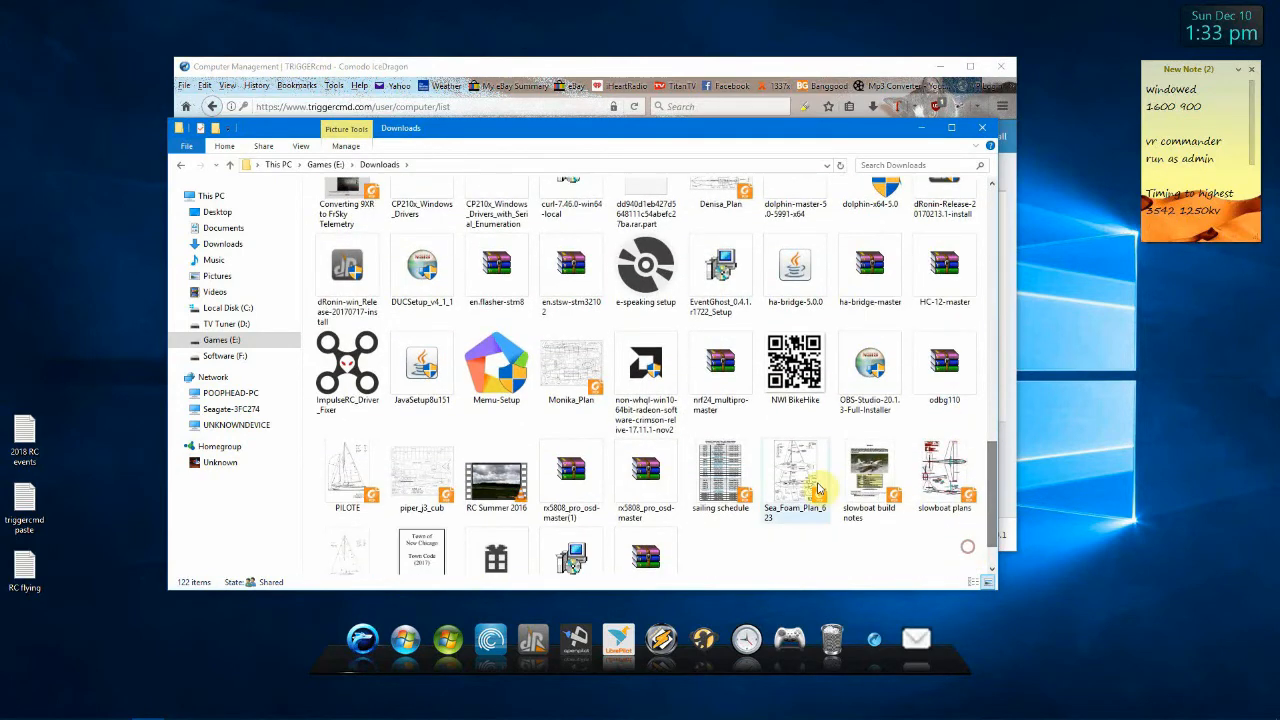
{"action": "scroll", "scroll_direction": "down", "scroll_amount": 3}
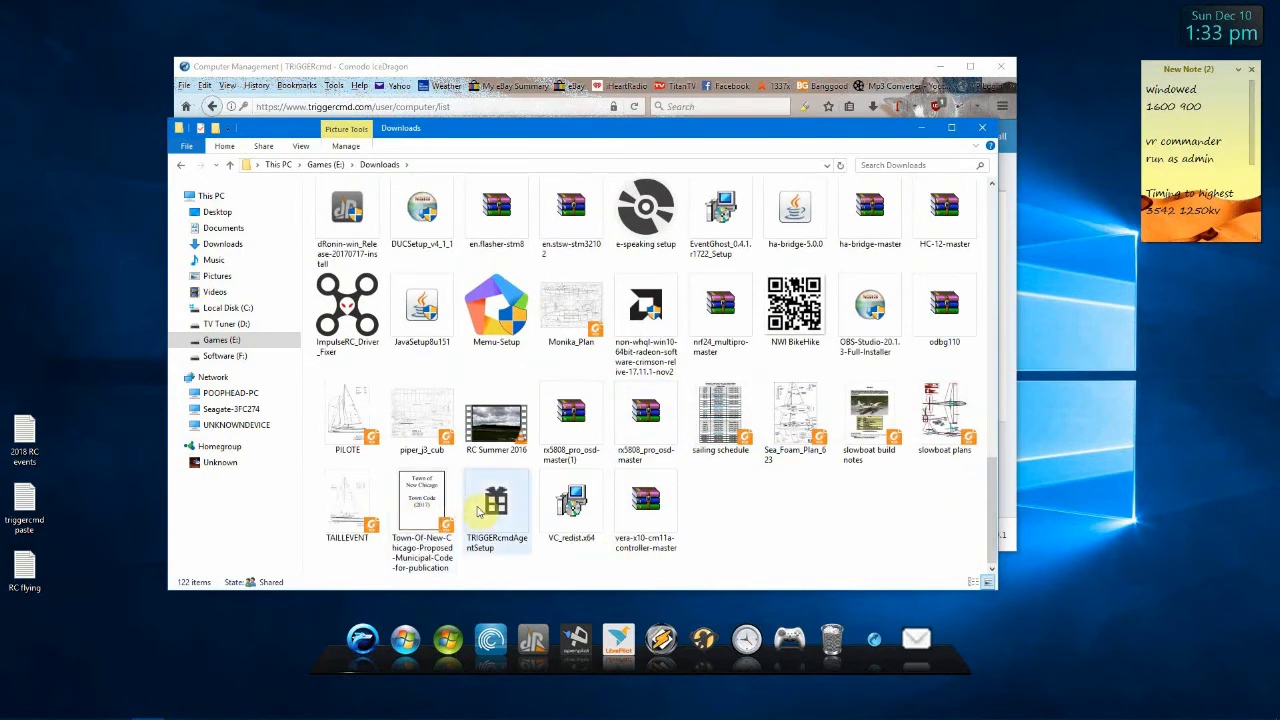
{"action": "double_click", "coordinate": [497, 500]}
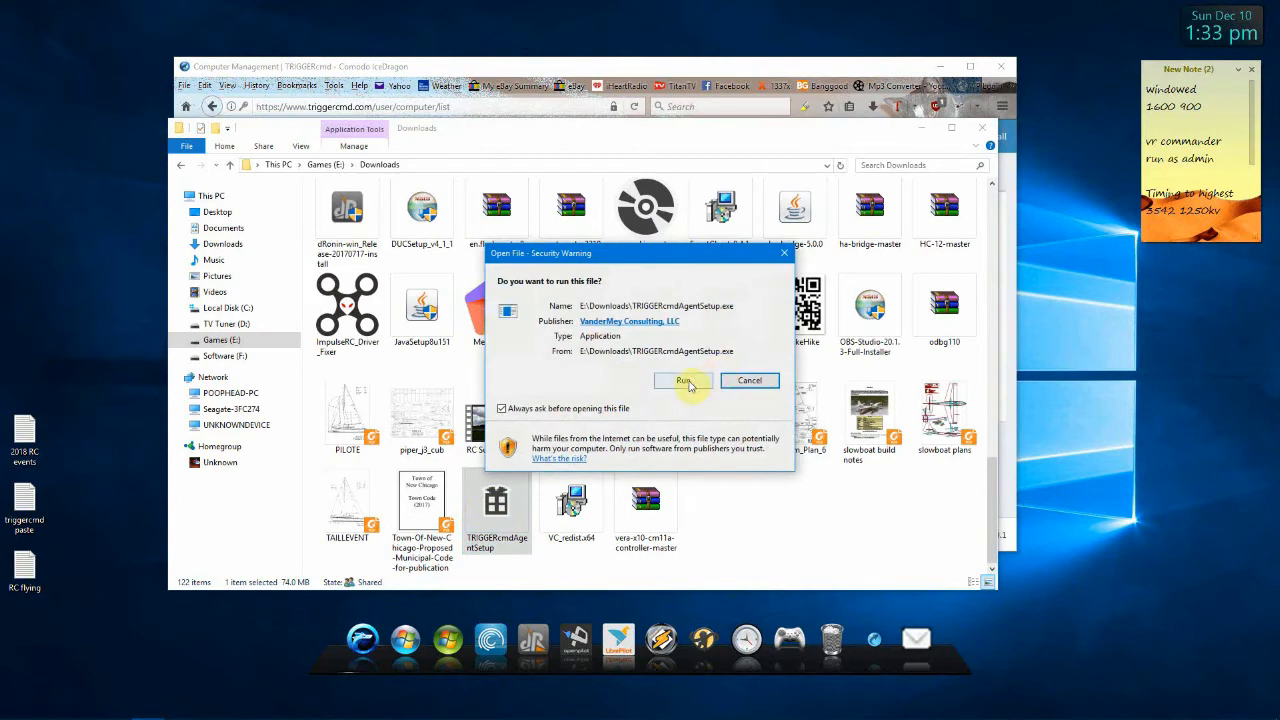
{"action": "left_click", "coordinate": [684, 381]}
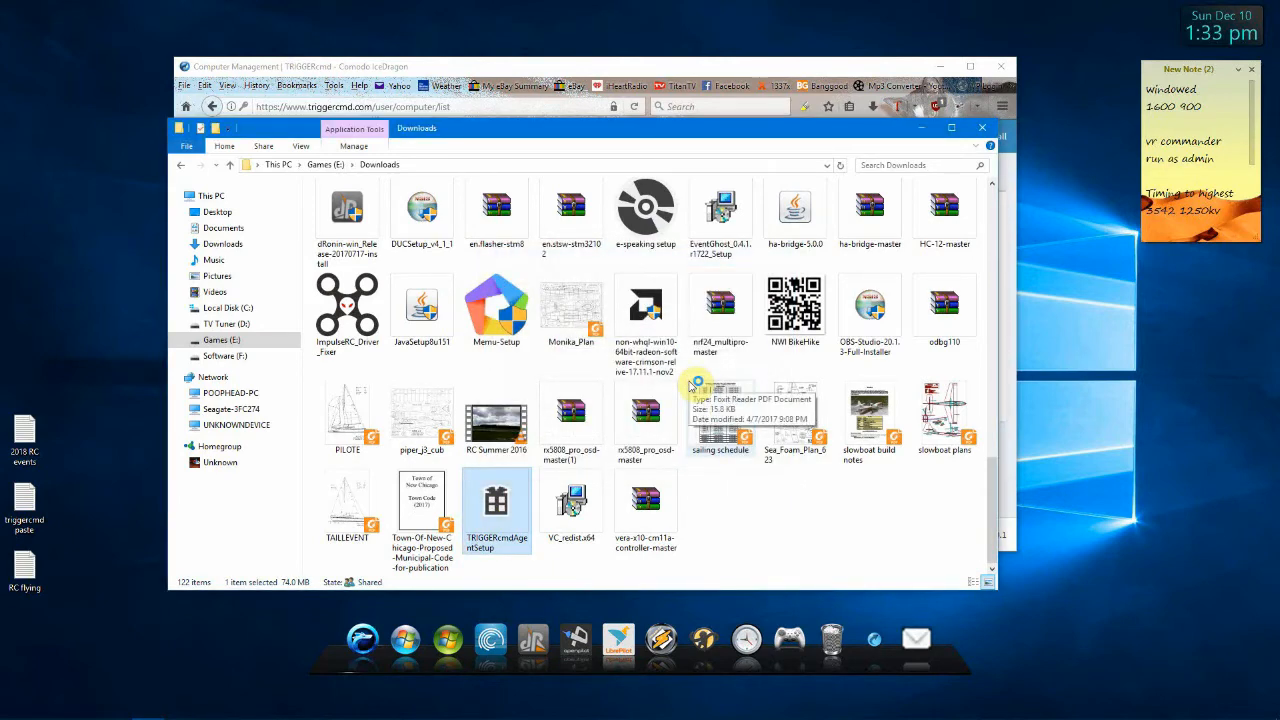
{"action": "mouse_move", "coordinate": [777, 140]}
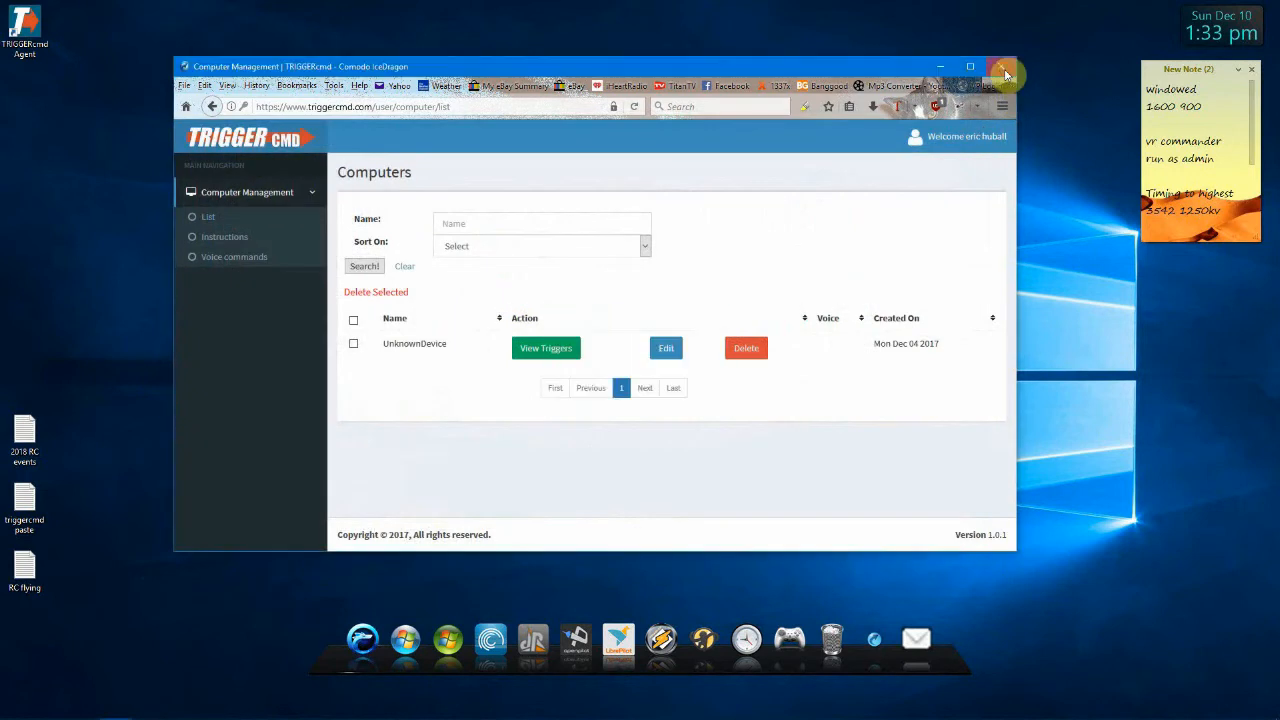
Minimize the IceDragon window and reveal the hidden system tray icons.
{"action": "left_click", "coordinate": [1004, 64]}
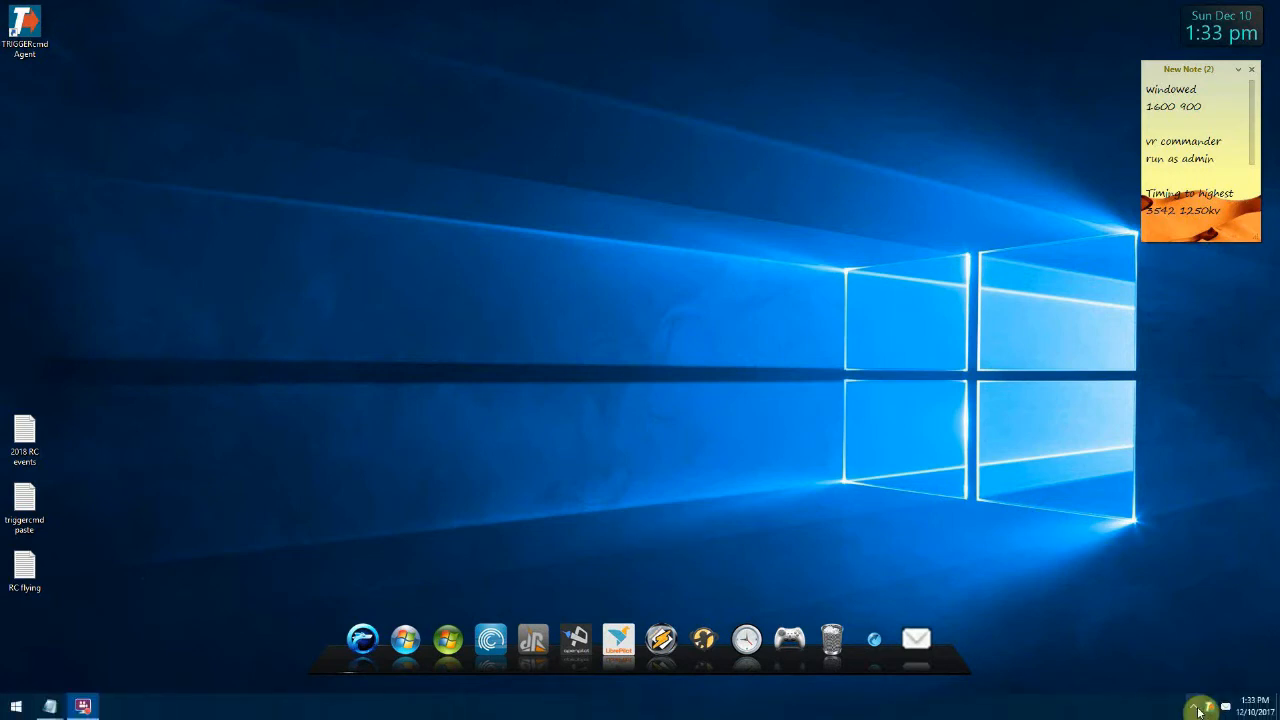
{"action": "left_click", "coordinate": [1195, 706]}
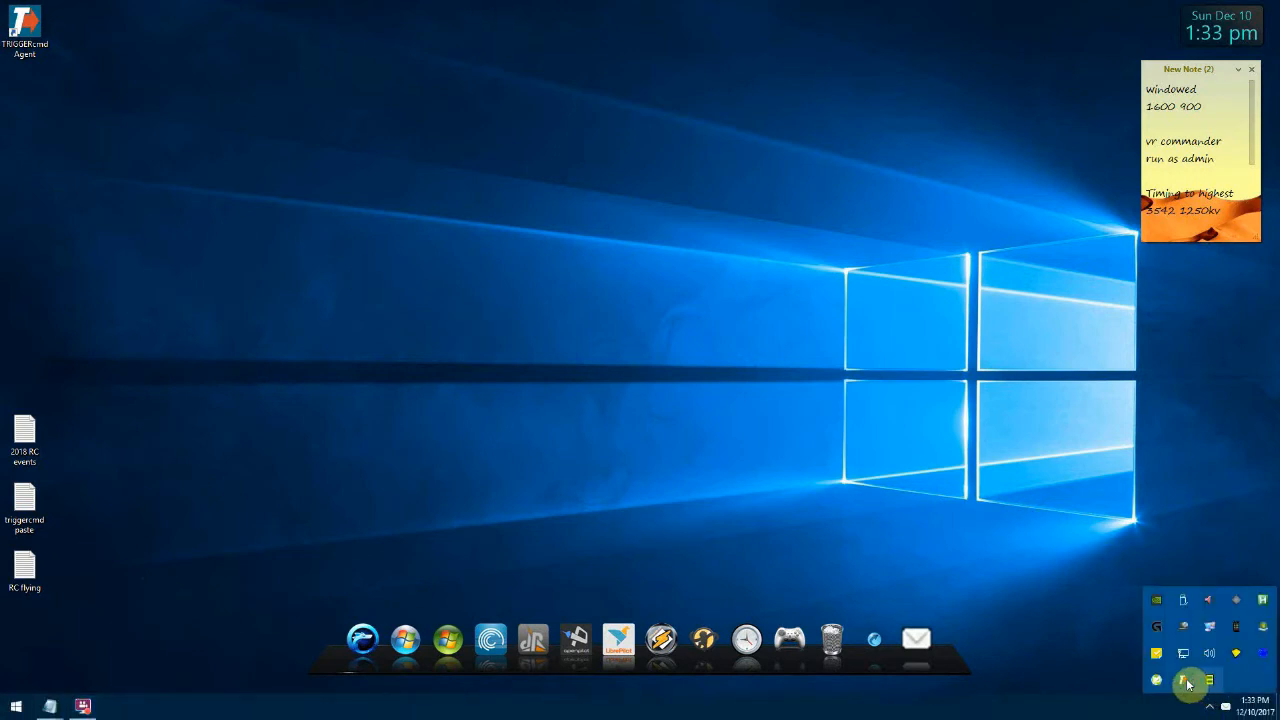
{"action": "mouse_move", "coordinate": [1185, 683]}
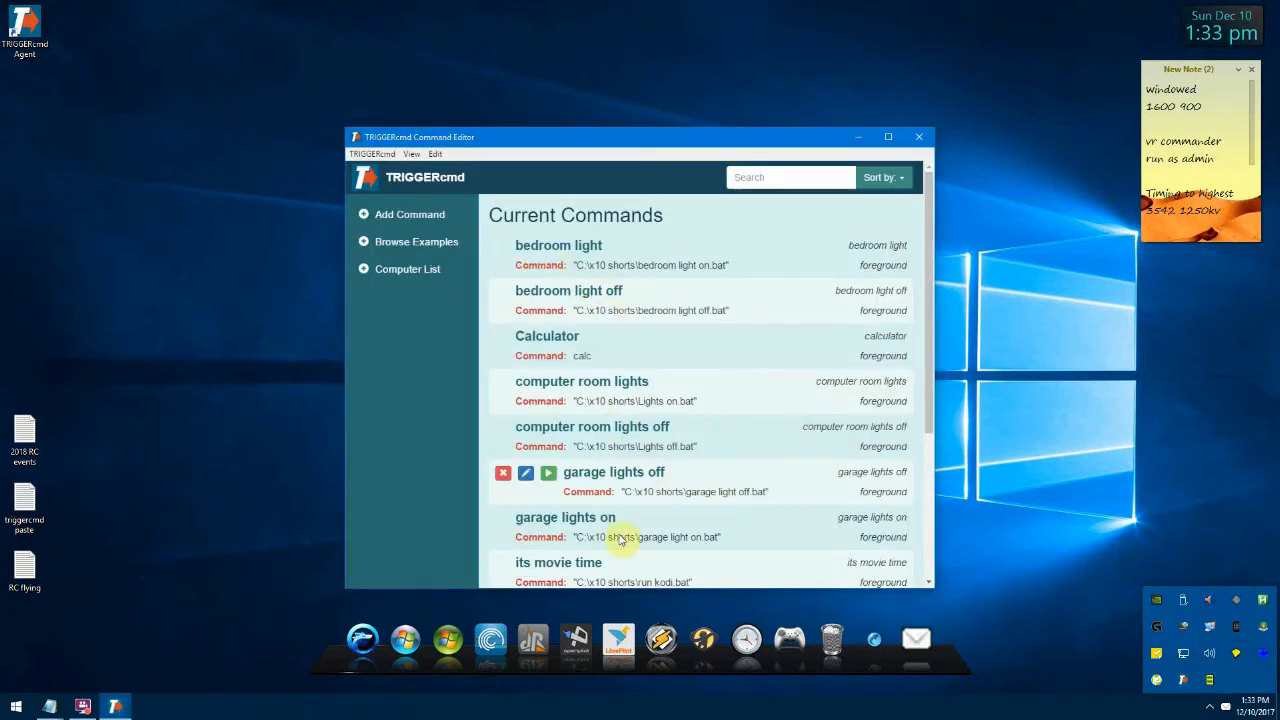
{"action": "mouse_move", "coordinate": [654, 137]}
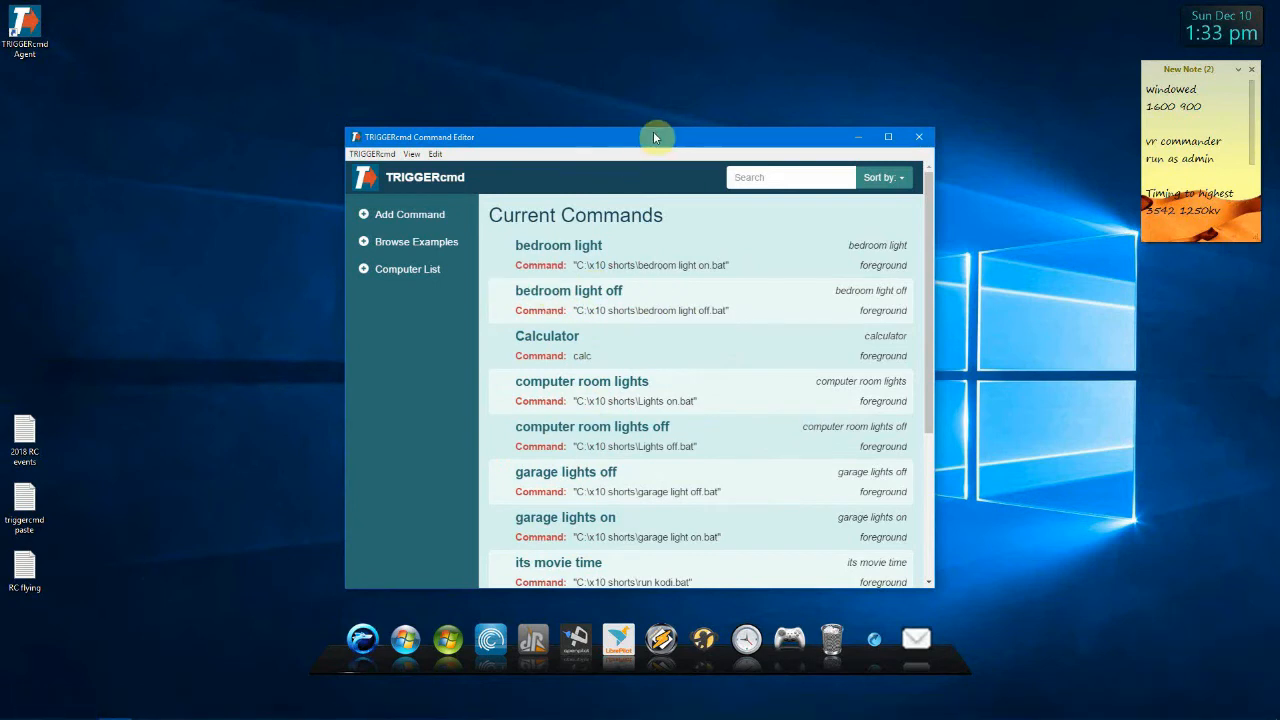
Move the TRIGGERcmd Command Editor window up and to the left.
{"action": "left_click_drag", "start_coordinate": [655, 137], "coordinate": [595, 108]}
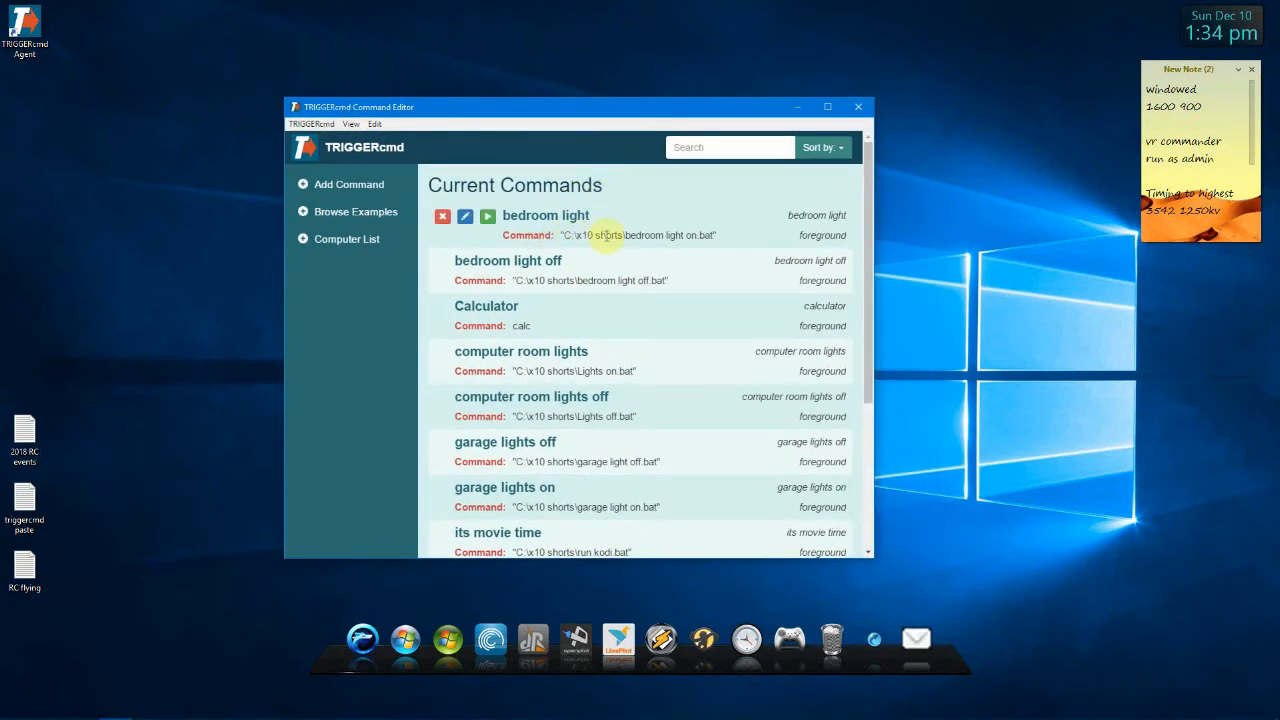
{"action": "mouse_move", "coordinate": [734, 248]}
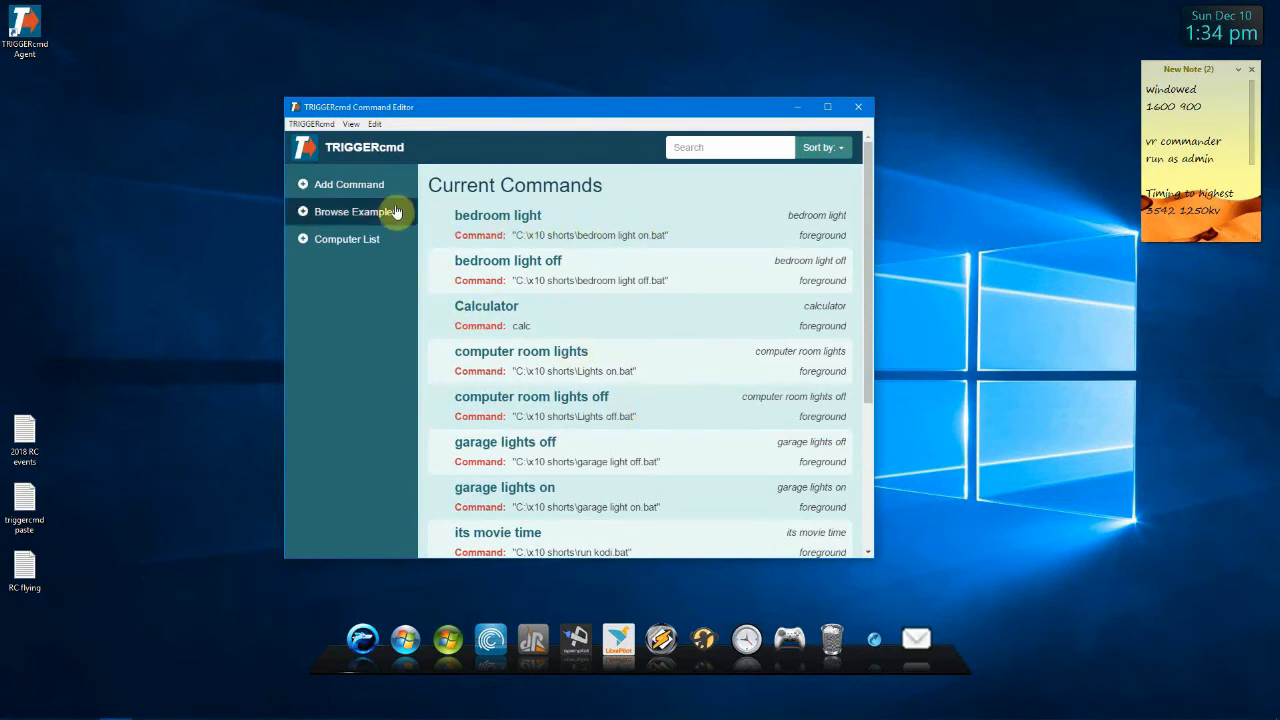
Add a new command with the trigger 'computer room lights off'.
{"action": "left_click", "coordinate": [348, 184]}
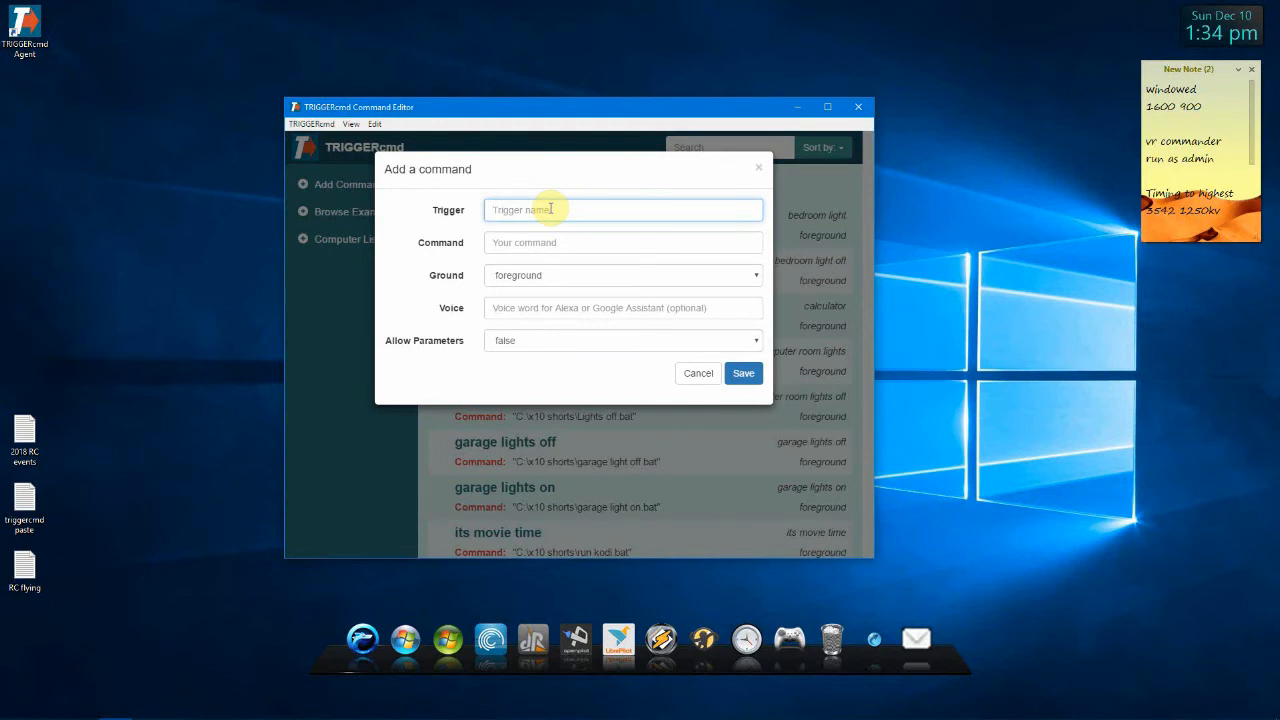
{"action": "type", "text": "computer room"}
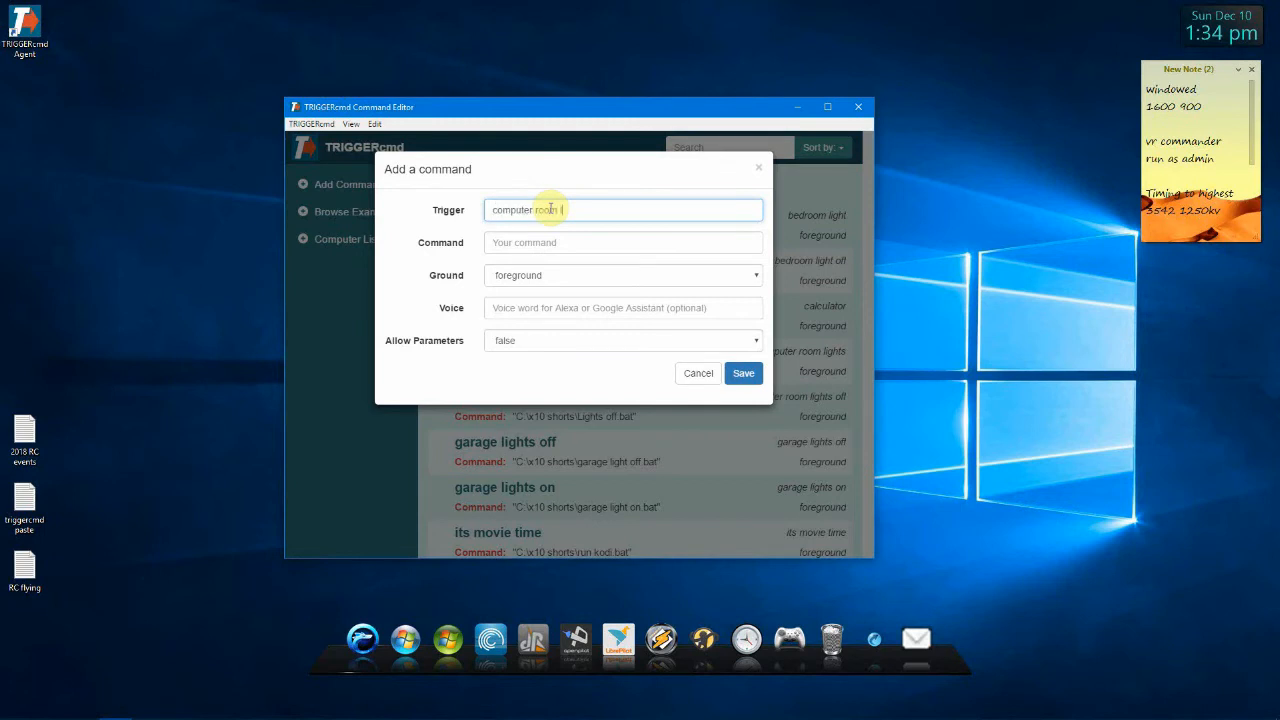
{"action": "type", "text": "lights off"}
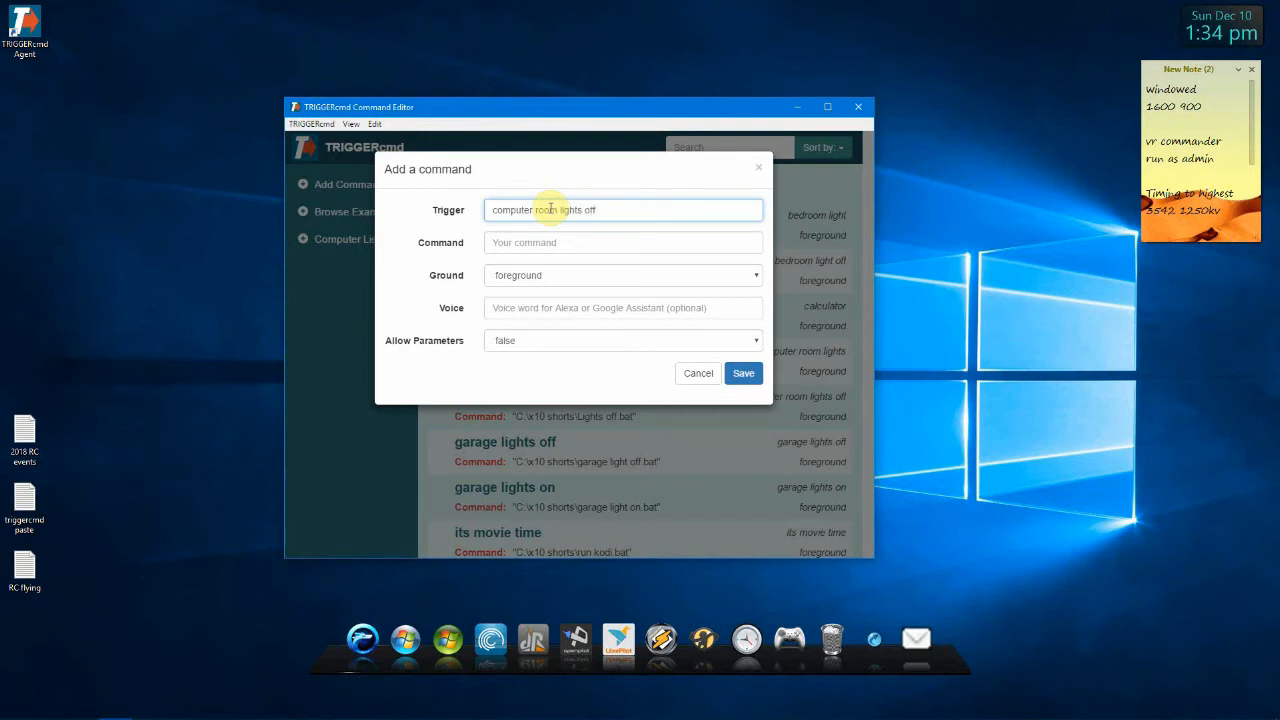
Open the C:\x10 shorts folder in File Explorer and bring up its path options.
{"action": "left_click", "coordinate": [622, 242]}
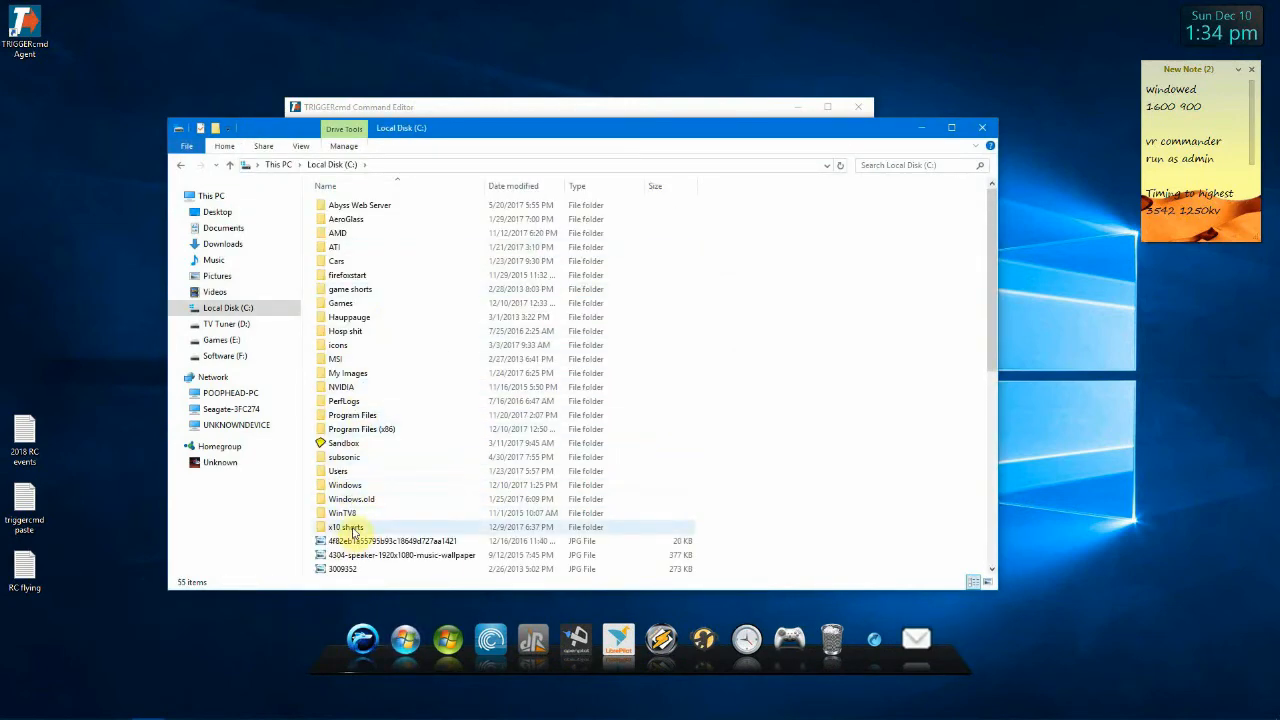
{"action": "double_click", "coordinate": [342, 527]}
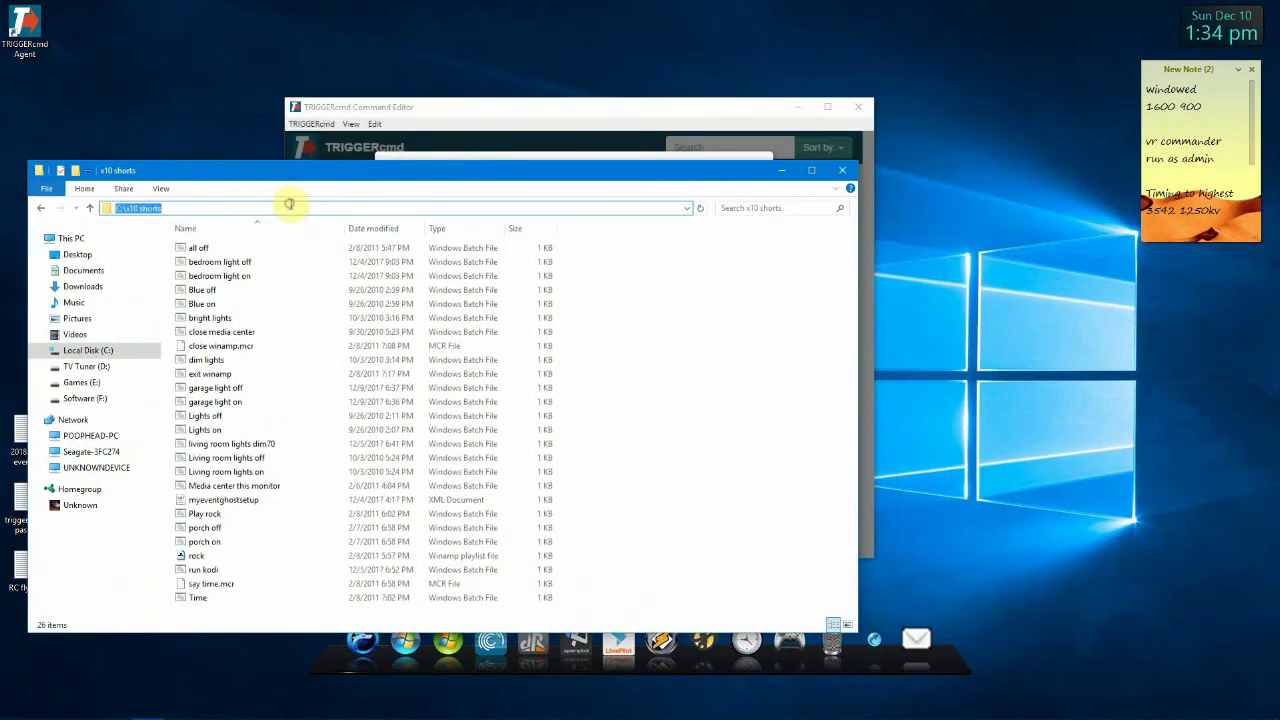
{"action": "mouse_move", "coordinate": [157, 222]}
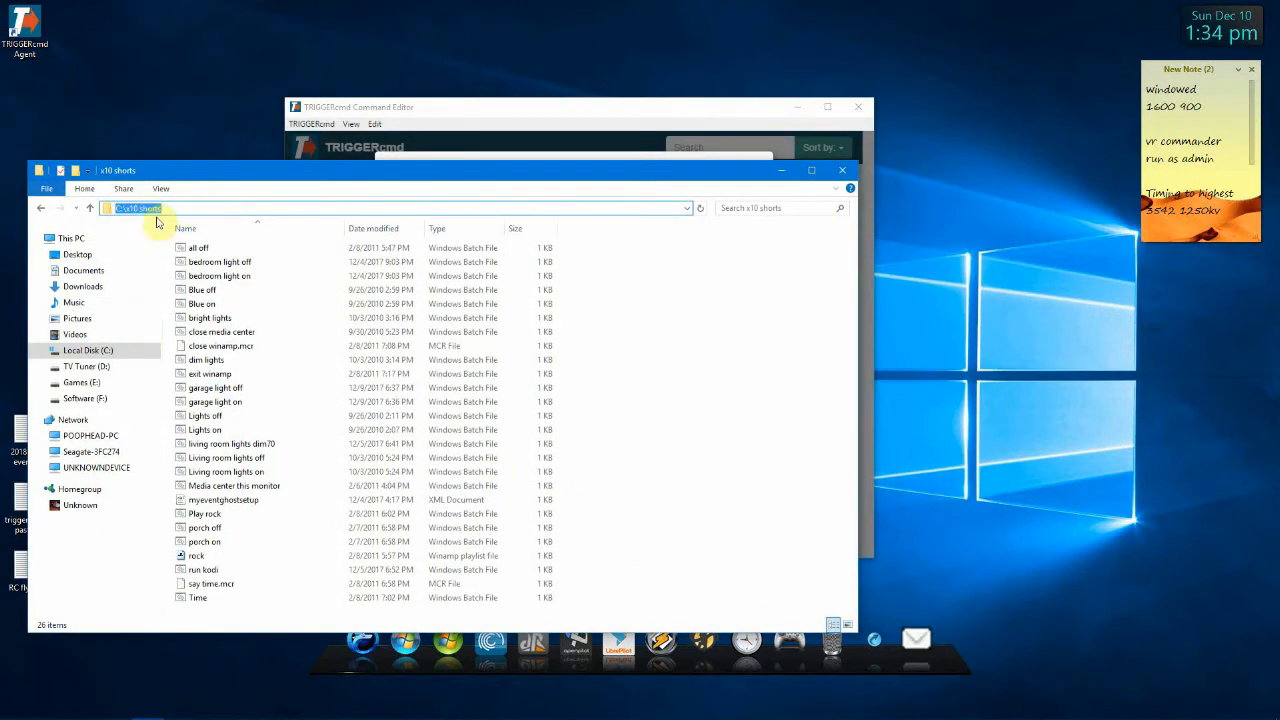
{"action": "right_click", "coordinate": [137, 208]}
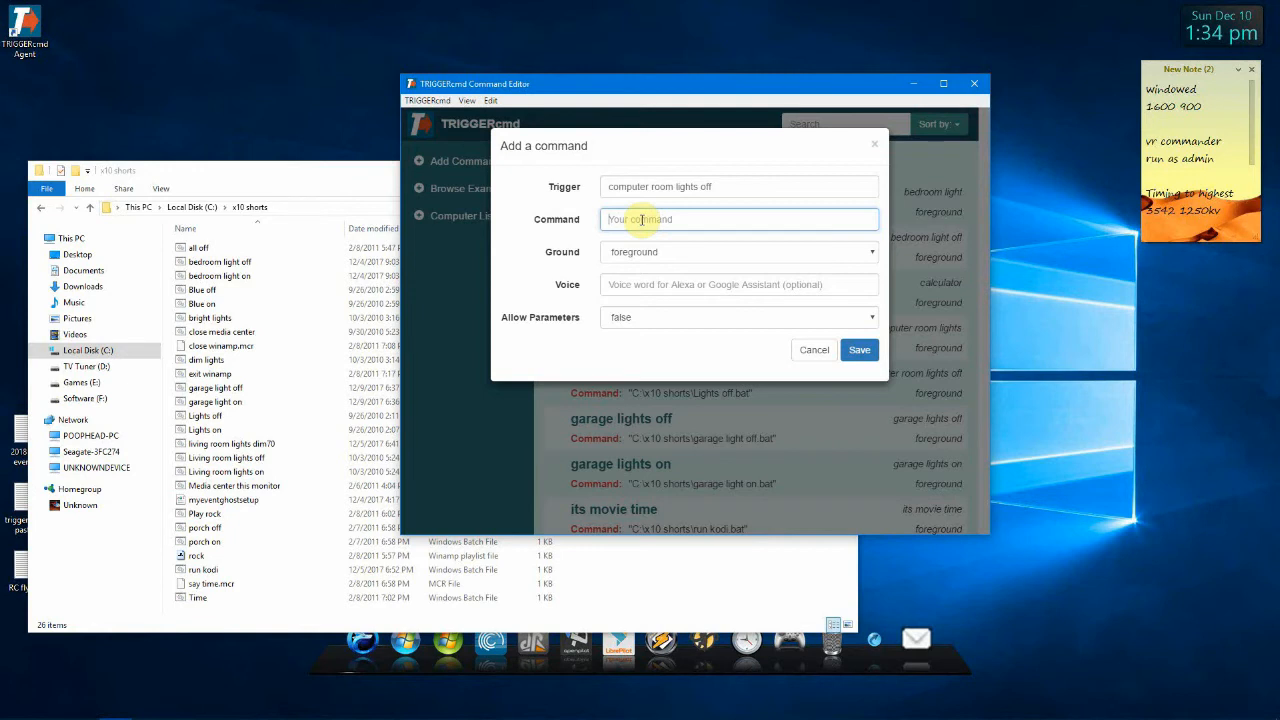
Enter command 'C:\x10 shorts\computer room lights off.bat' and voice word 'computer room lights off'.
{"action": "type", "text": "C:\\x10 shorts\\"}
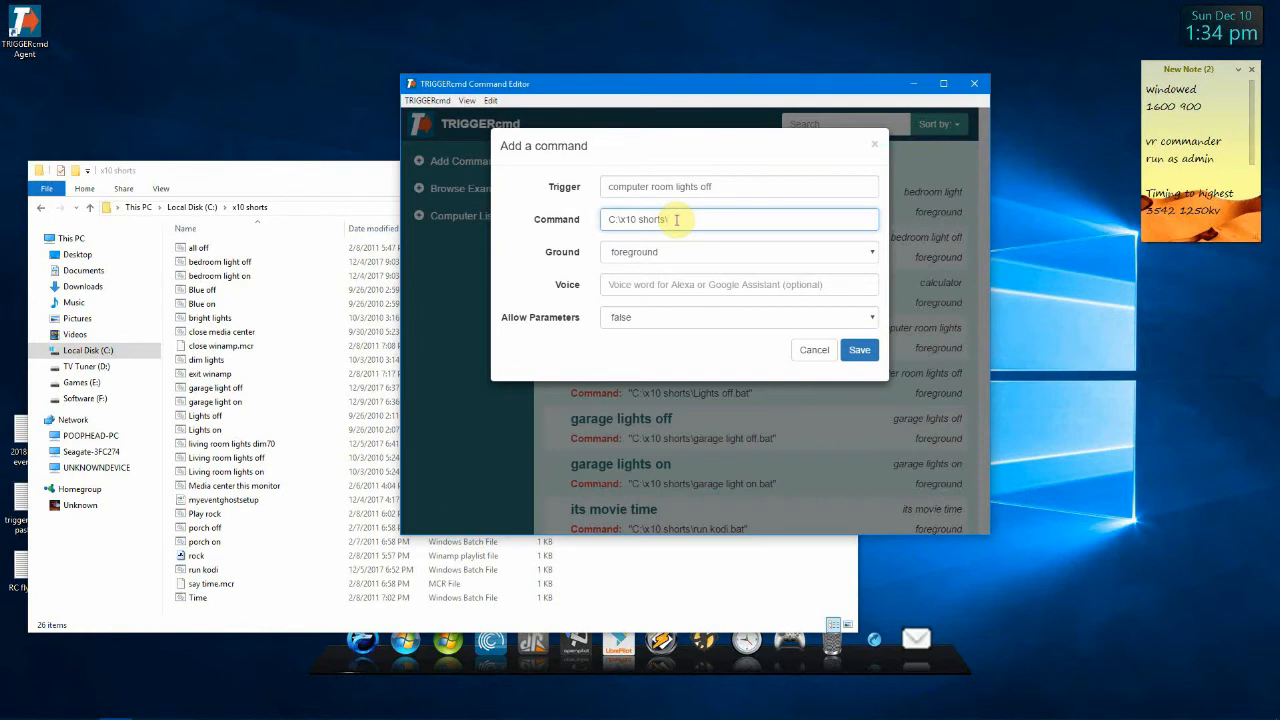
{"action": "type", "text": "computer"}
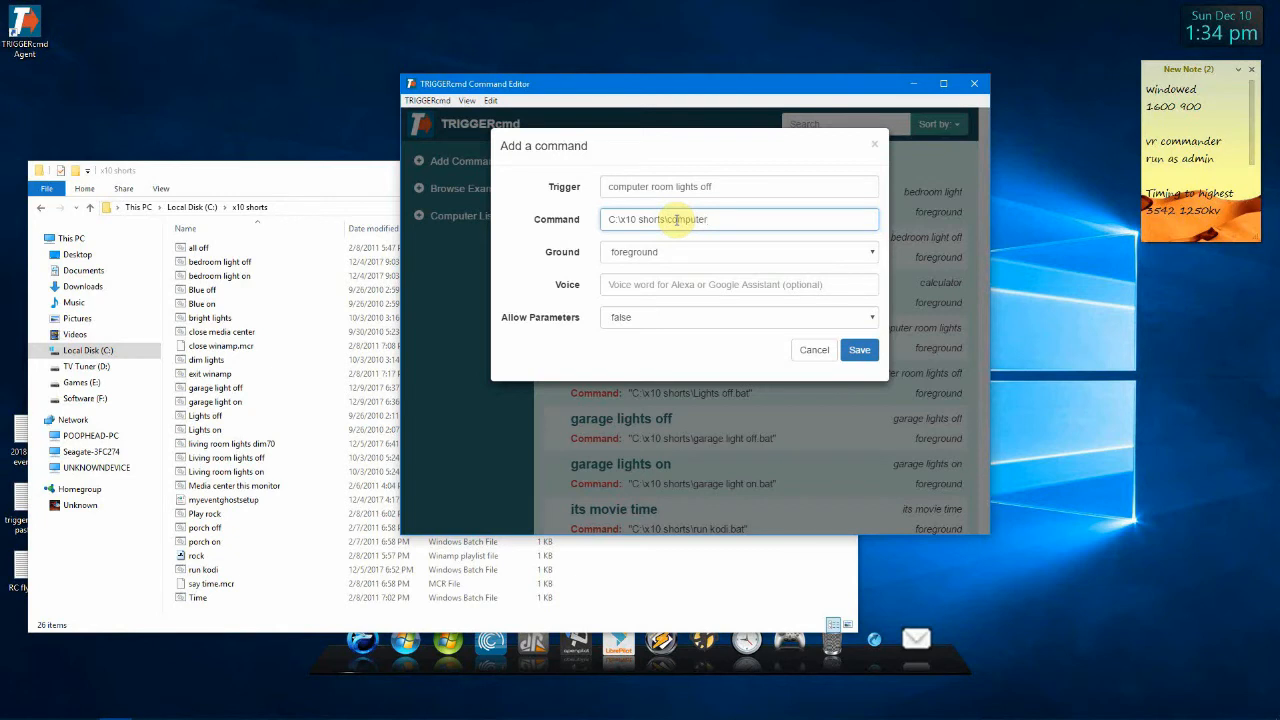
{"action": "type", "text": "roo"}
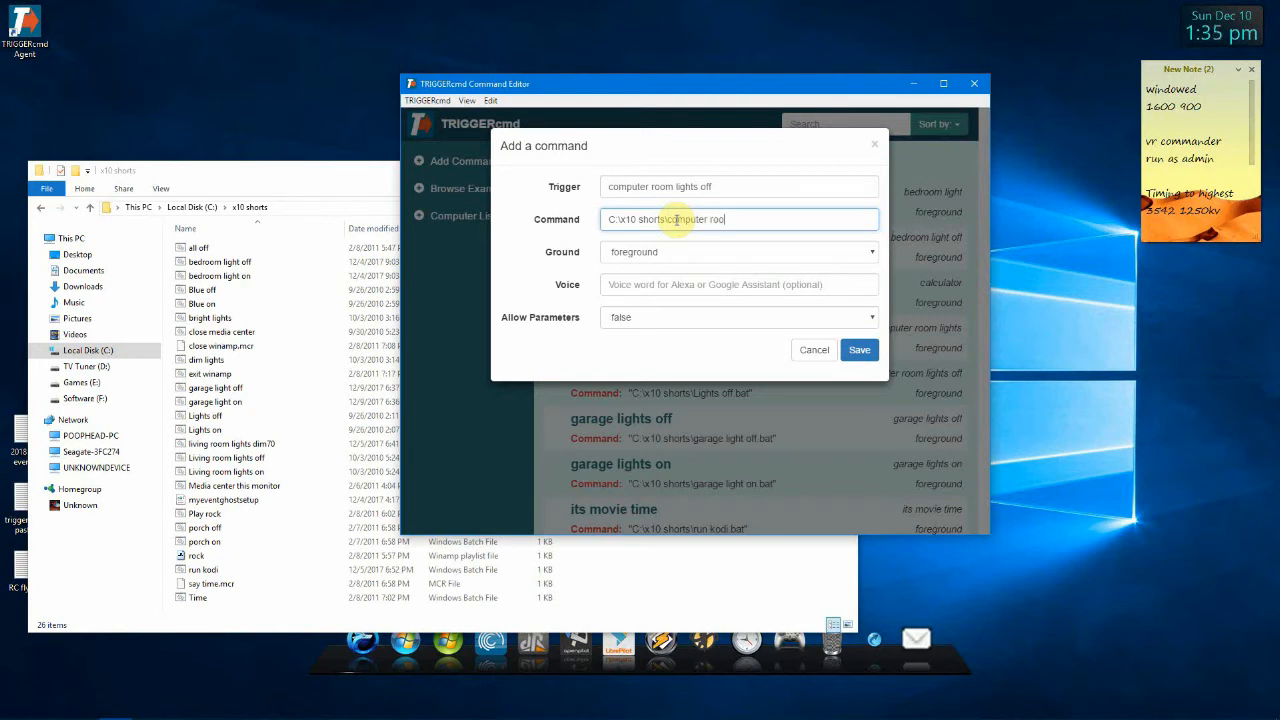
{"action": "type", "text": "m"}
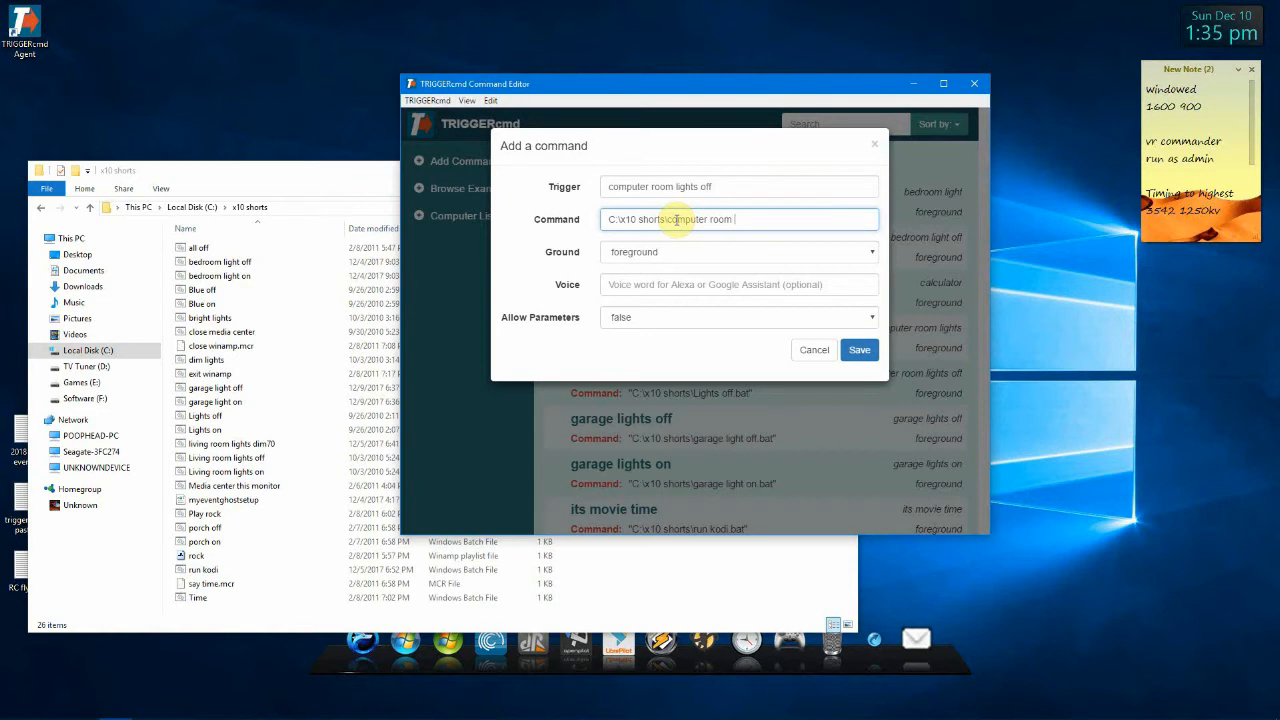
{"action": "type", "text": "lights"}
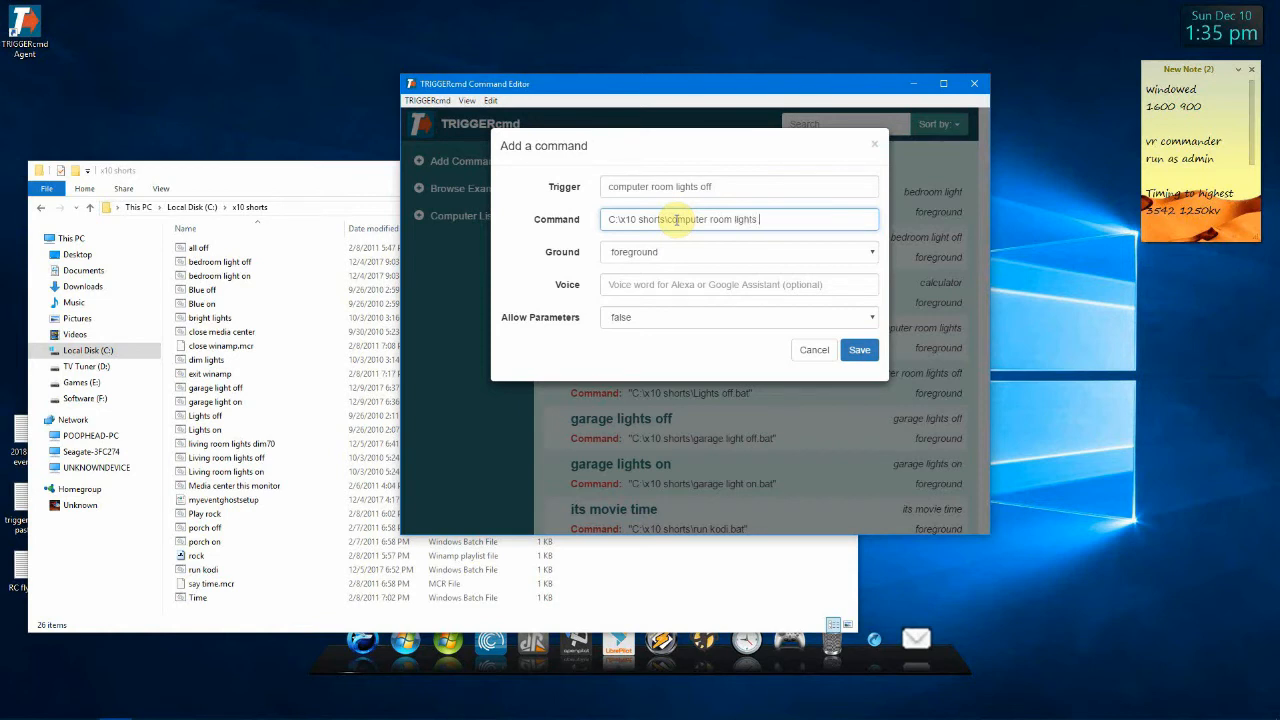
{"action": "type", "text": "off"}
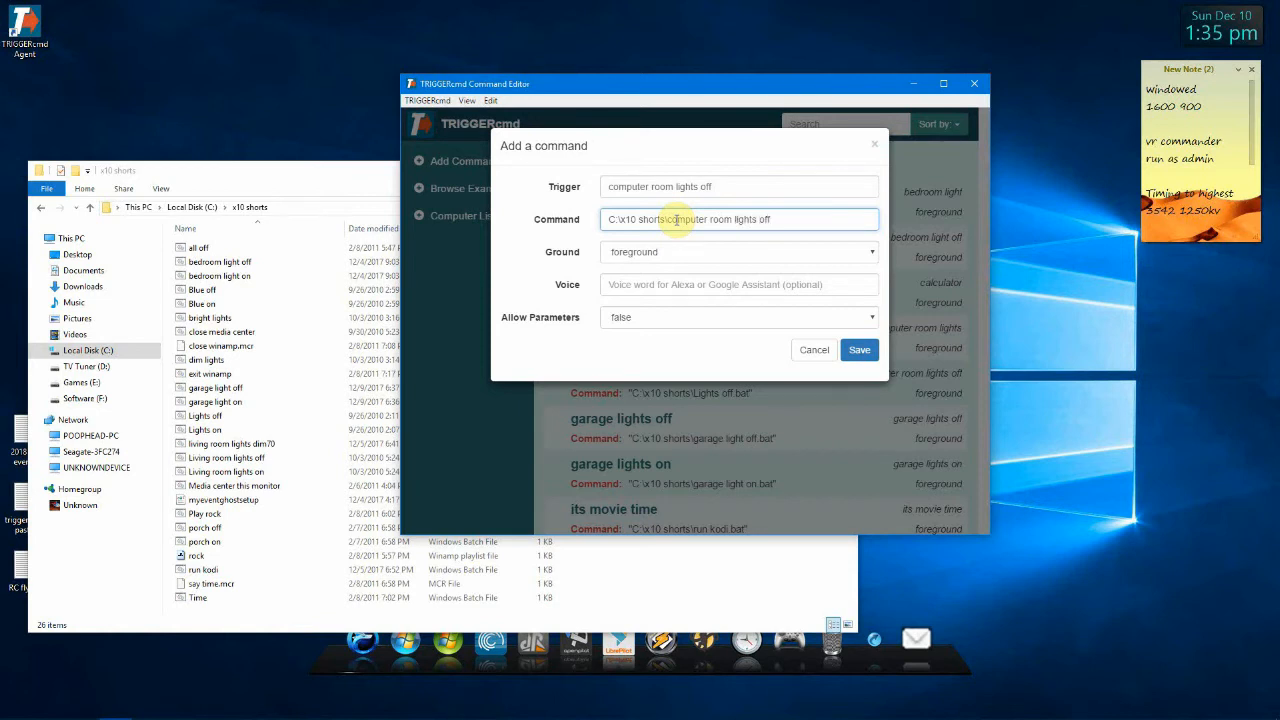
{"action": "type", "text": ".bat"}
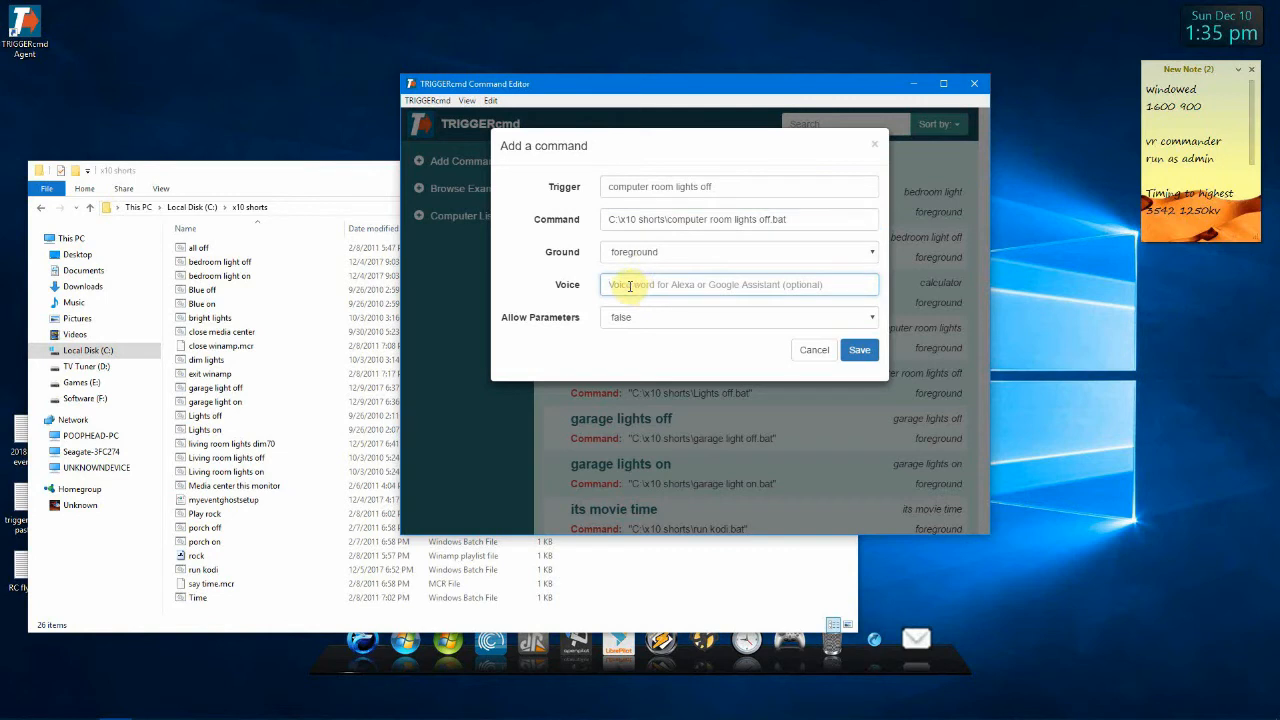
{"action": "type", "text": "c"}
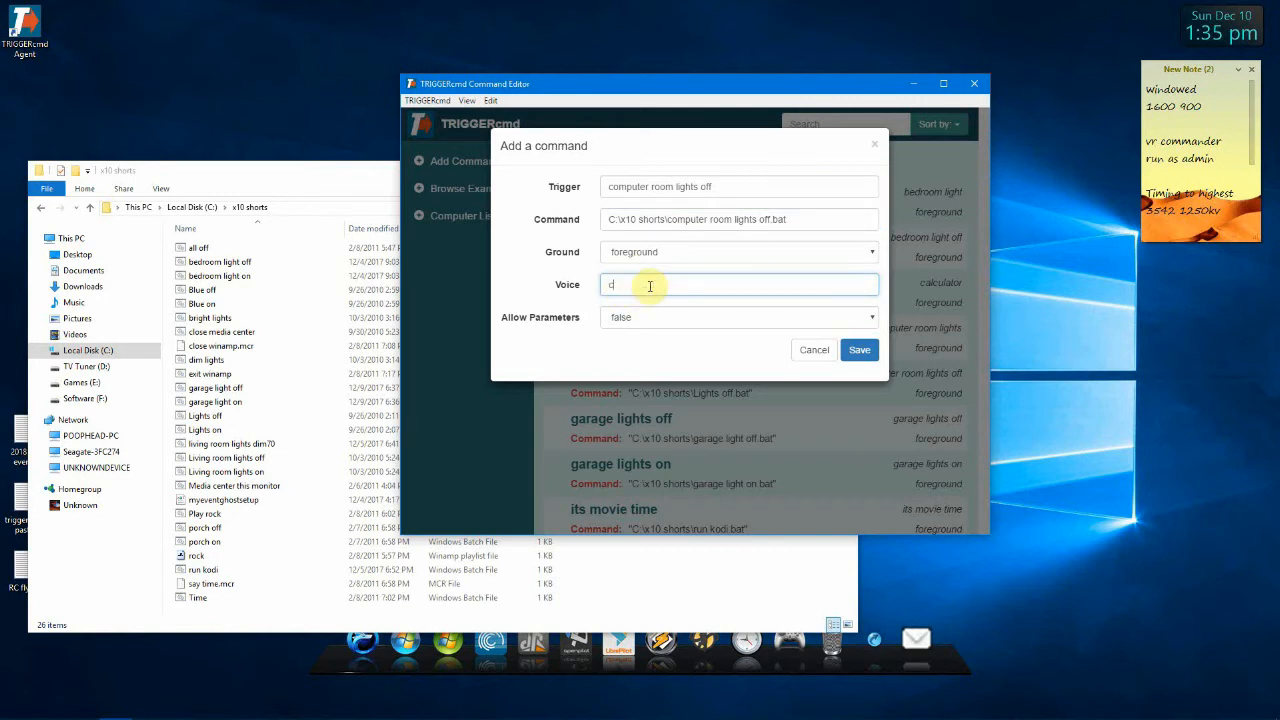
{"action": "type", "text": "omputer room lights off"}
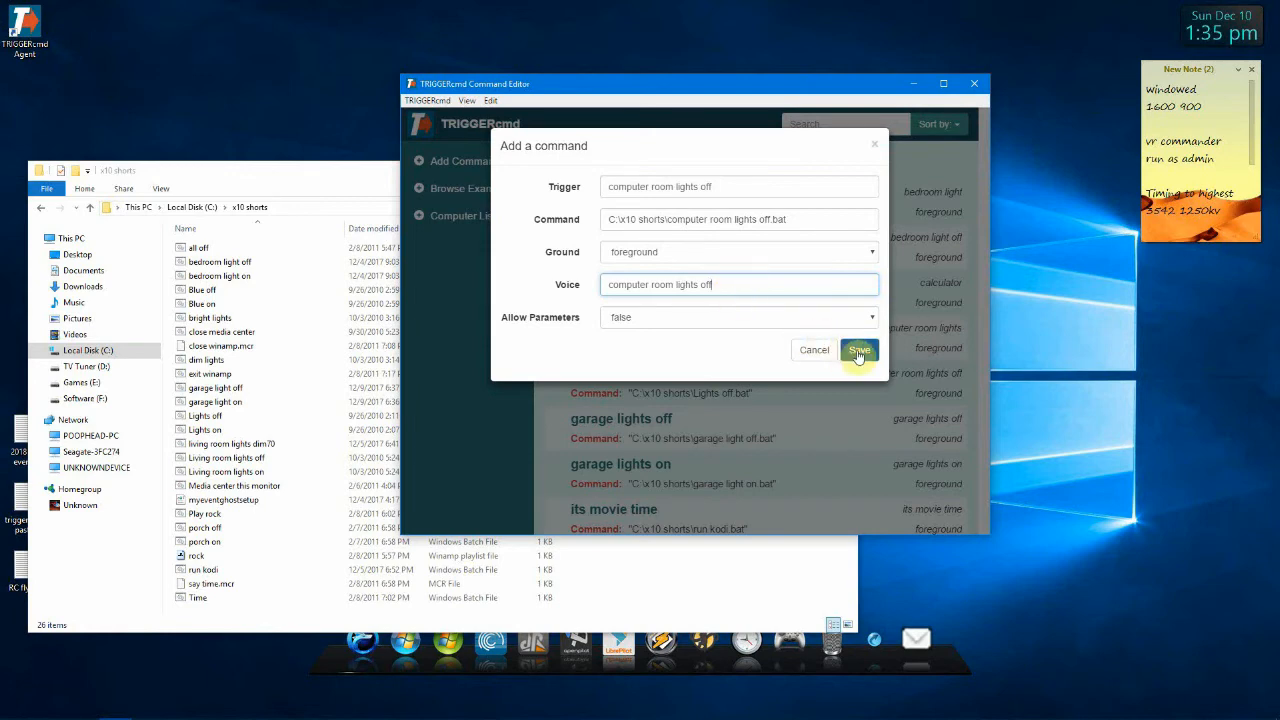
Save the computer room lights off command and close the x10 shorts folder window.
{"action": "left_click", "coordinate": [859, 351]}
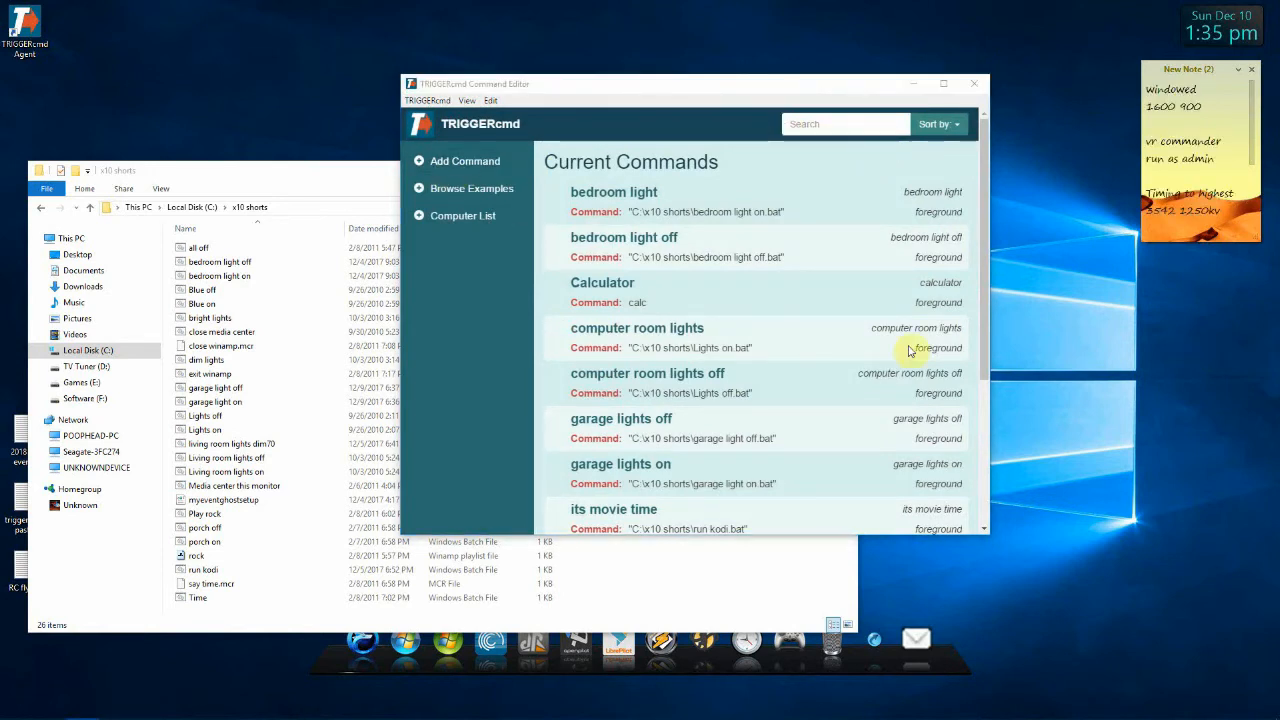
{"action": "mouse_move", "coordinate": [841, 173]}
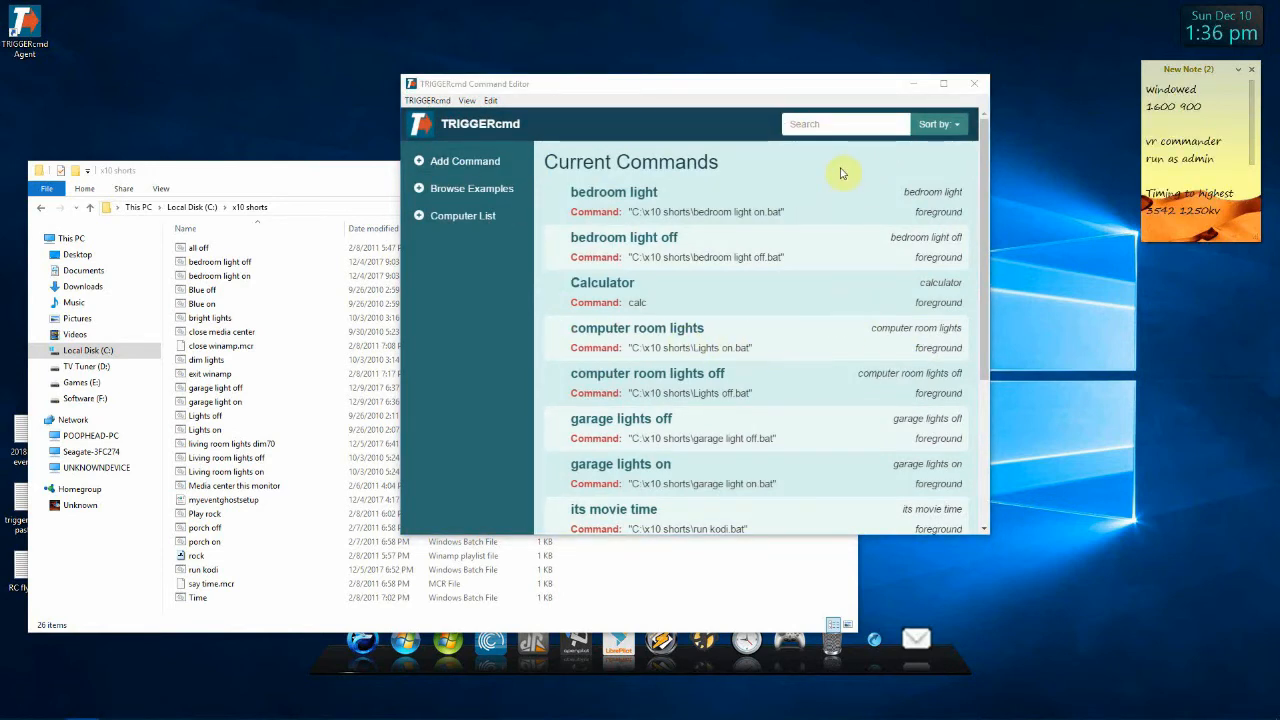
{"action": "mouse_move", "coordinate": [795, 96]}
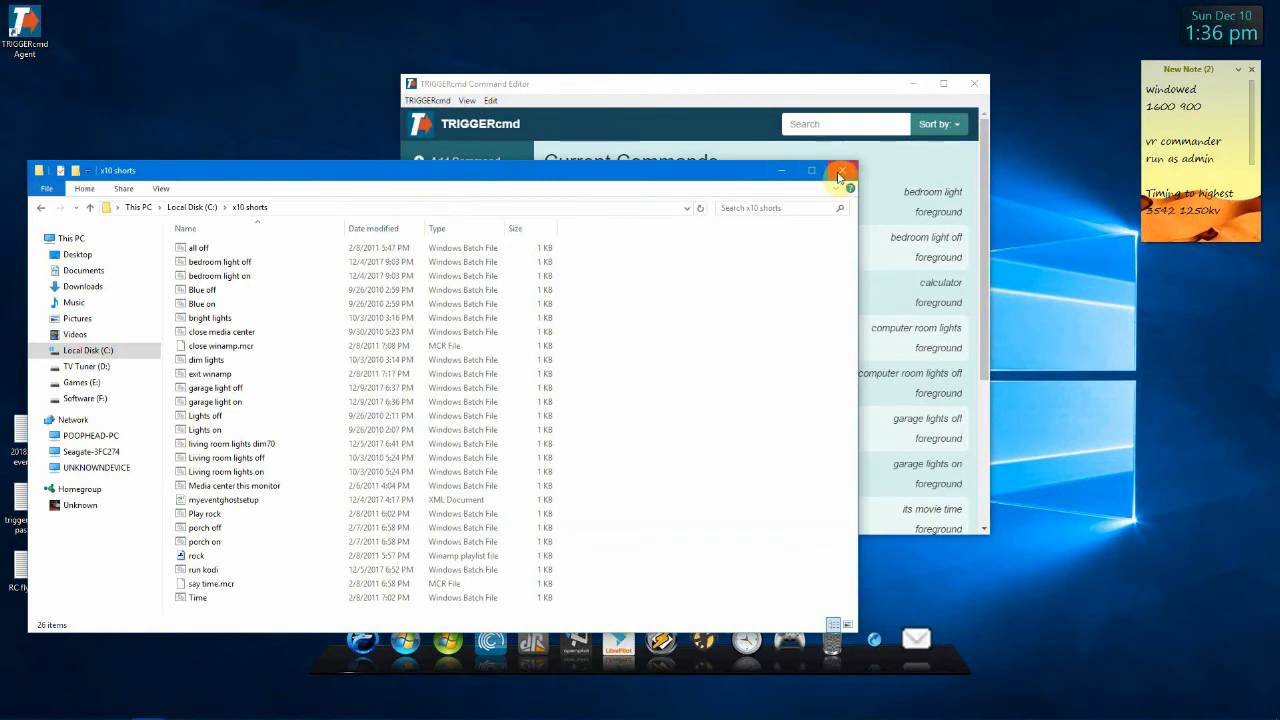
{"action": "left_click", "coordinate": [820, 171]}
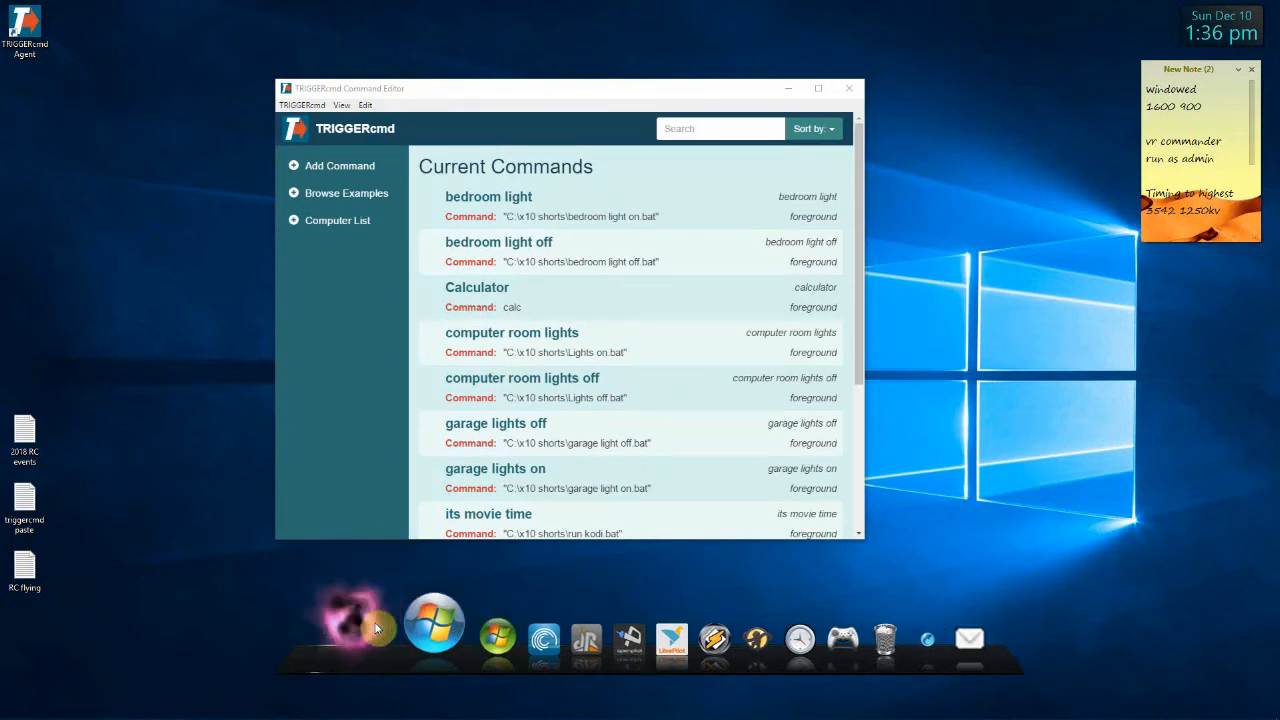
Launch IceDragon, search for triggercmd, and open triggercmd.com.
{"action": "left_click", "coordinate": [352, 621]}
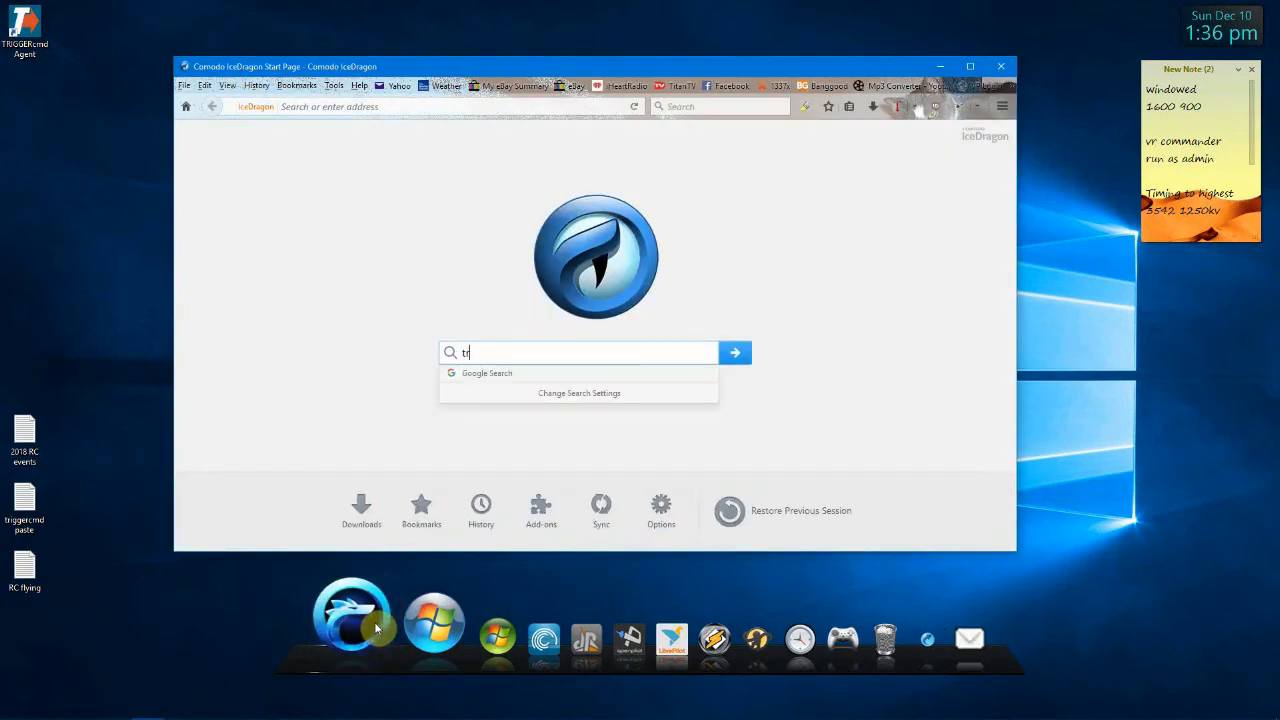
{"action": "type", "text": "riggercmd"}
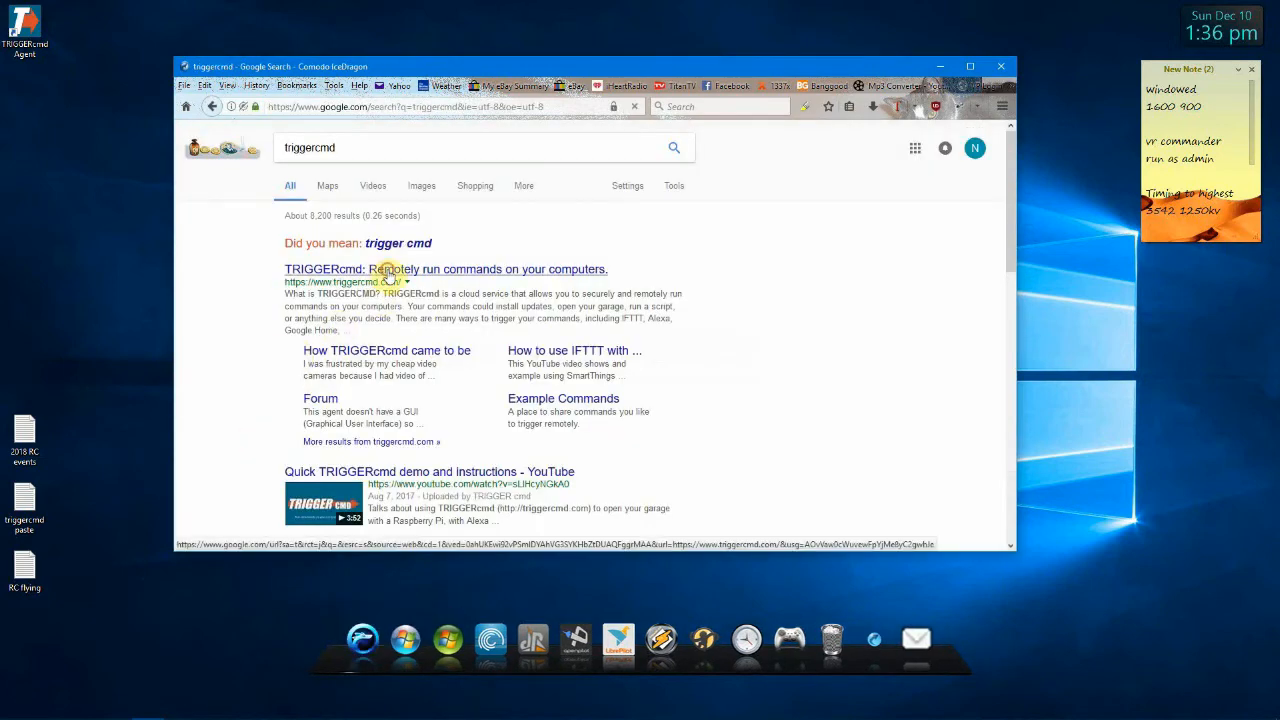
{"action": "left_click", "coordinate": [445, 269]}
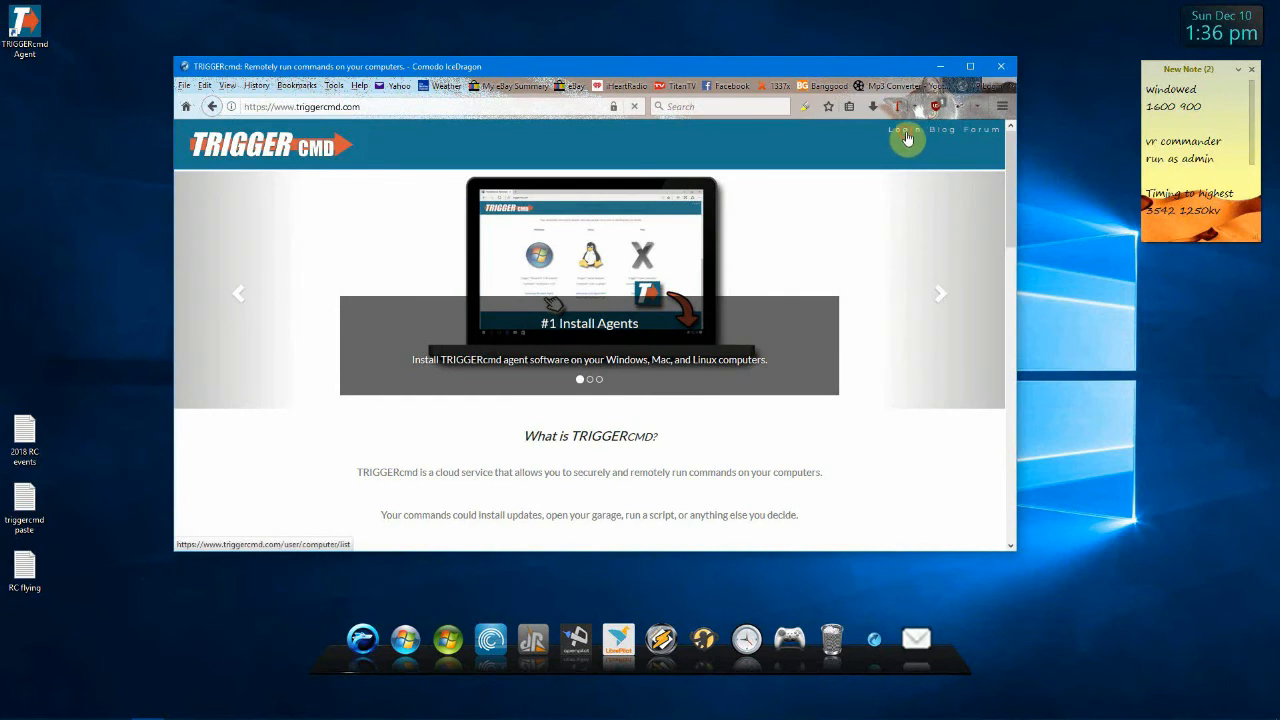
{"action": "left_click", "coordinate": [901, 129]}
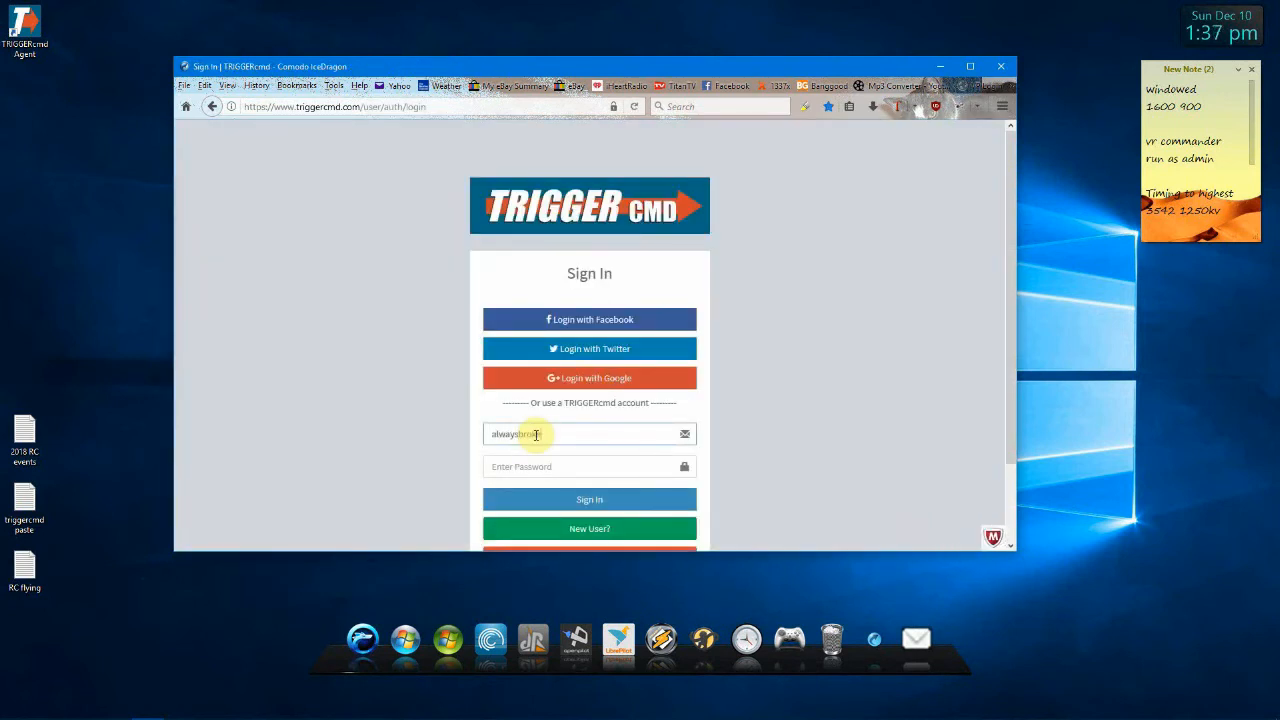
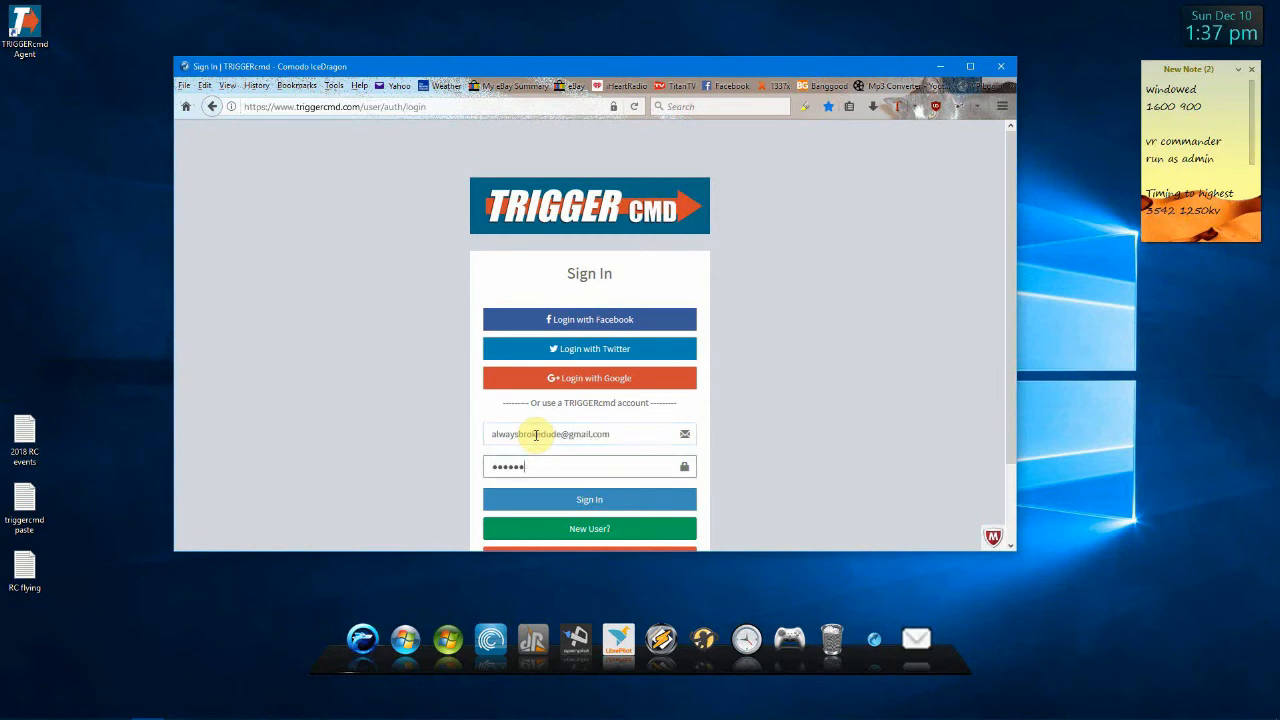
{"action": "left_click", "coordinate": [589, 499]}
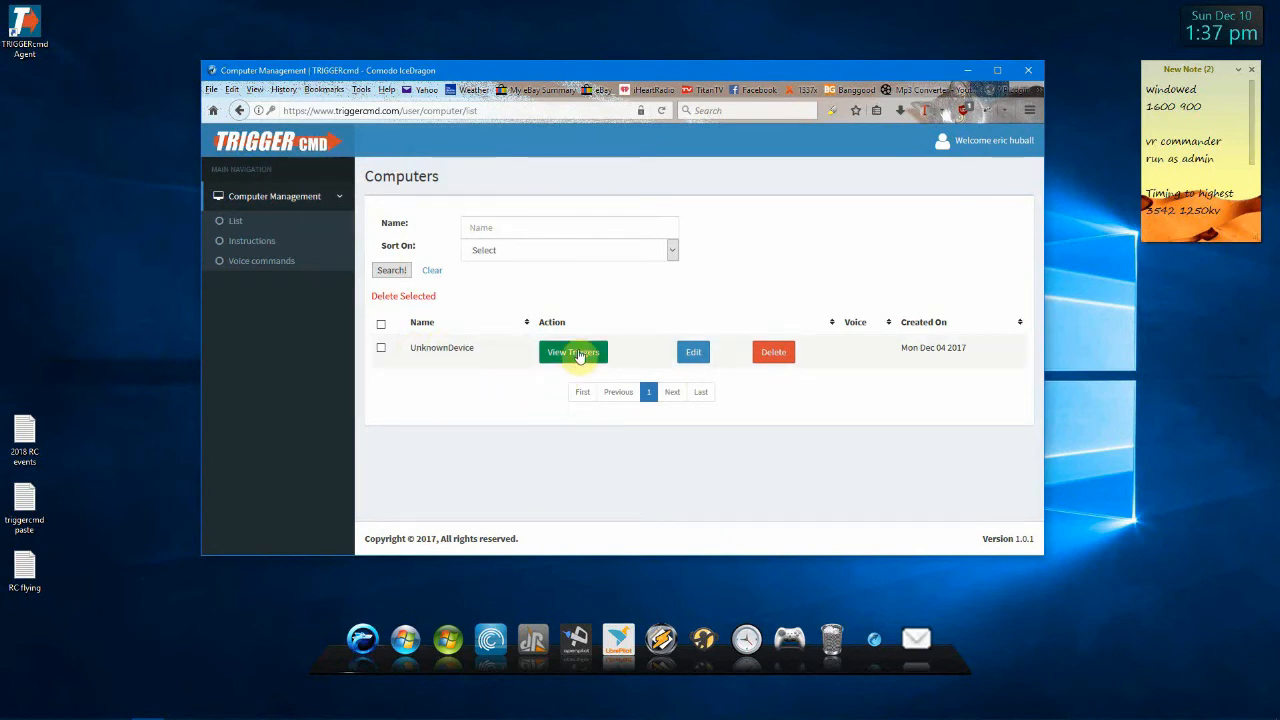
Open UnknownDevice's triggers and trigger the computer room lights off command.
{"action": "left_click", "coordinate": [572, 351]}
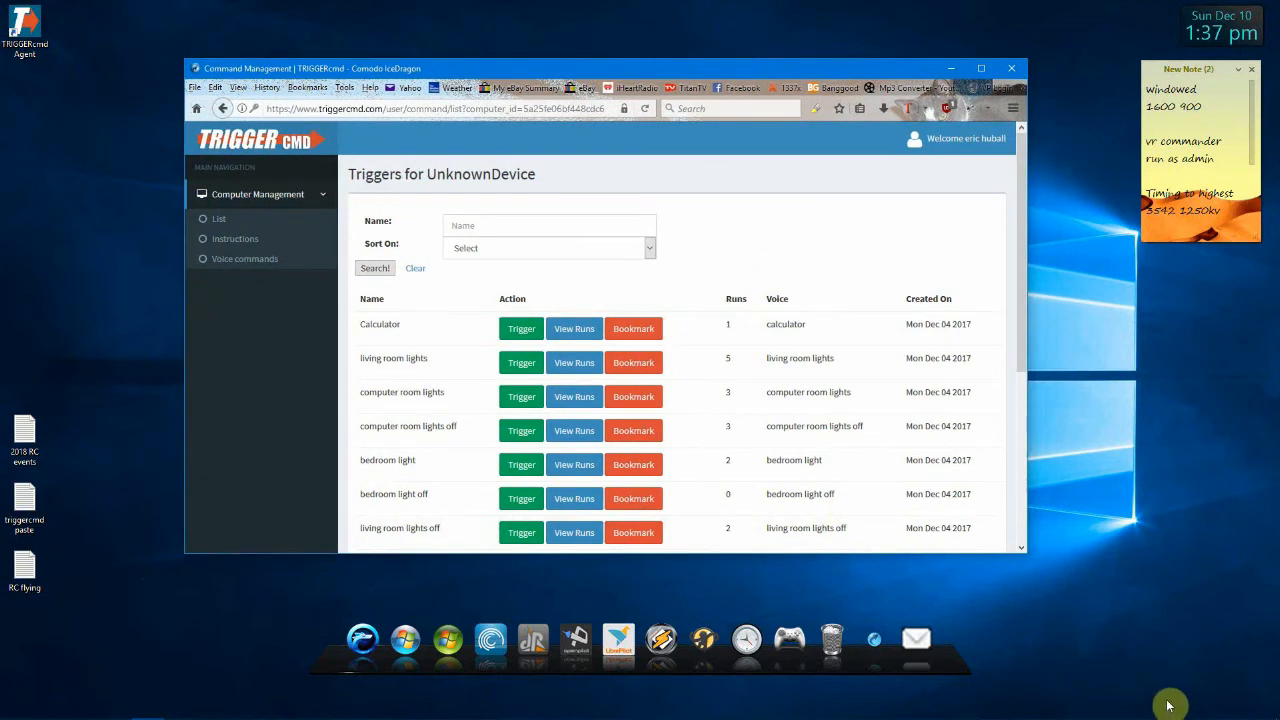
{"action": "mouse_move", "coordinate": [450, 332]}
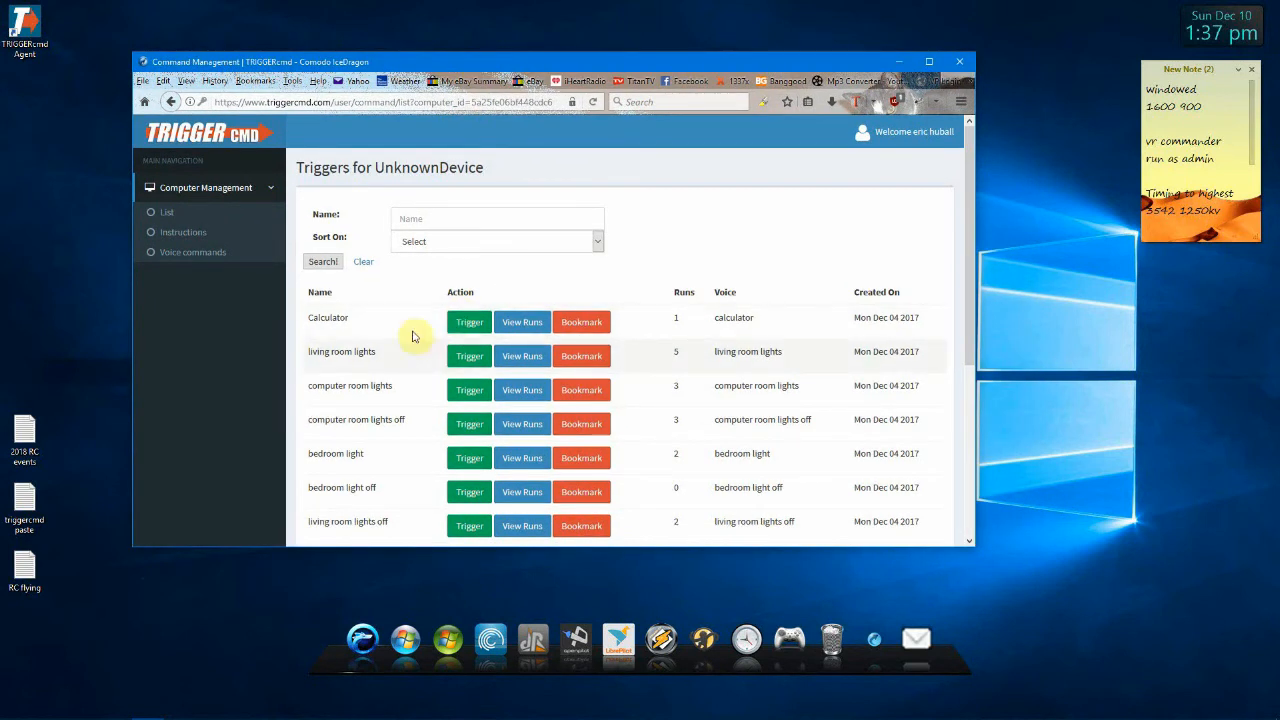
{"action": "mouse_move", "coordinate": [361, 432]}
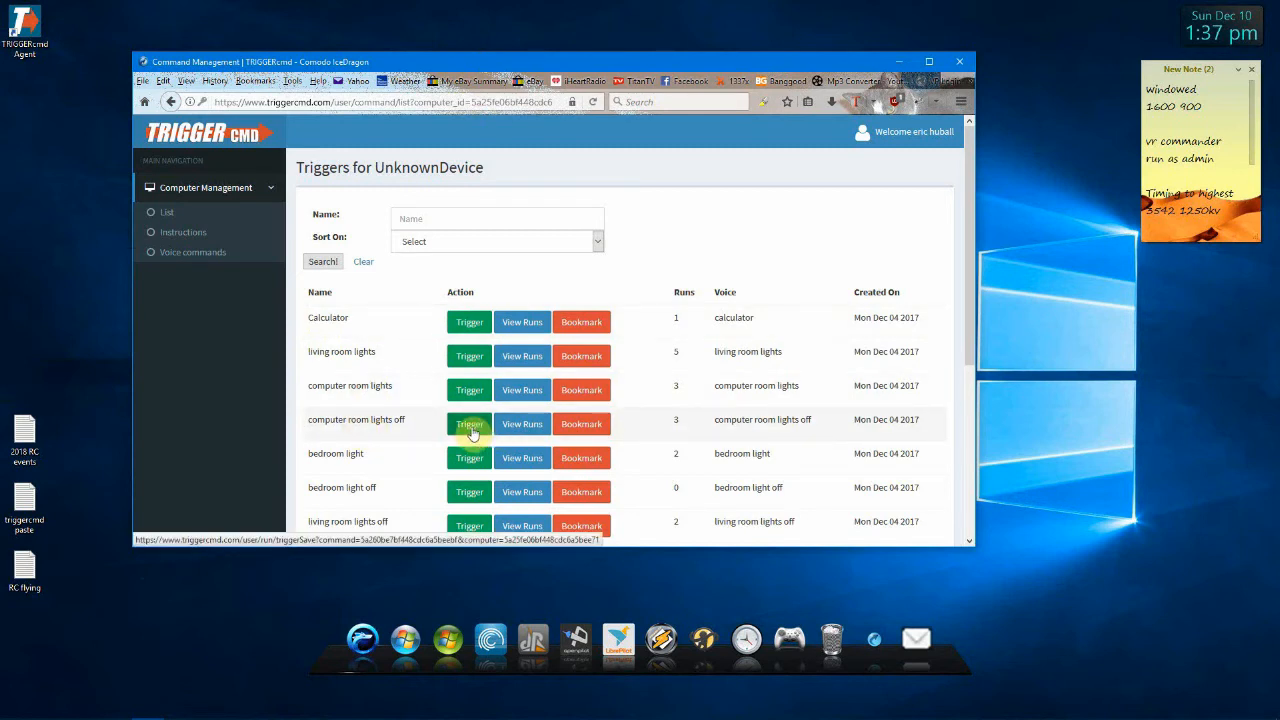
{"action": "left_click", "coordinate": [469, 424]}
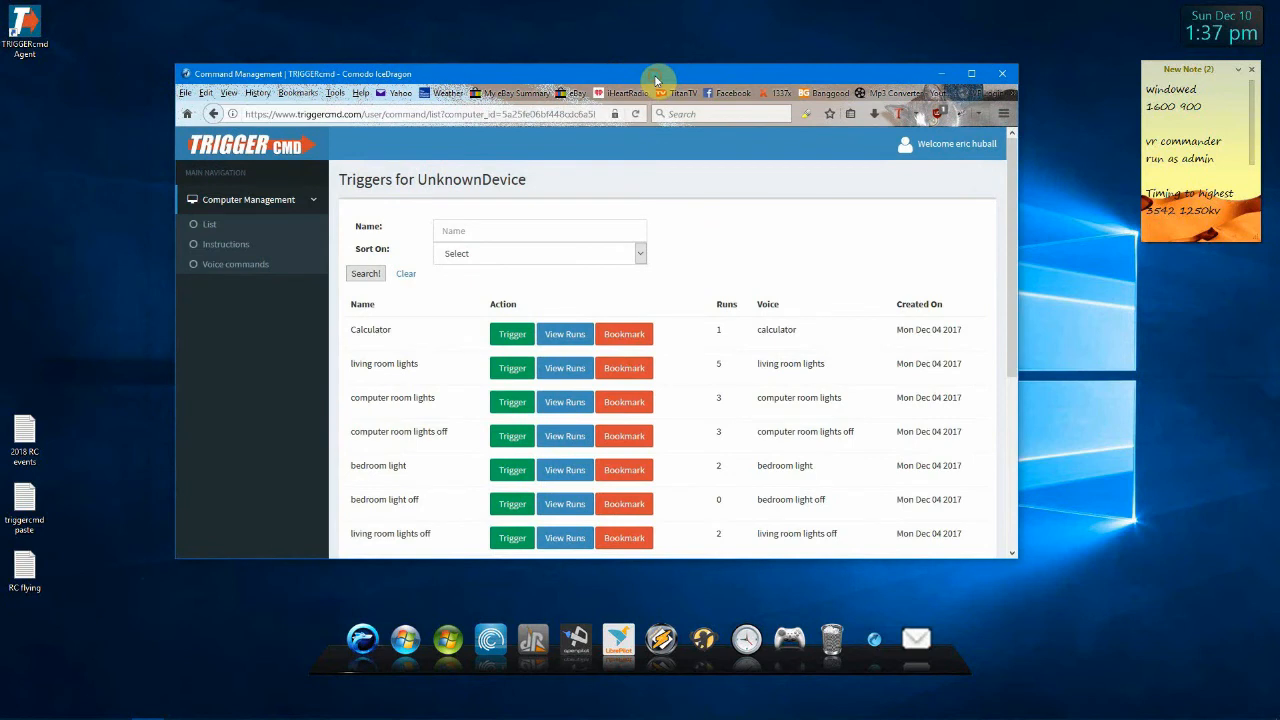
{"action": "mouse_move", "coordinate": [965, 438]}
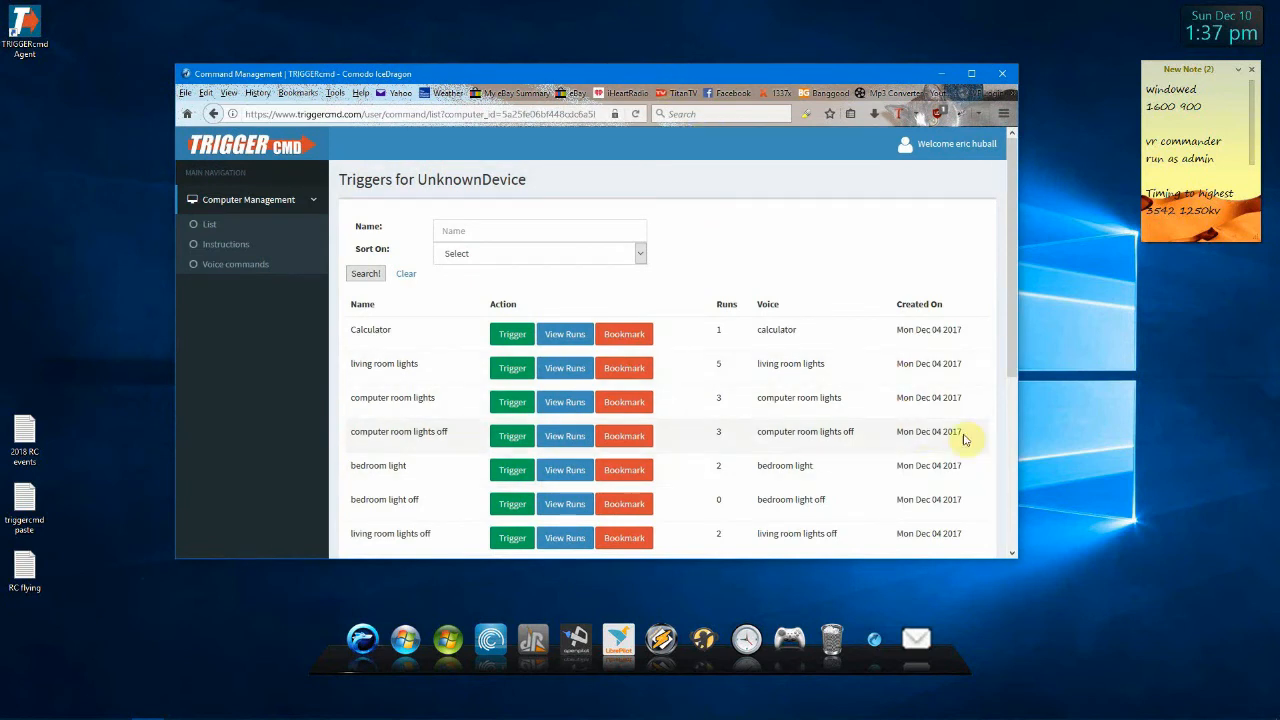
{"action": "mouse_move", "coordinate": [1009, 330]}
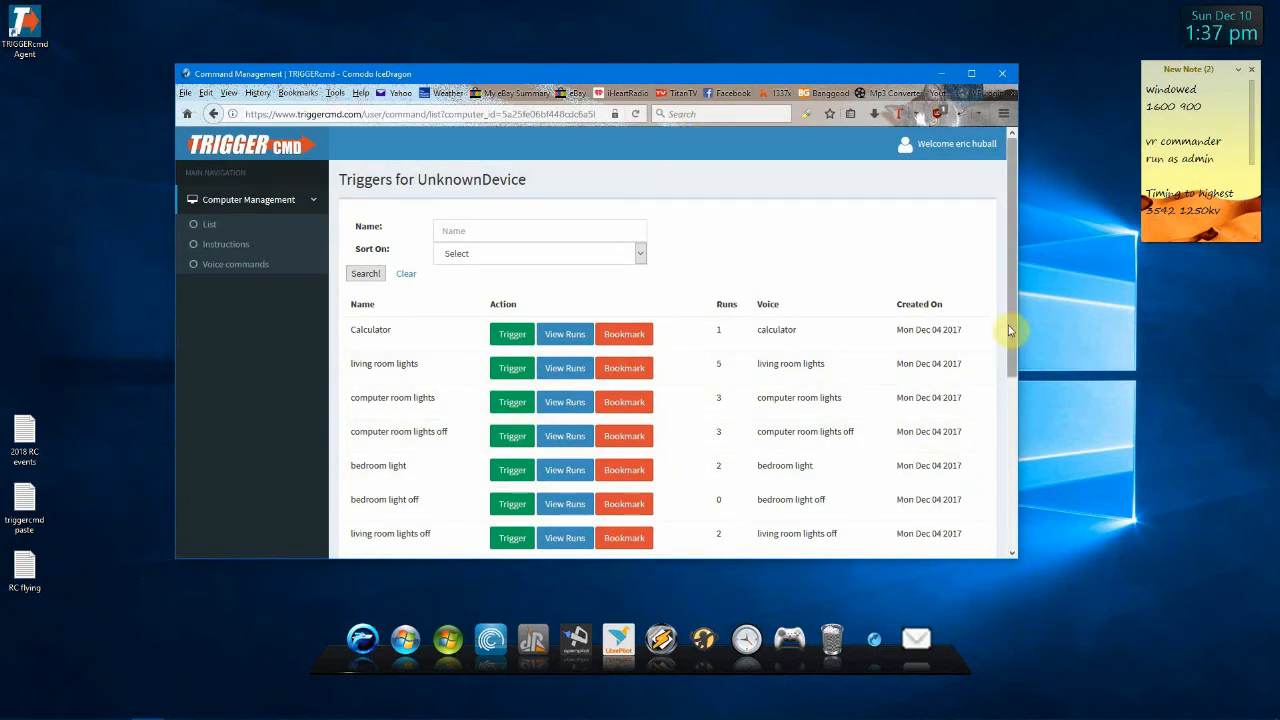